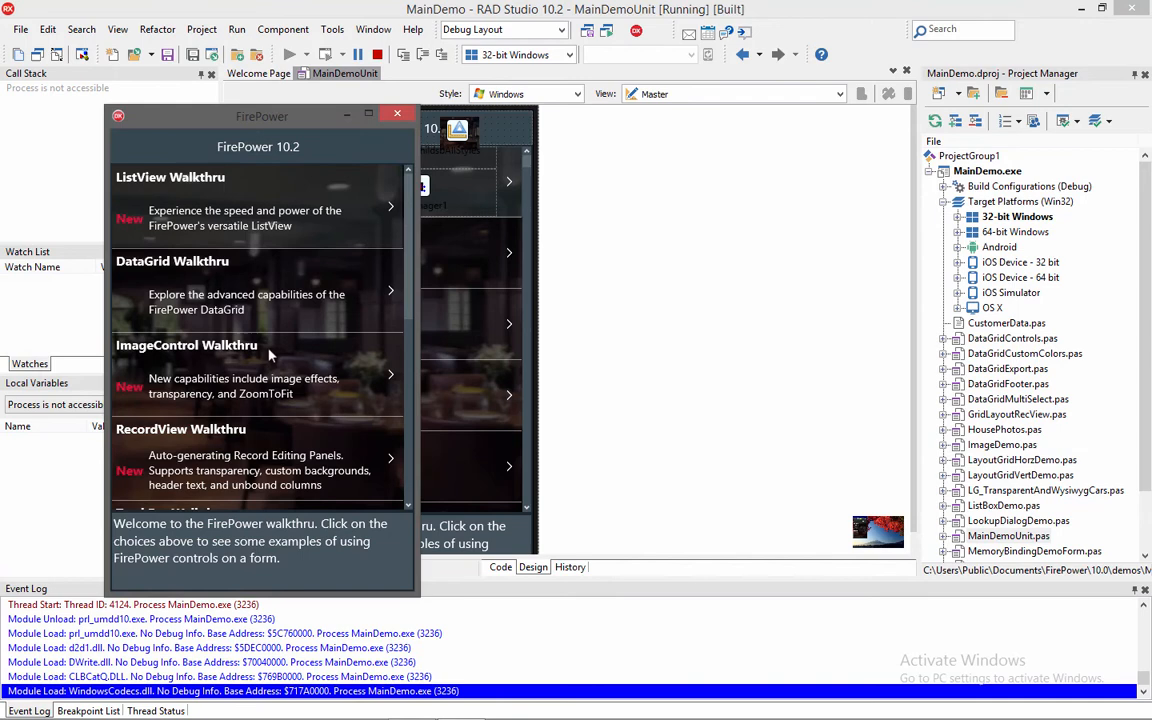
Open the TrackBar Walkthru and view its Vertical and Grid pages, returning to Horizontal.
{"action": "scroll", "scroll_direction": "down", "scroll_amount": 3}
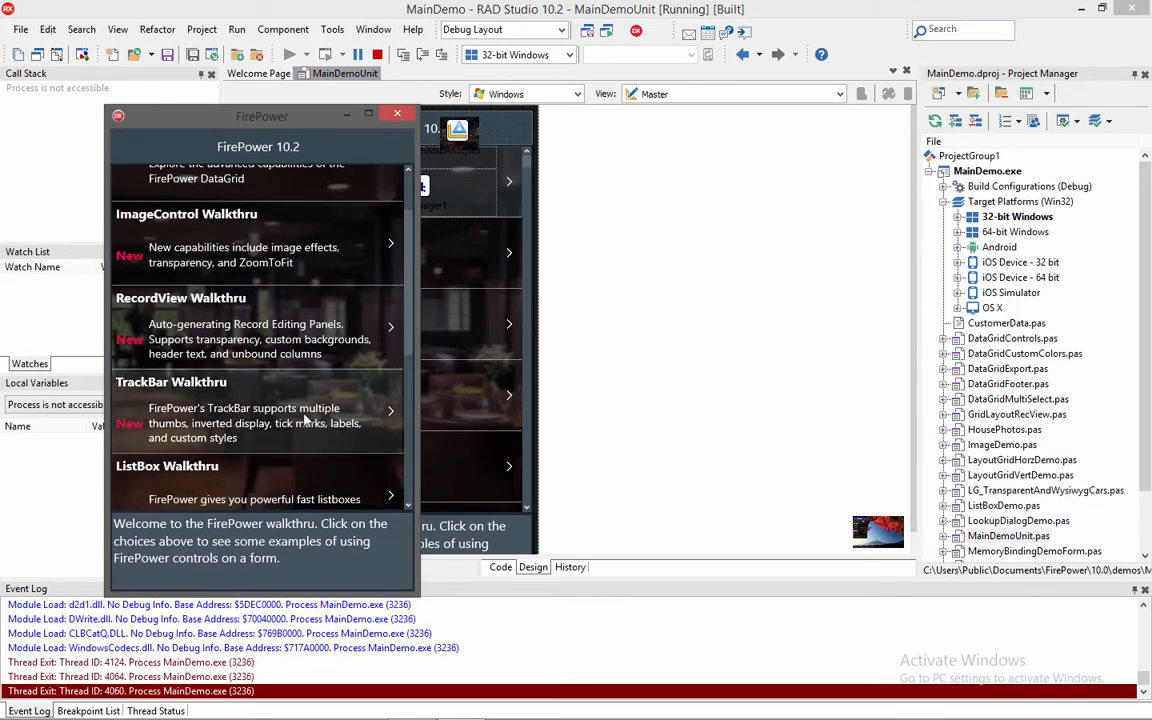
{"action": "left_click", "coordinate": [390, 410]}
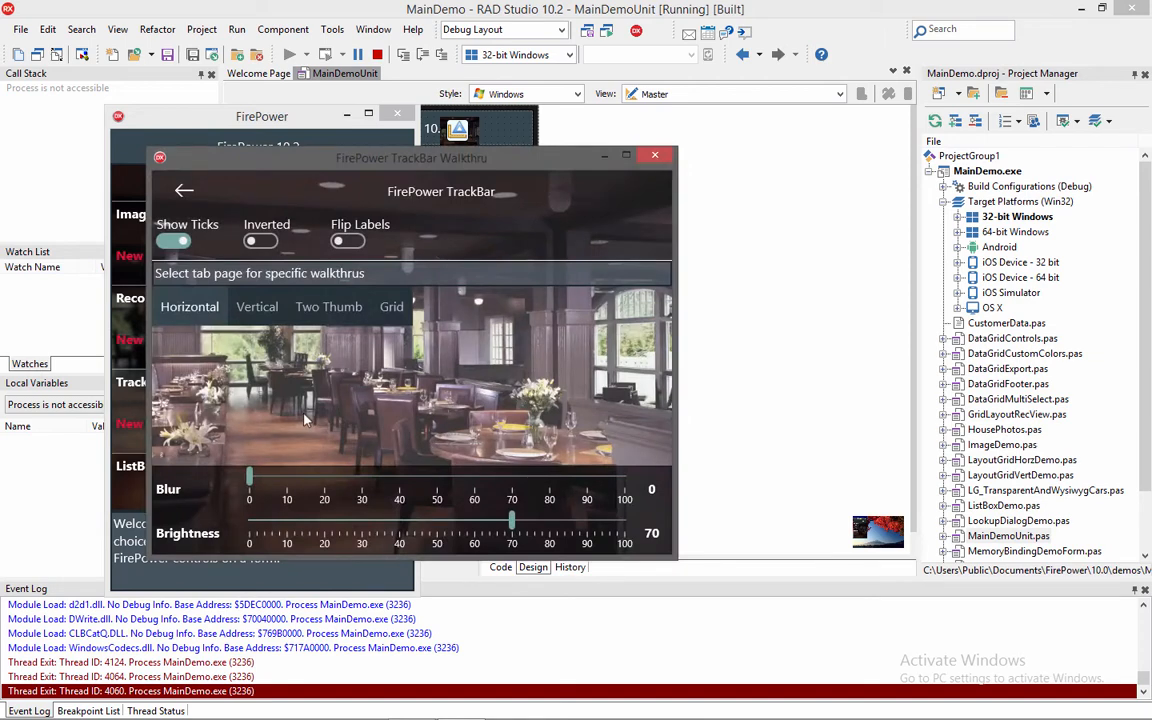
{"action": "left_click", "coordinate": [256, 308]}
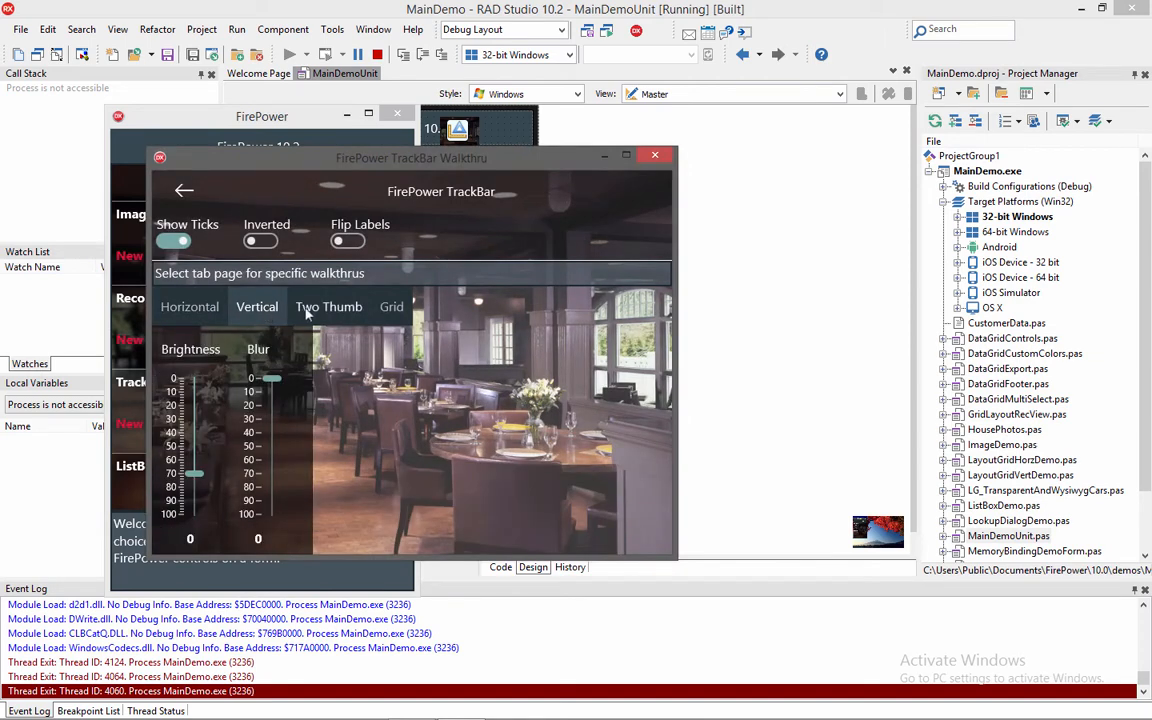
{"action": "left_click", "coordinate": [392, 306]}
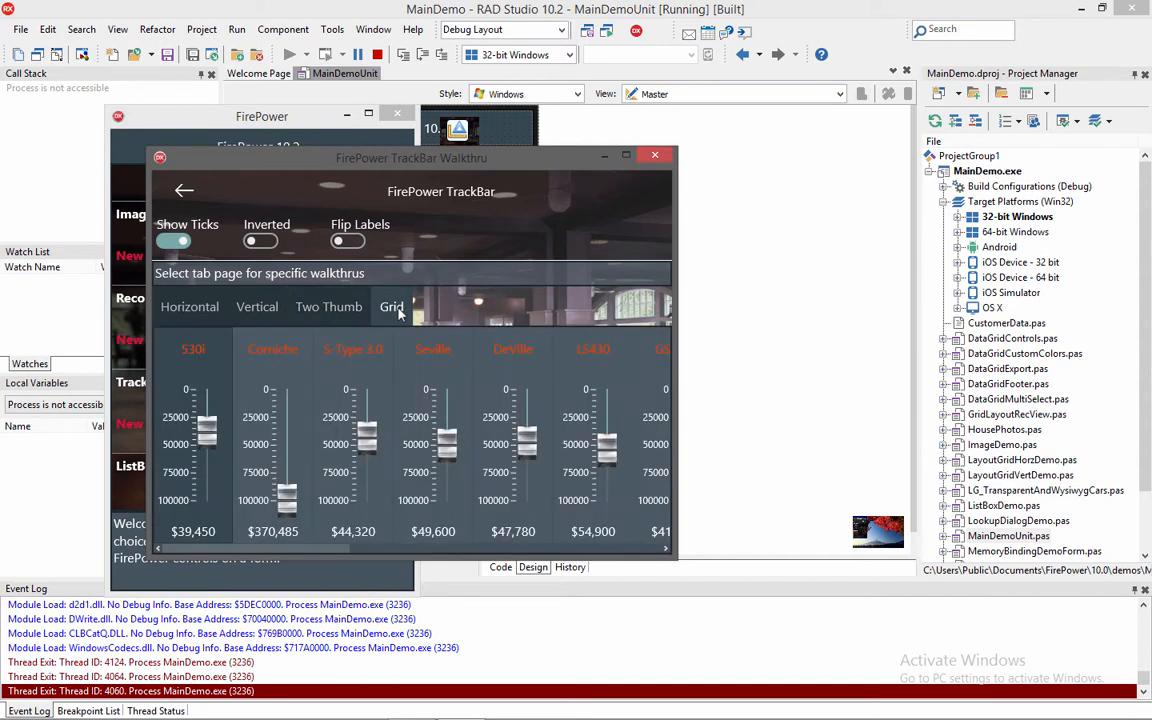
{"action": "left_click", "coordinate": [188, 306]}
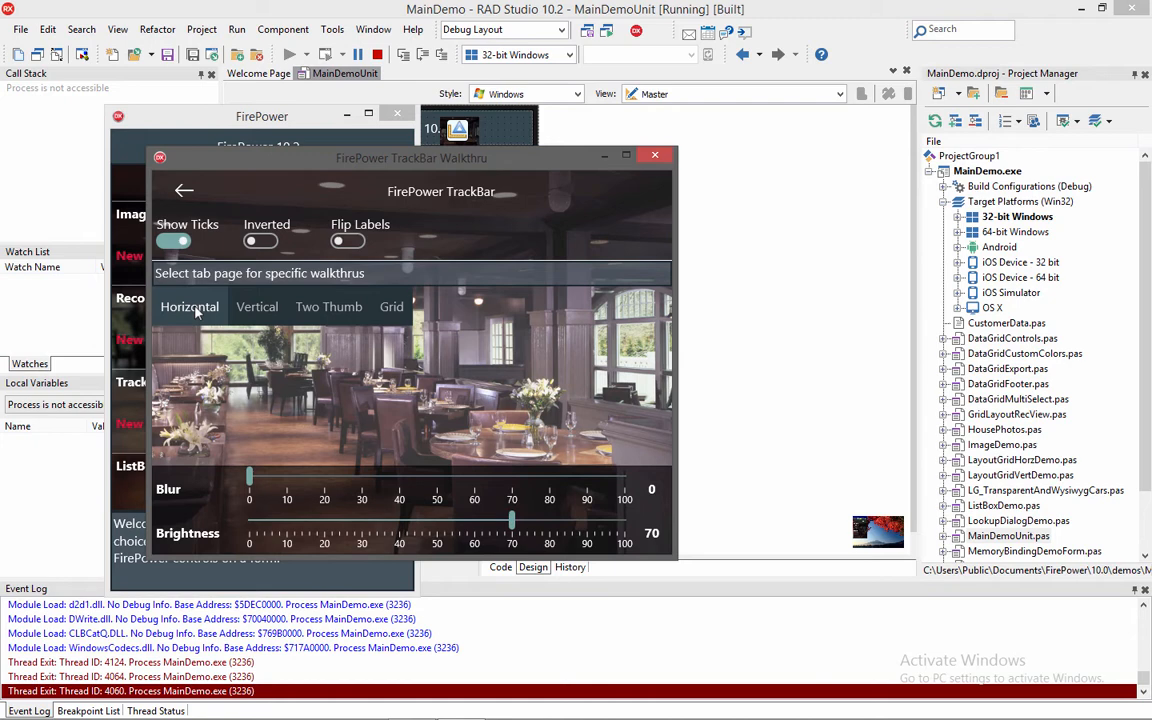
{"action": "mouse_move", "coordinate": [290, 464]}
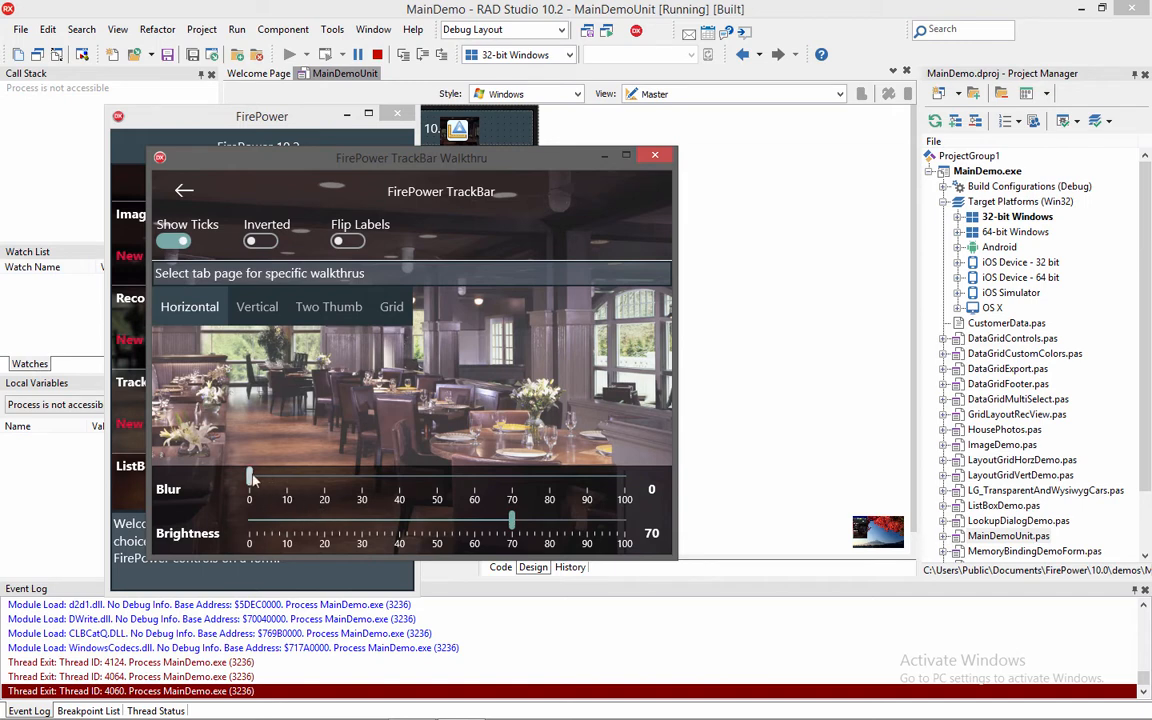
Drag the horizontal sliders so Blur ends at 10 and Brightness at 56.
{"action": "left_click_drag", "start_coordinate": [248, 478], "coordinate": [324, 478]}
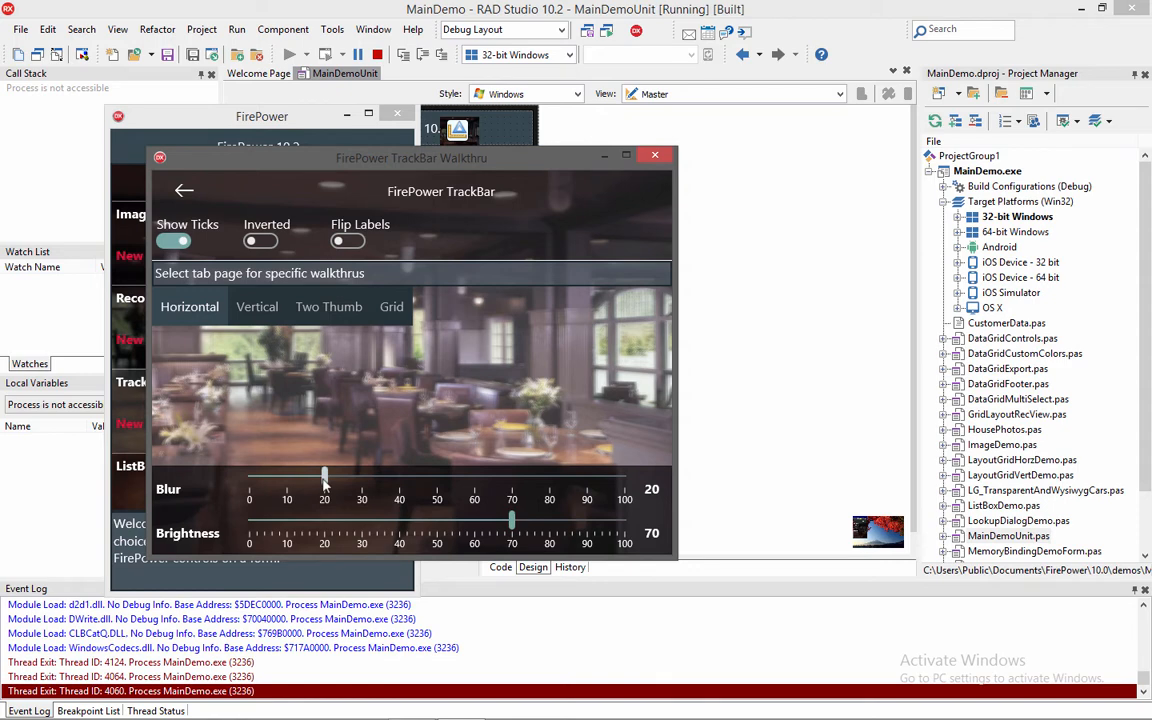
{"action": "mouse_move", "coordinate": [462, 496]}
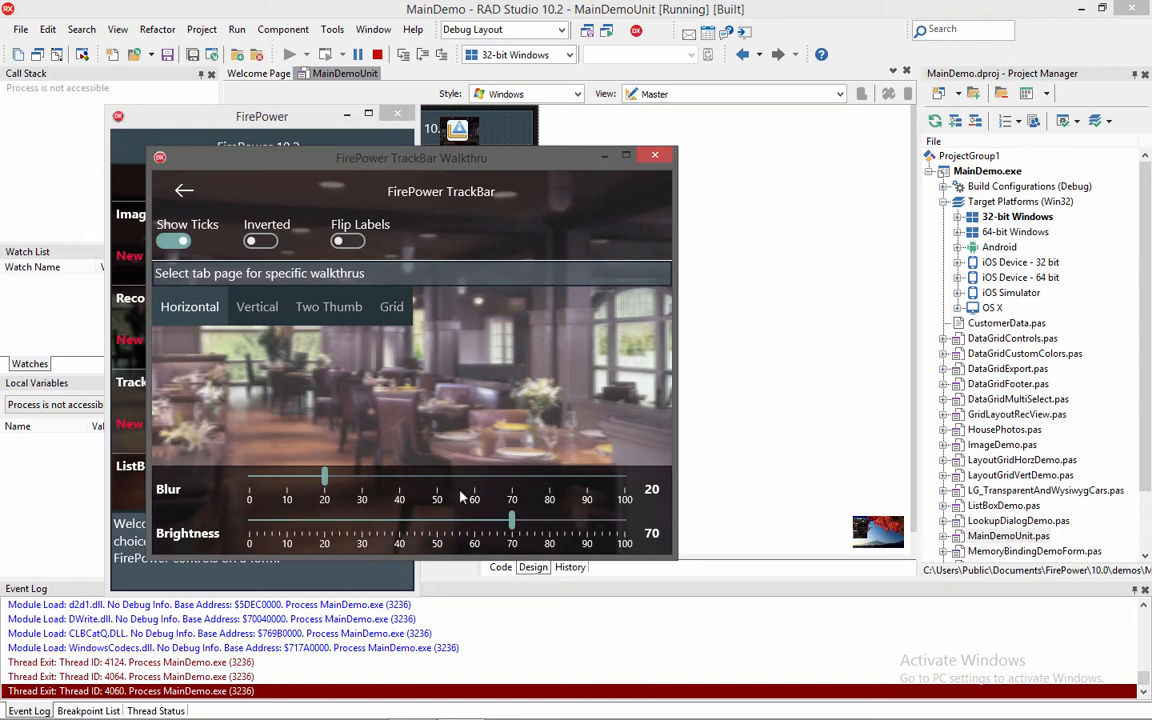
{"action": "mouse_move", "coordinate": [480, 492]}
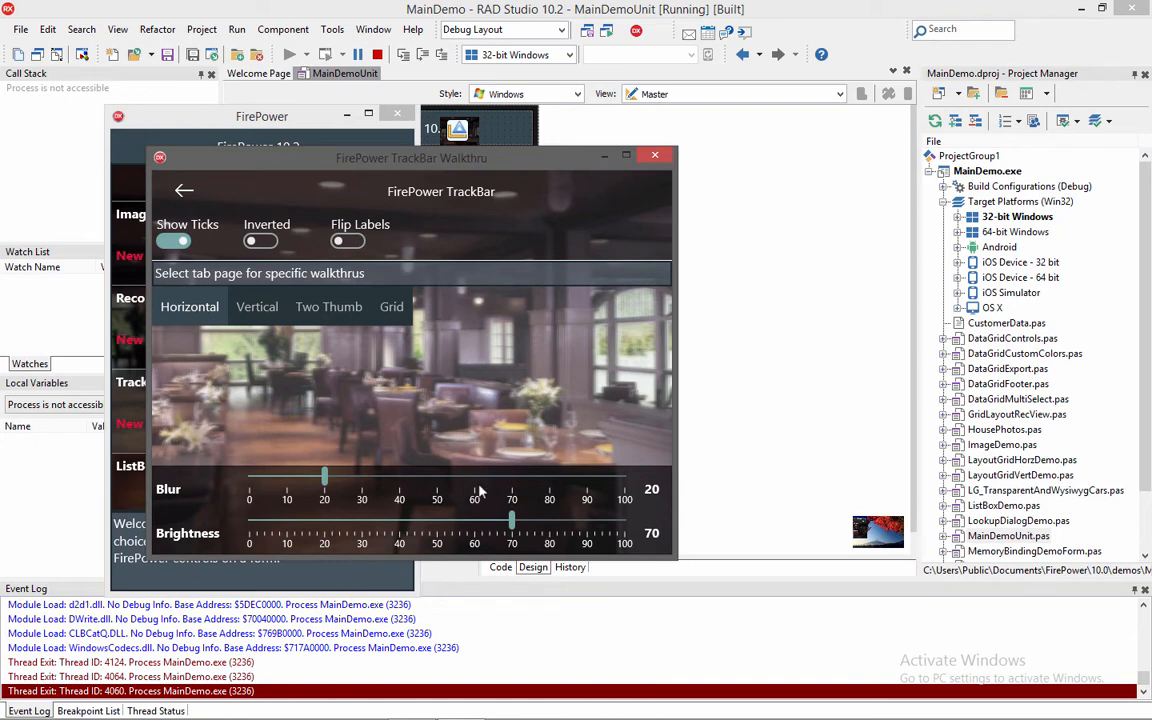
{"action": "mouse_move", "coordinate": [670, 492]}
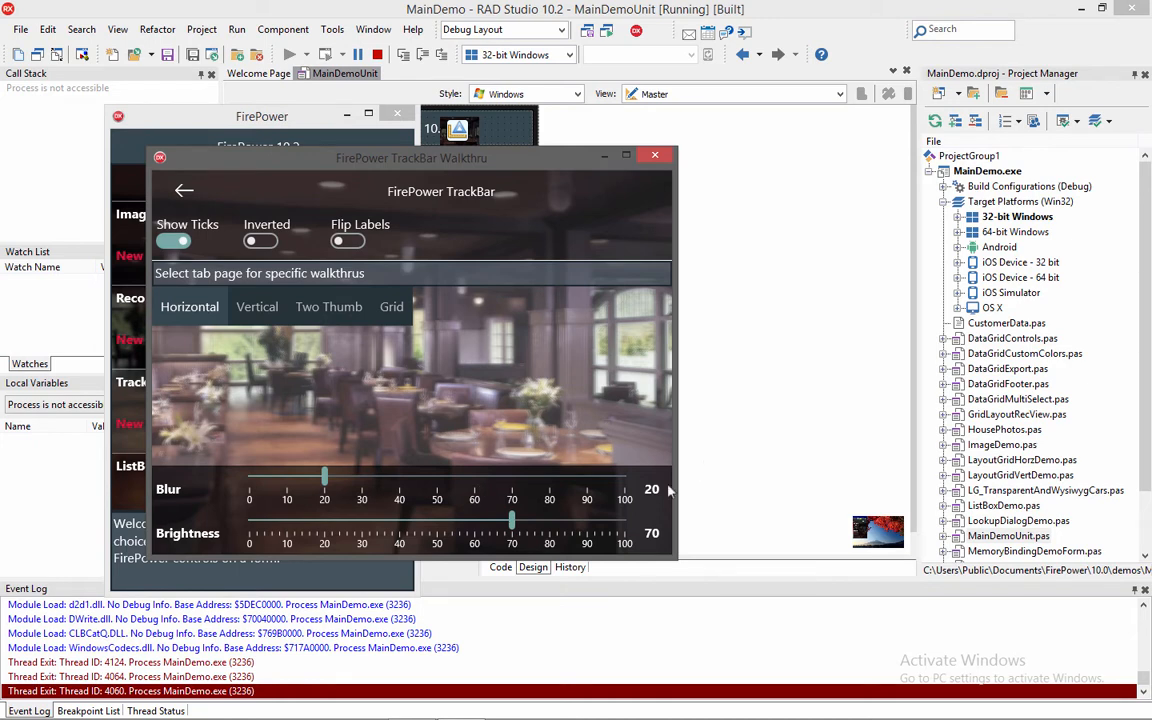
{"action": "mouse_move", "coordinate": [590, 464]}
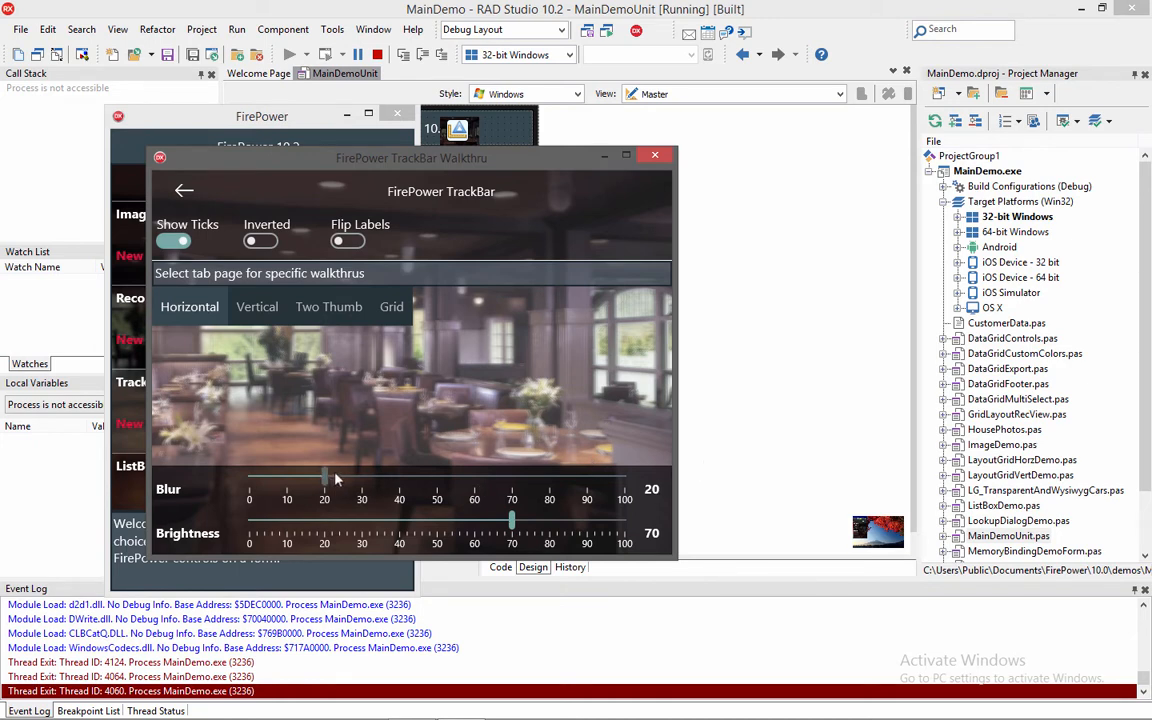
{"action": "left_click_drag", "start_coordinate": [324, 478], "coordinate": [288, 478]}
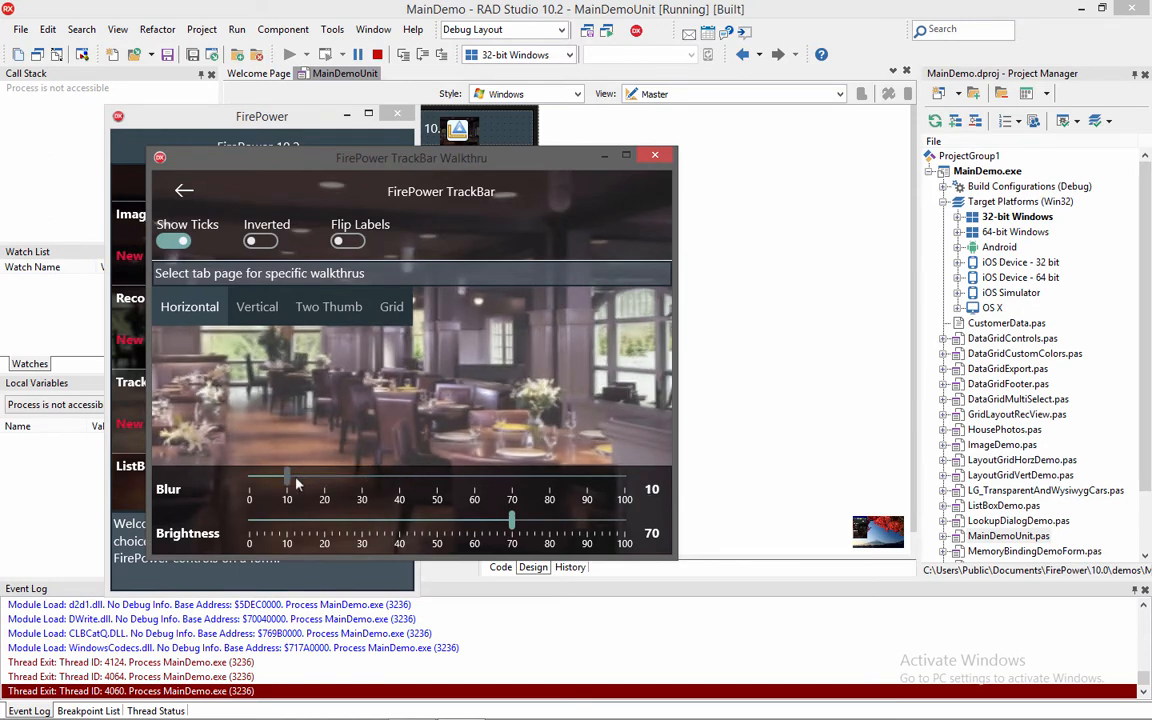
{"action": "mouse_move", "coordinate": [444, 498]}
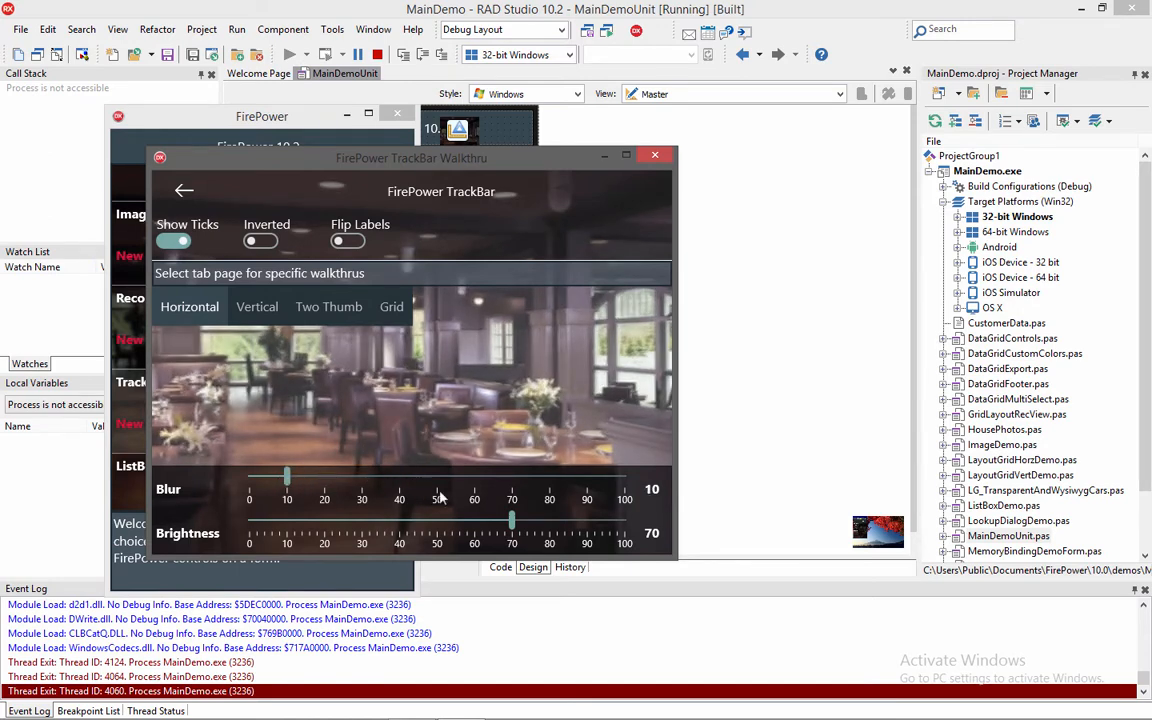
{"action": "left_click_drag", "start_coordinate": [512, 518], "coordinate": [504, 518]}
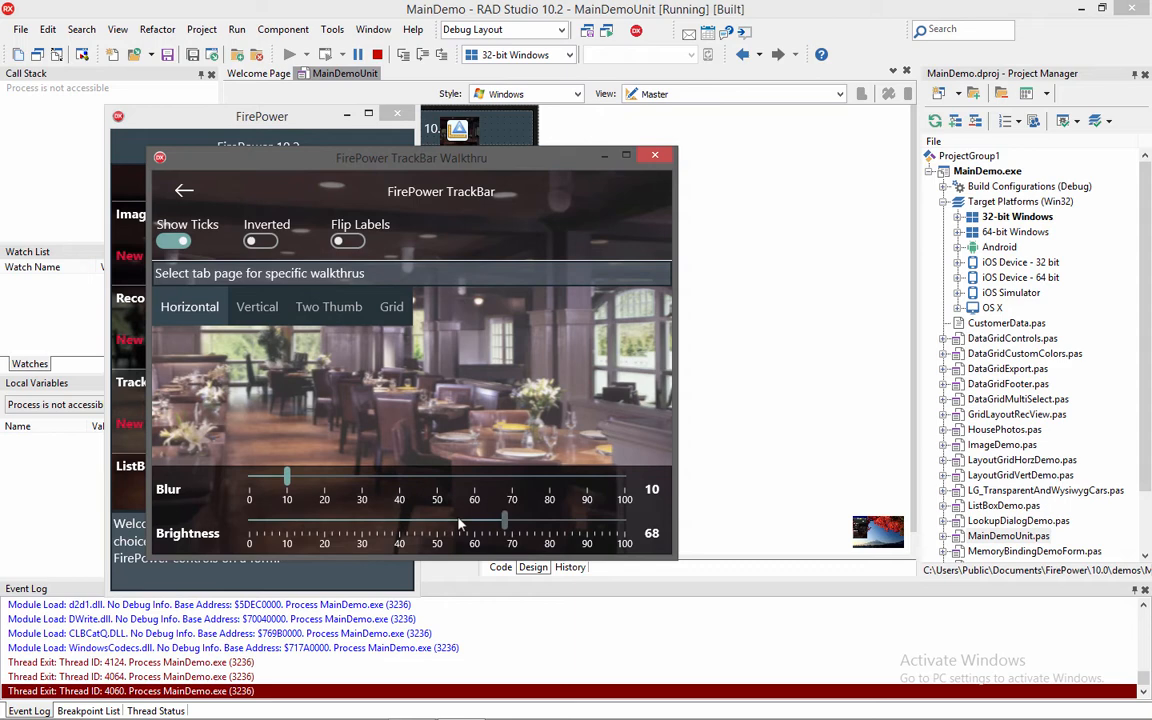
{"action": "left_click_drag", "start_coordinate": [504, 518], "coordinate": [460, 518]}
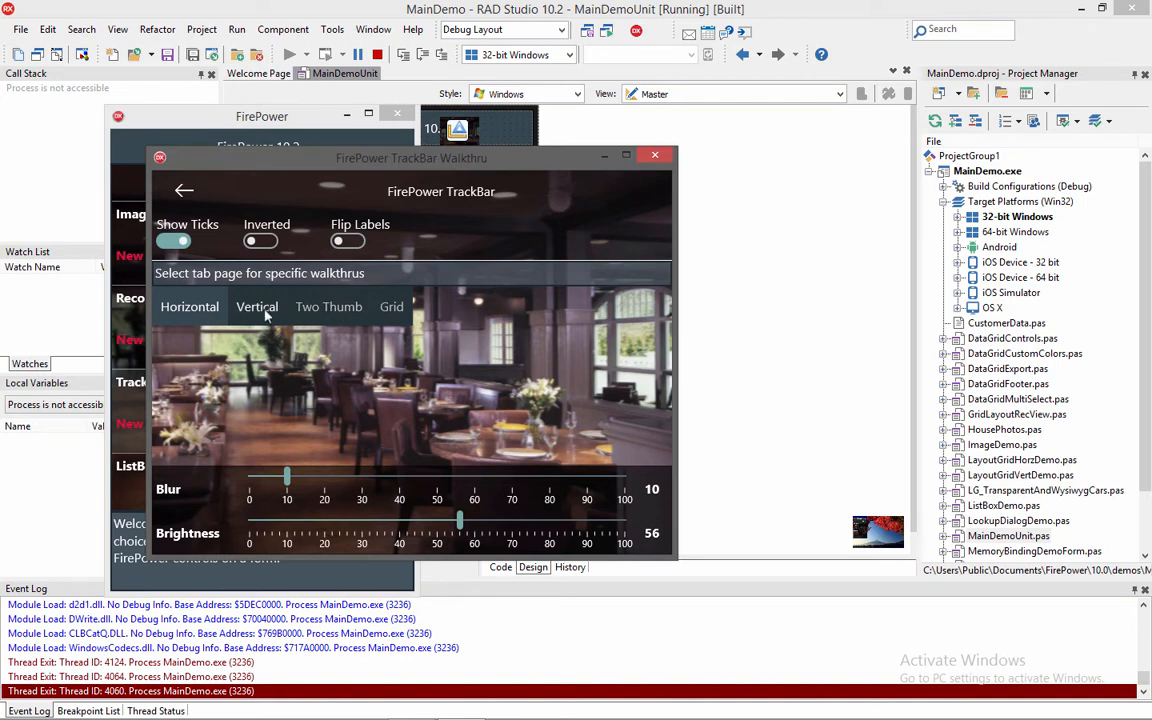
On the Vertical page, set Blur to 20 and Brightness to 52.
{"action": "left_click", "coordinate": [256, 306]}
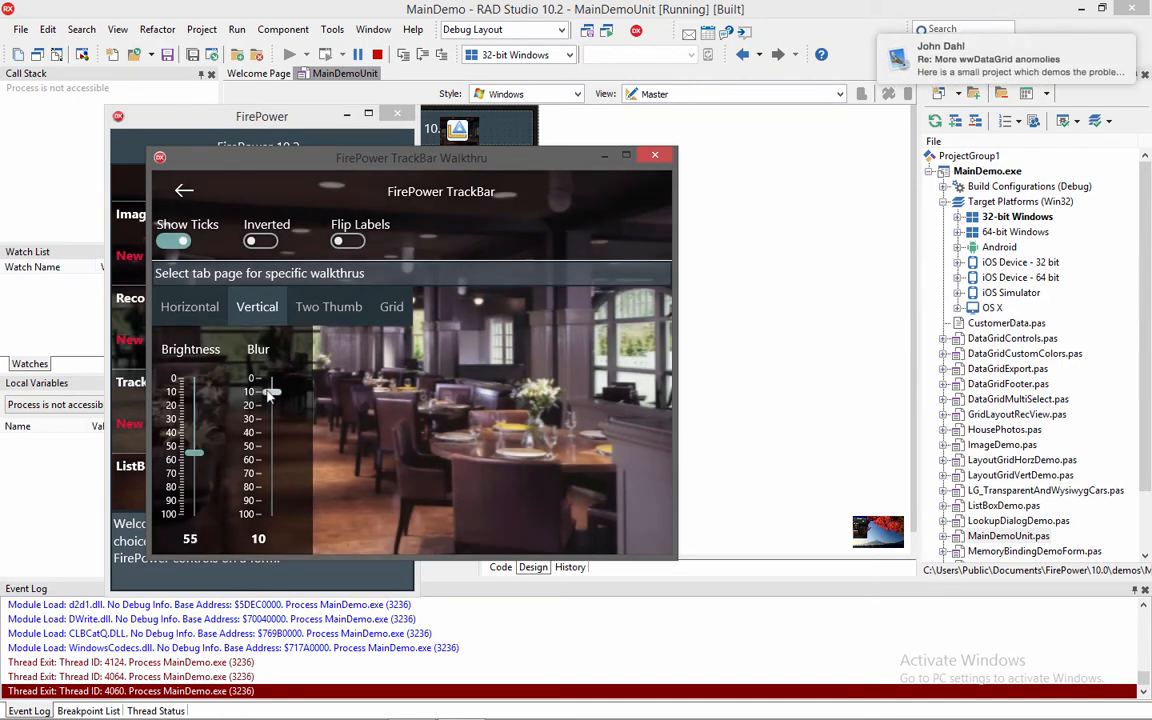
{"action": "left_click_drag", "start_coordinate": [272, 392], "coordinate": [272, 450]}
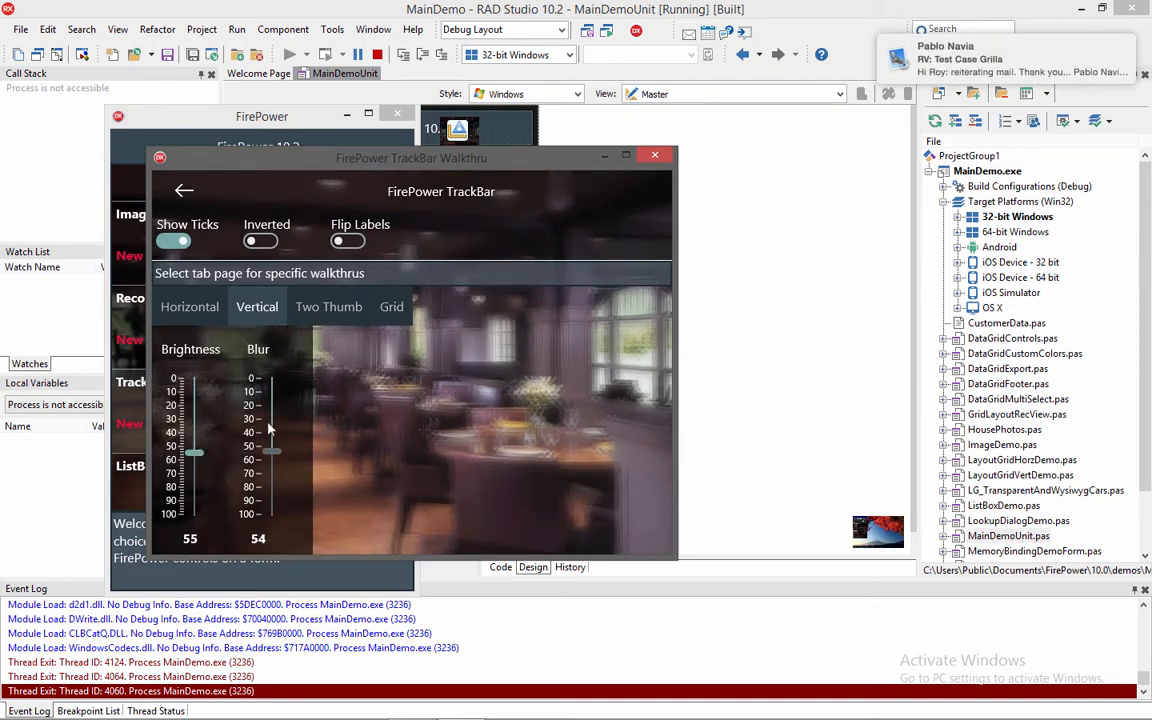
{"action": "left_click_drag", "start_coordinate": [272, 450], "coordinate": [272, 410]}
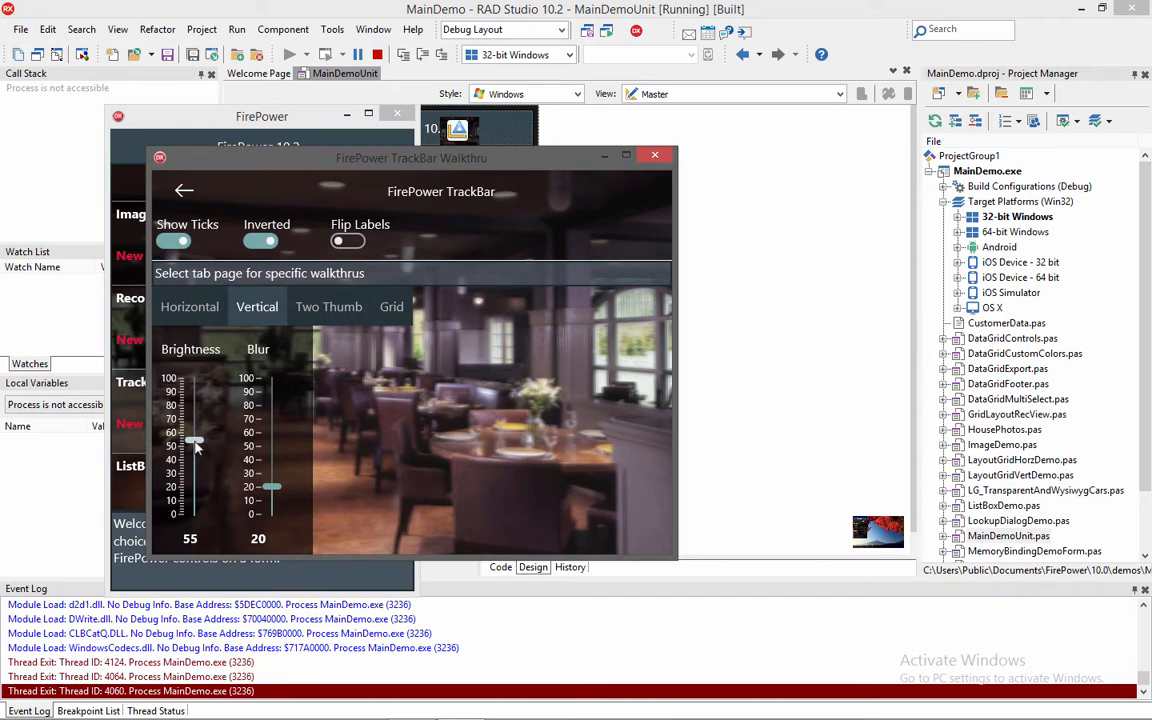
{"action": "left_click_drag", "start_coordinate": [194, 442], "coordinate": [194, 450]}
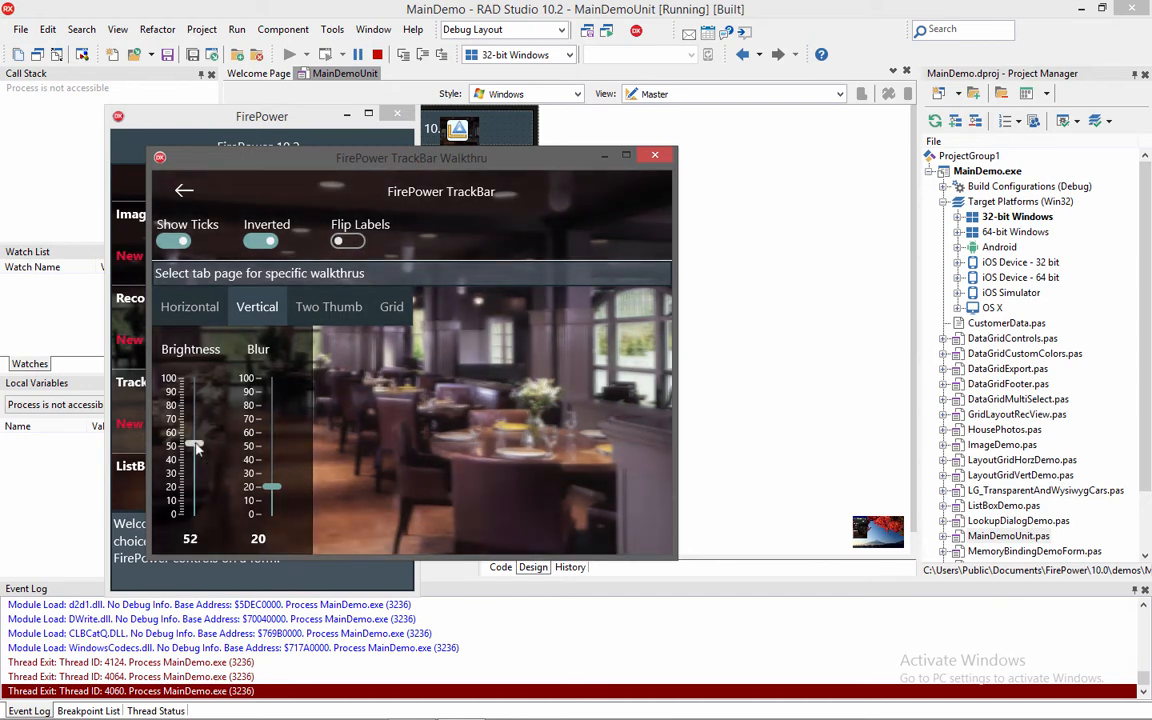
On the Two Thumb page, adjust the upper range's end around 58–67 and switch off Inverted.
{"action": "left_click", "coordinate": [328, 306]}
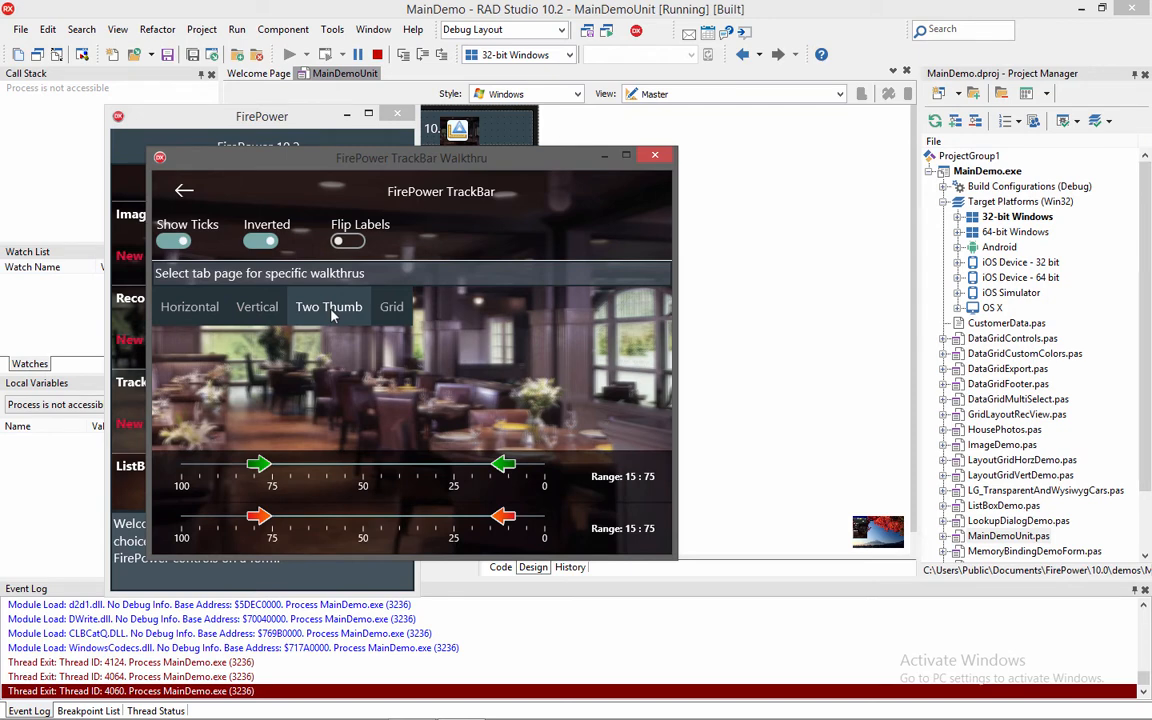
{"action": "mouse_move", "coordinate": [184, 514]}
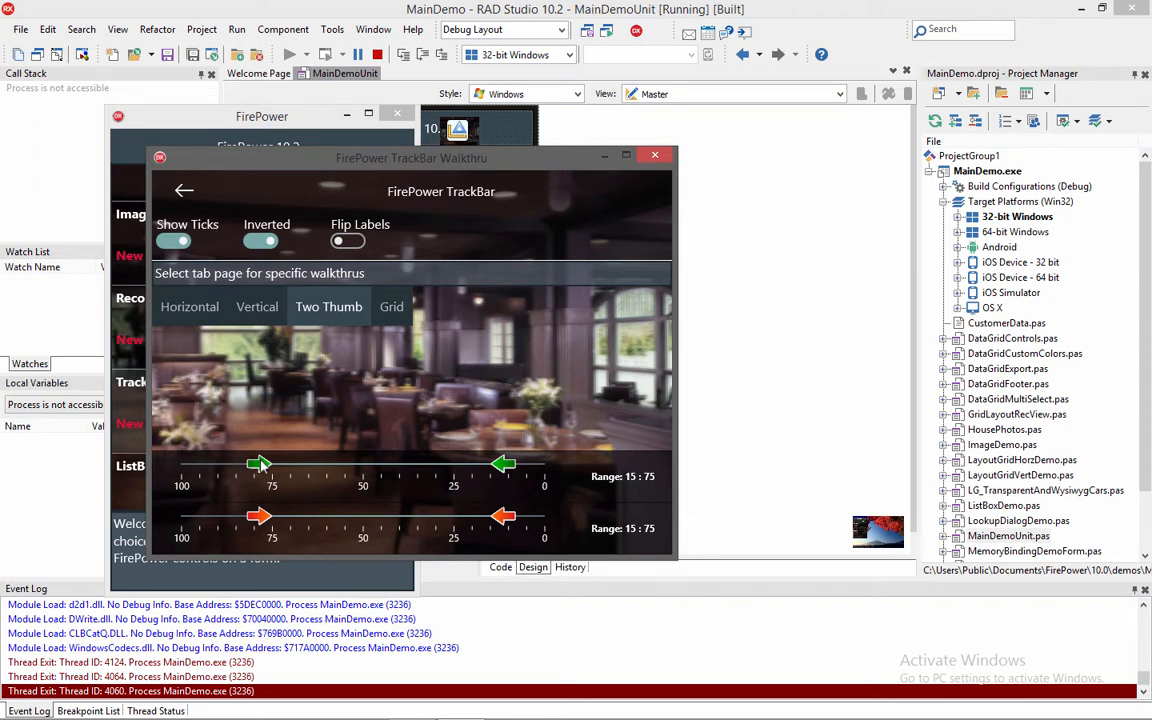
{"action": "left_click_drag", "start_coordinate": [258, 464], "coordinate": [242, 464]}
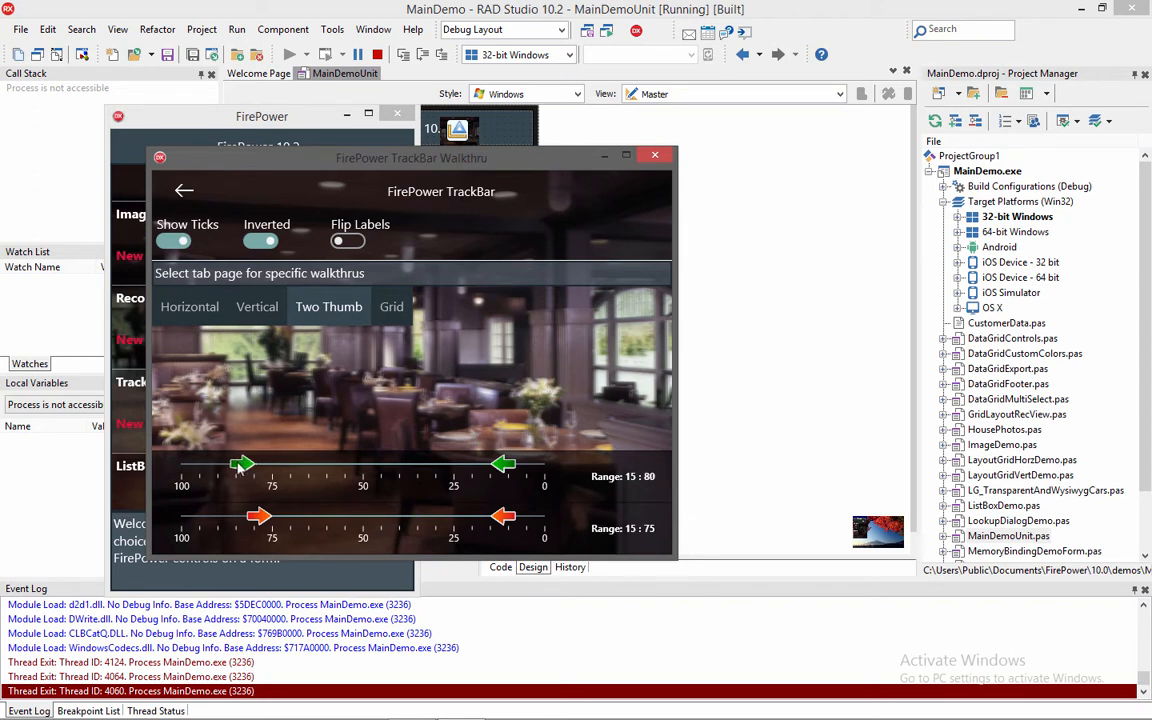
{"action": "left_click_drag", "start_coordinate": [240, 464], "coordinate": [232, 464]}
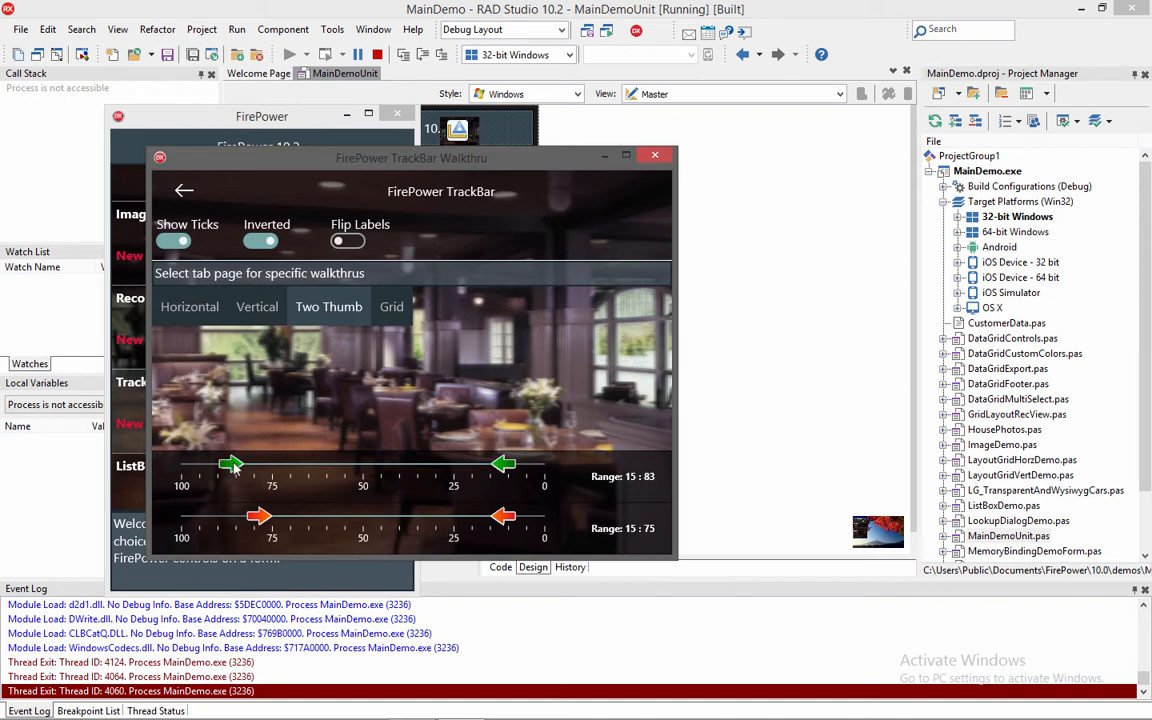
{"action": "left_click_drag", "start_coordinate": [232, 464], "coordinate": [304, 464]}
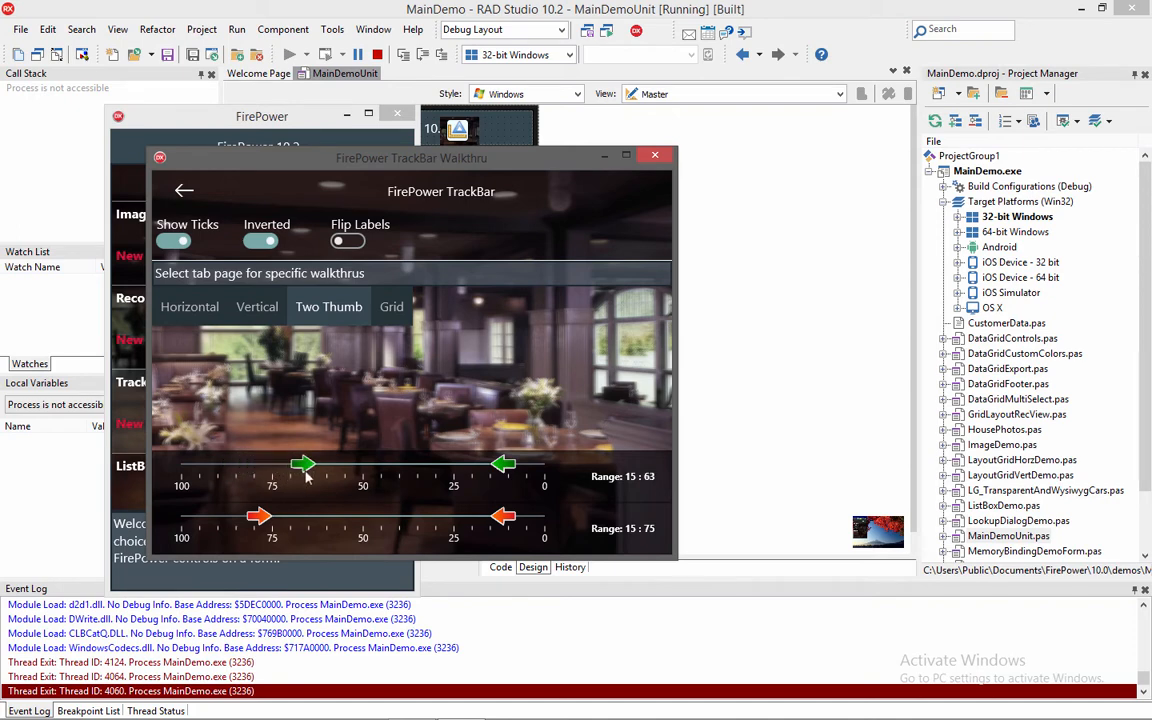
{"action": "left_click_drag", "start_coordinate": [304, 464], "coordinate": [324, 464]}
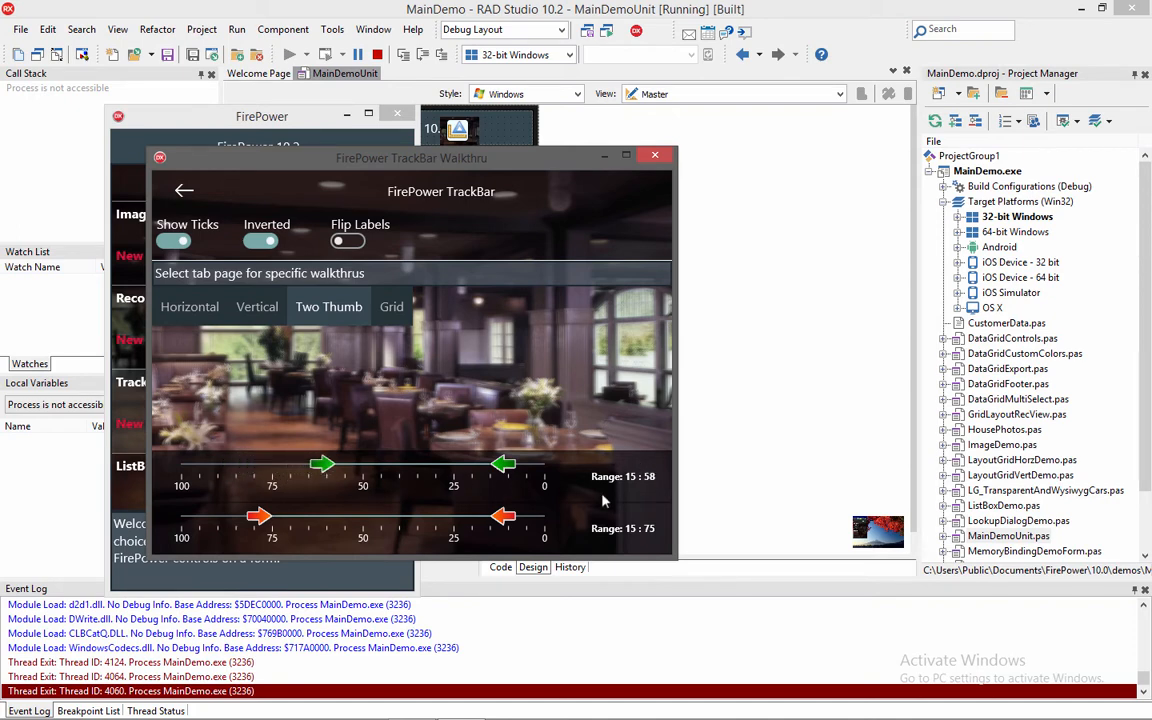
{"action": "left_click_drag", "start_coordinate": [324, 464], "coordinate": [286, 464]}
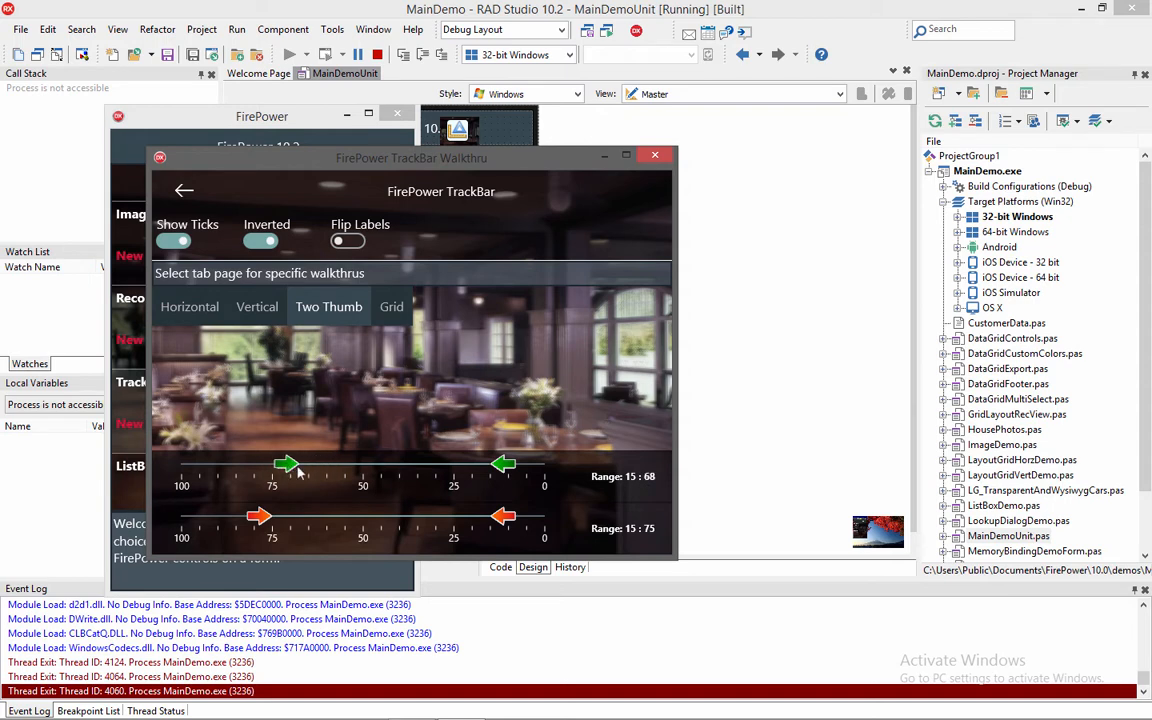
{"action": "left_click_drag", "start_coordinate": [288, 464], "coordinate": [284, 464]}
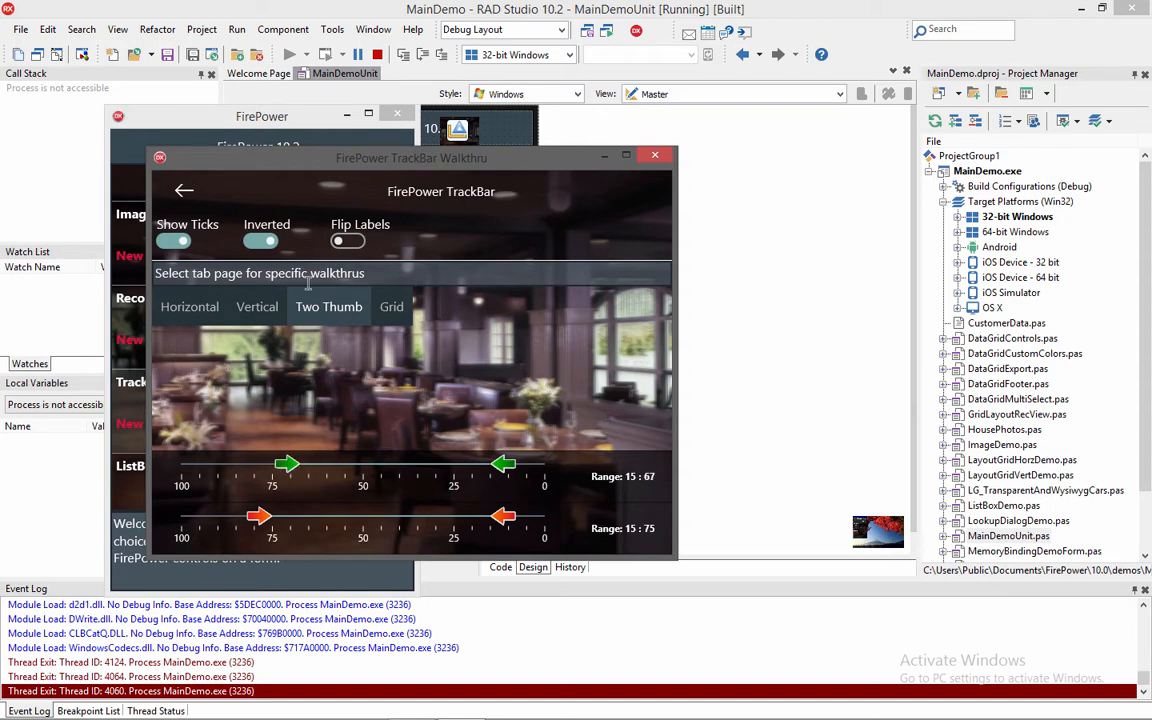
{"action": "left_click", "coordinate": [260, 240]}
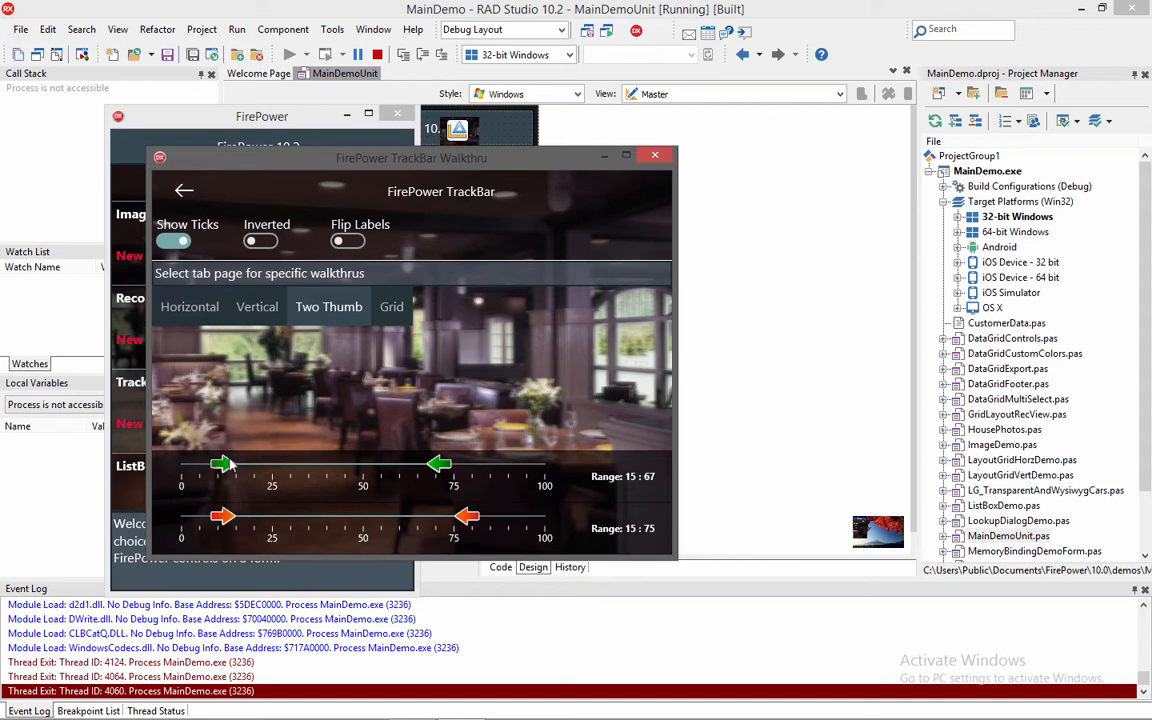
Narrow the top range to 33–33 and set the lower range to 53–58.
{"action": "left_click_drag", "start_coordinate": [224, 464], "coordinate": [296, 464]}
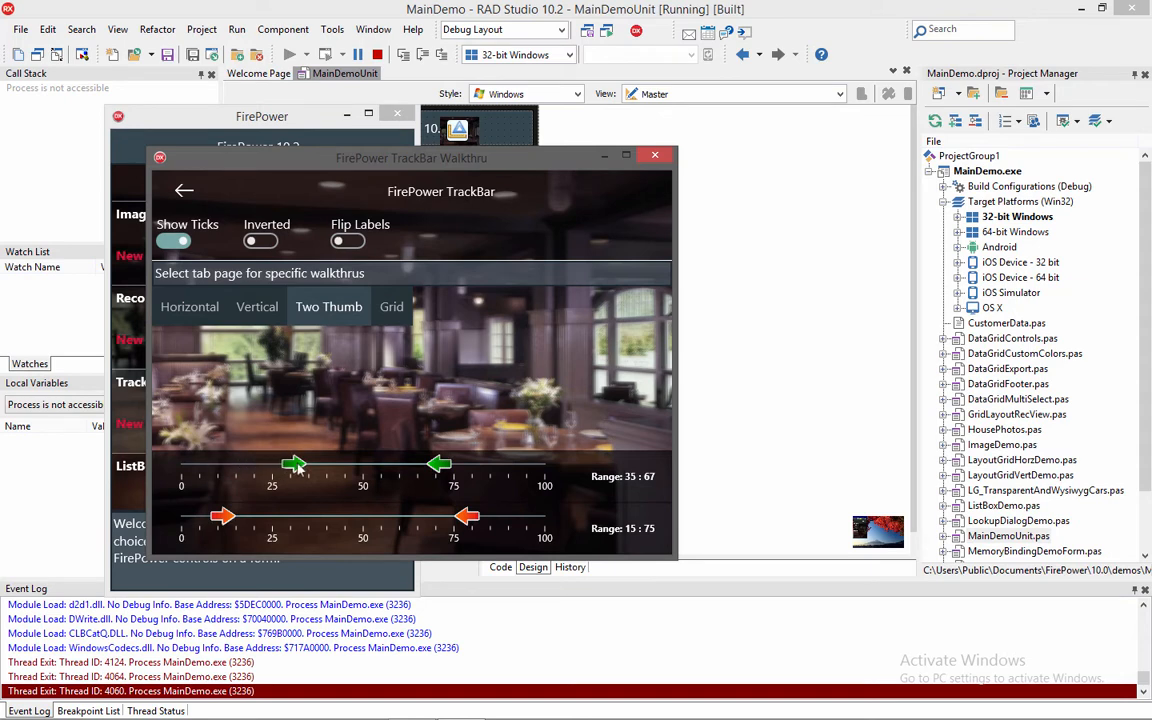
{"action": "left_click_drag", "start_coordinate": [298, 464], "coordinate": [286, 464]}
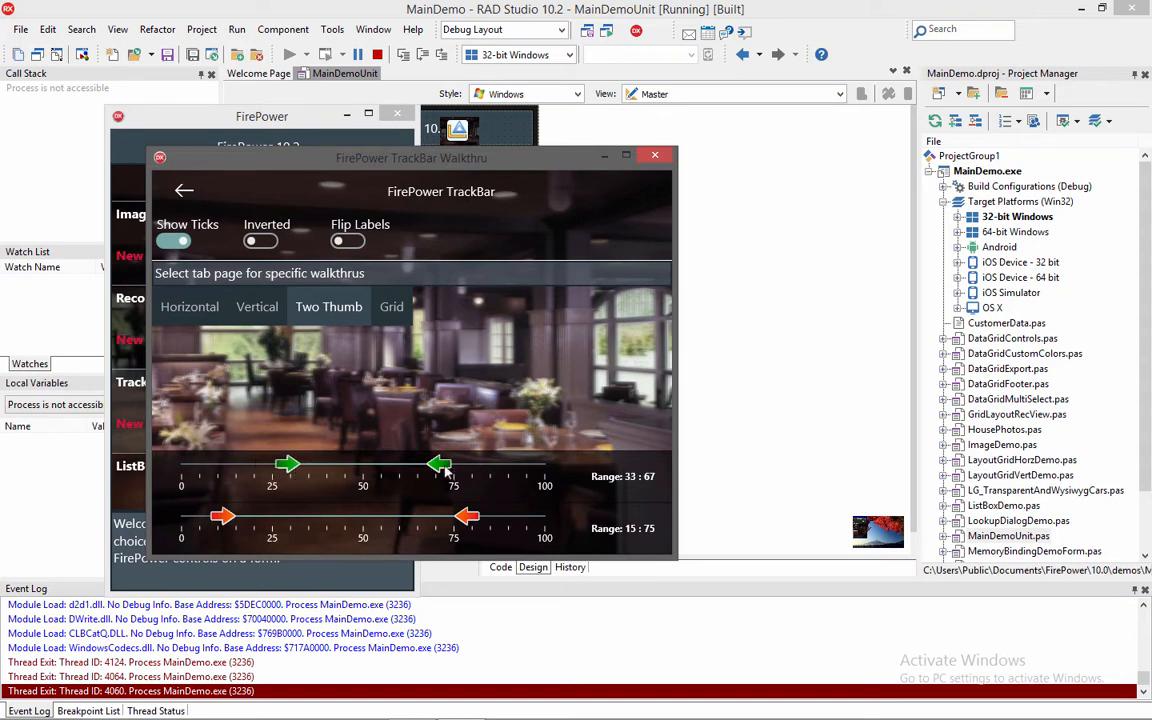
{"action": "left_click_drag", "start_coordinate": [438, 464], "coordinate": [480, 464]}
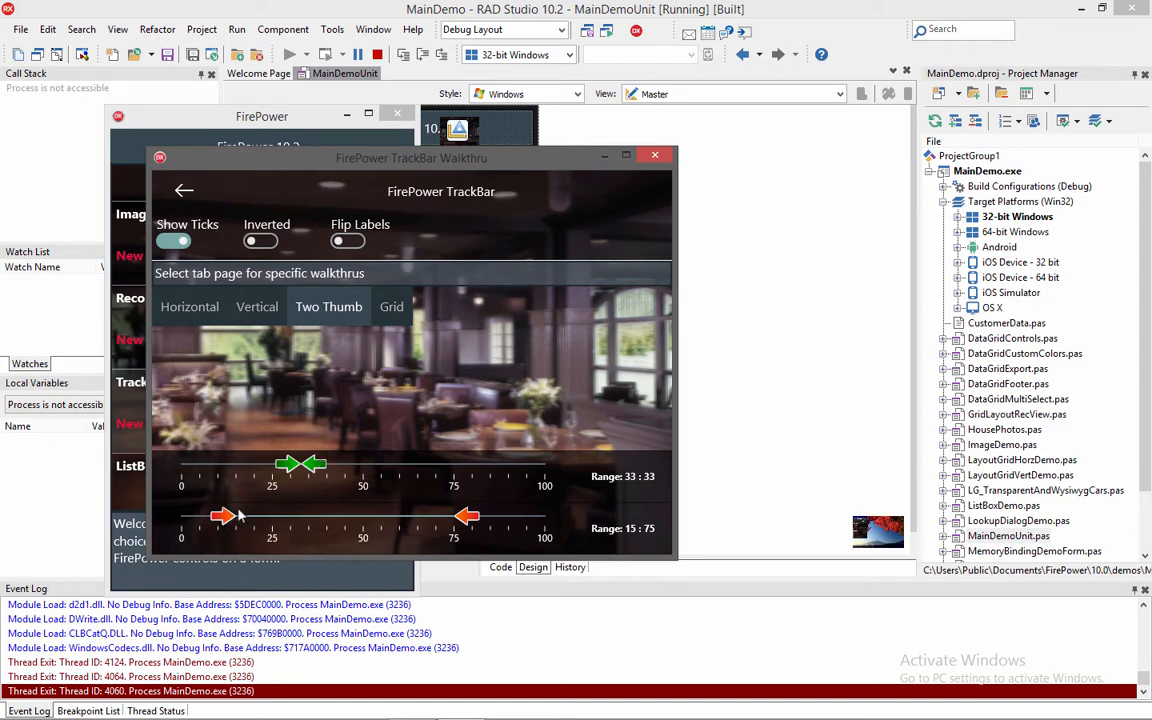
{"action": "left_click_drag", "start_coordinate": [222, 516], "coordinate": [360, 516]}
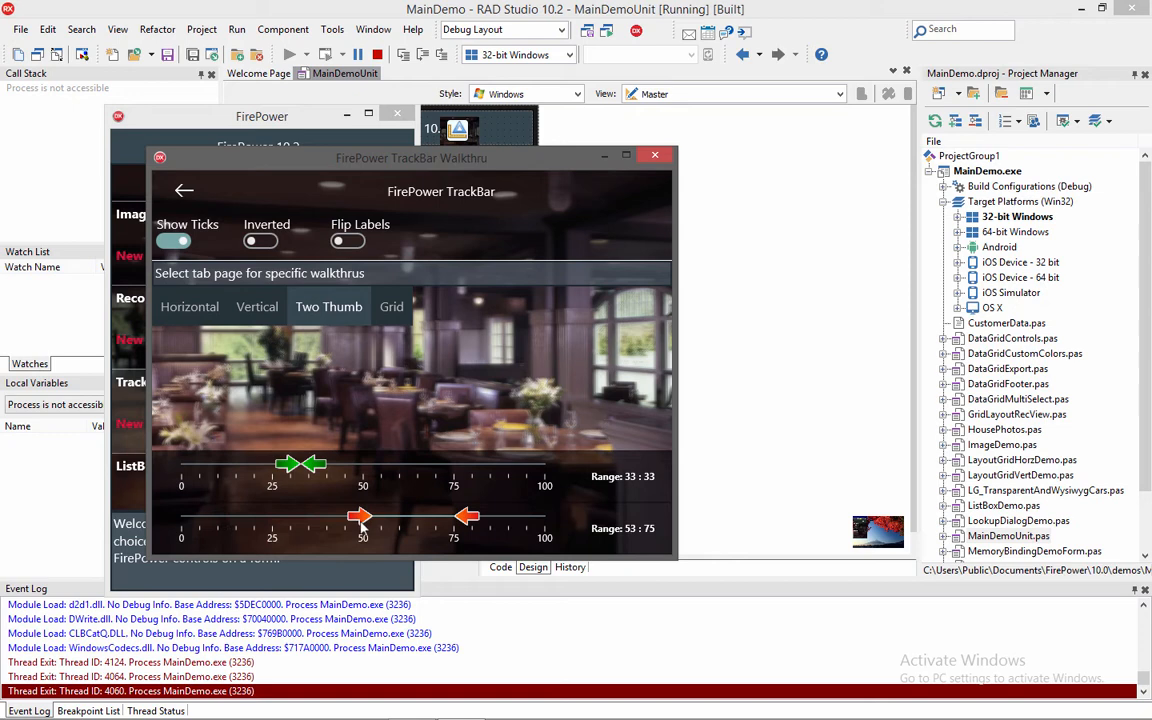
{"action": "left_click_drag", "start_coordinate": [468, 516], "coordinate": [408, 516]}
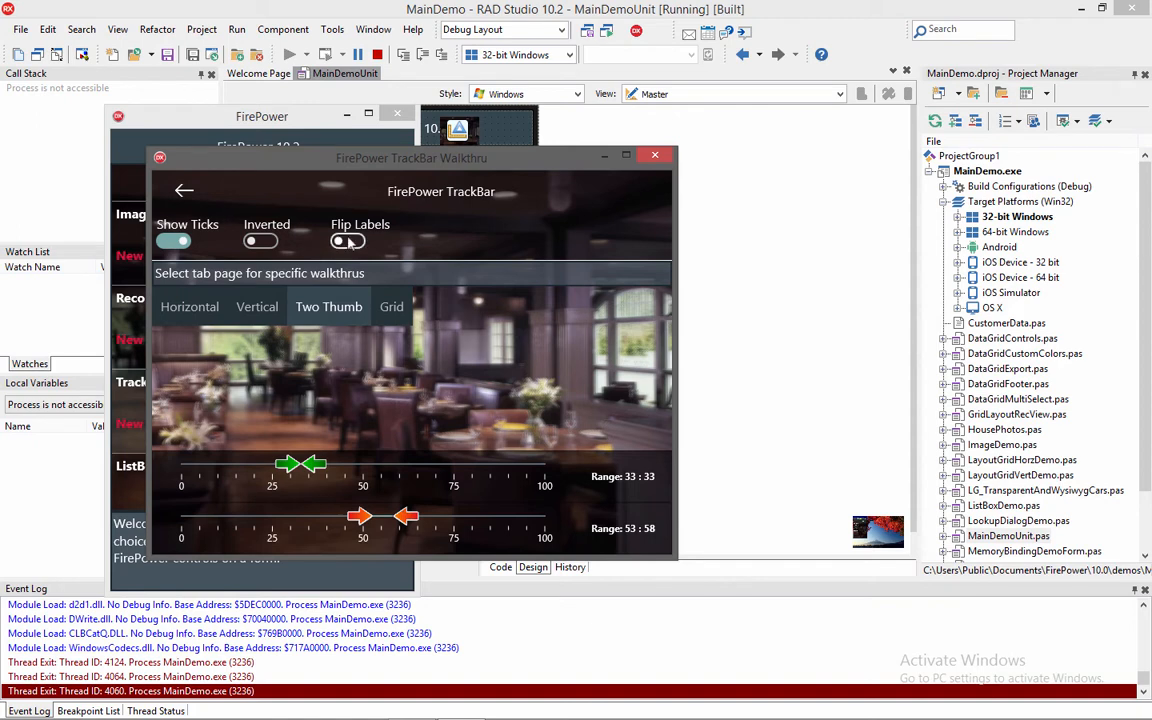
Toggle Flip Labels on and off, hide the tick marks, and switch to the Grid page.
{"action": "left_click", "coordinate": [348, 240]}
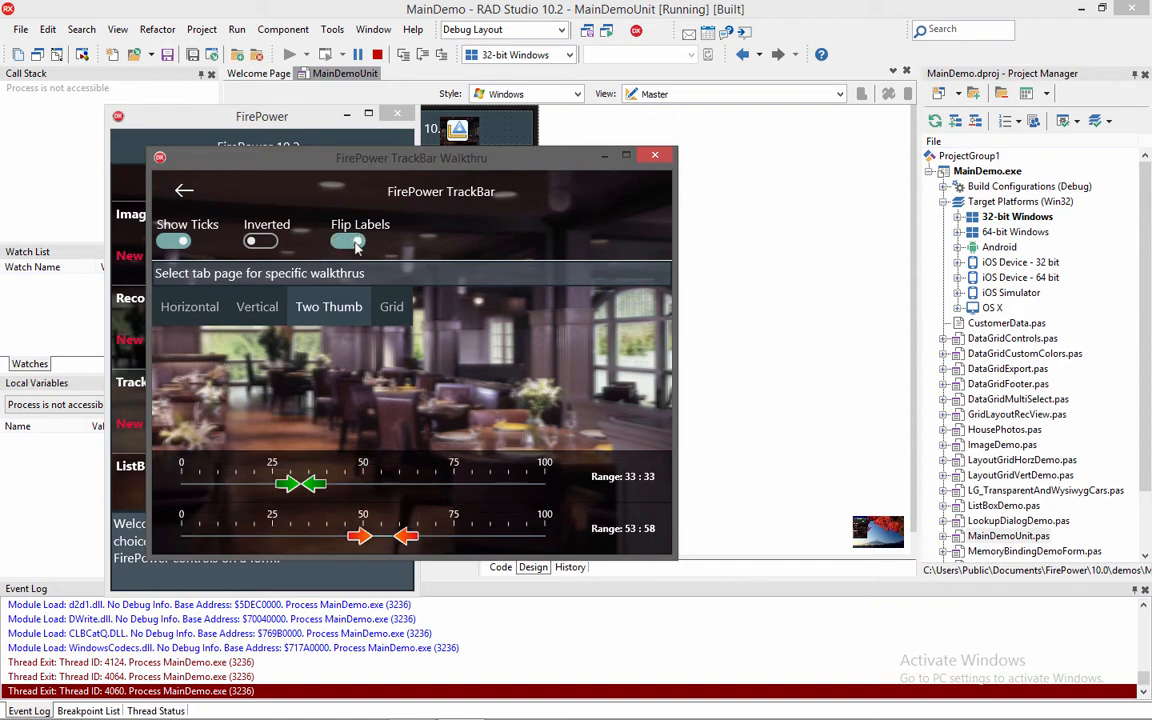
{"action": "left_click", "coordinate": [348, 240]}
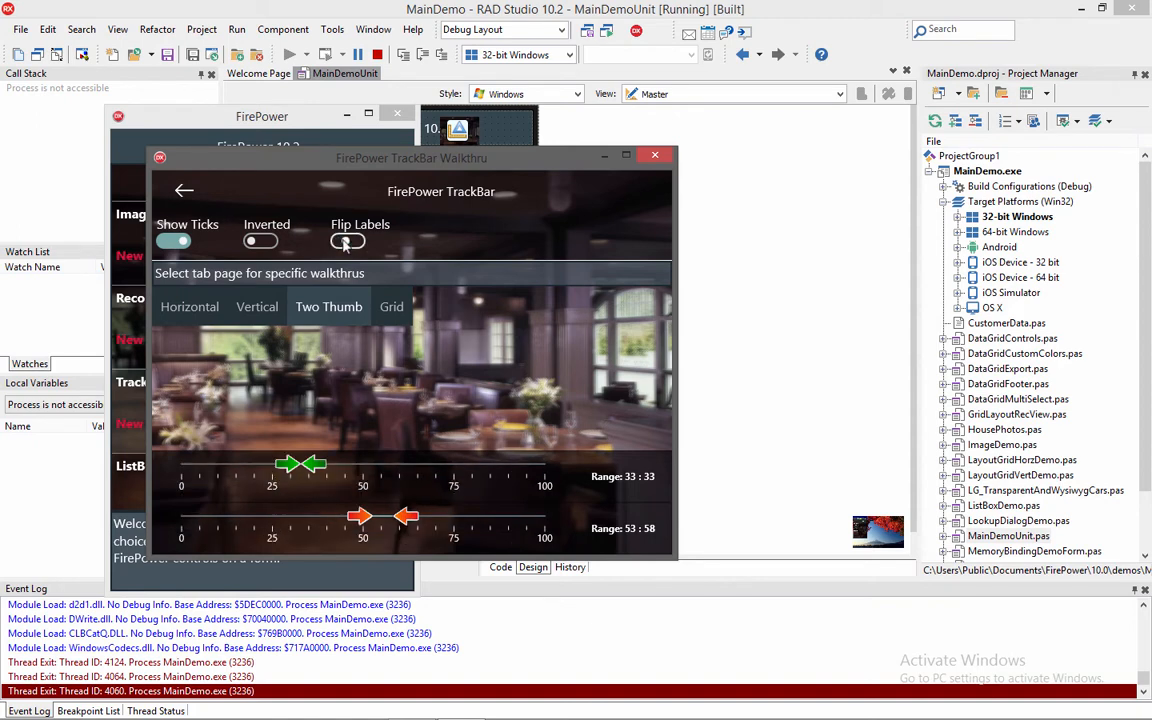
{"action": "left_click", "coordinate": [172, 242]}
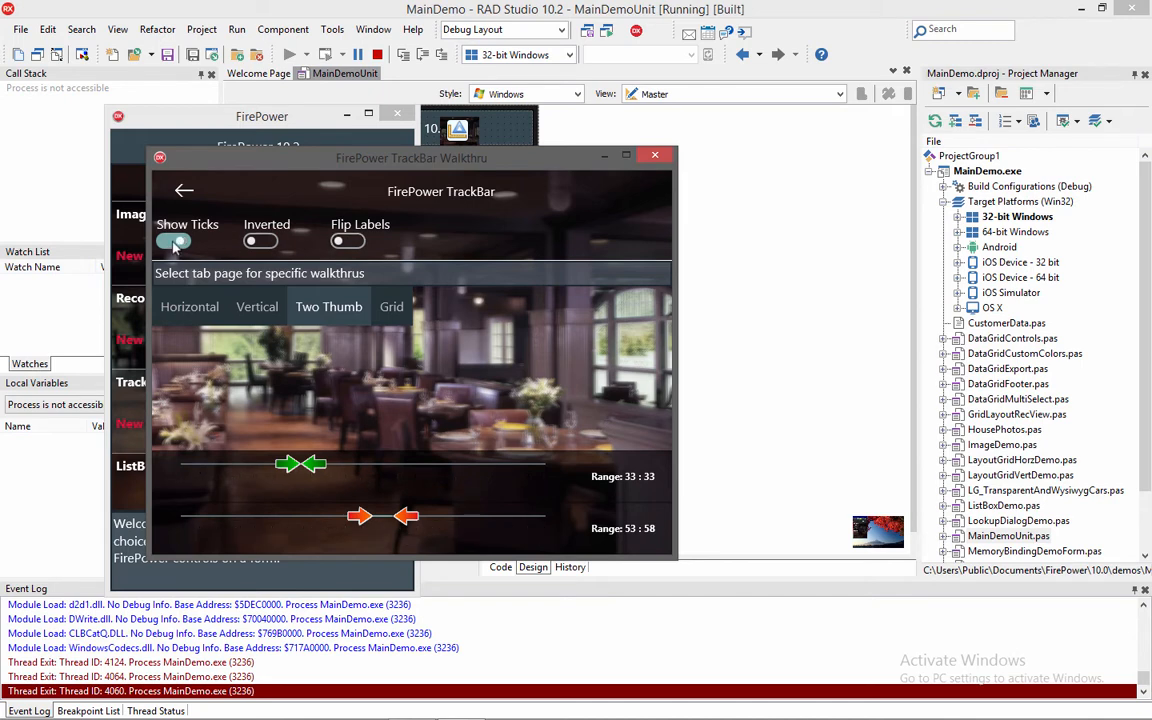
{"action": "left_click", "coordinate": [172, 240]}
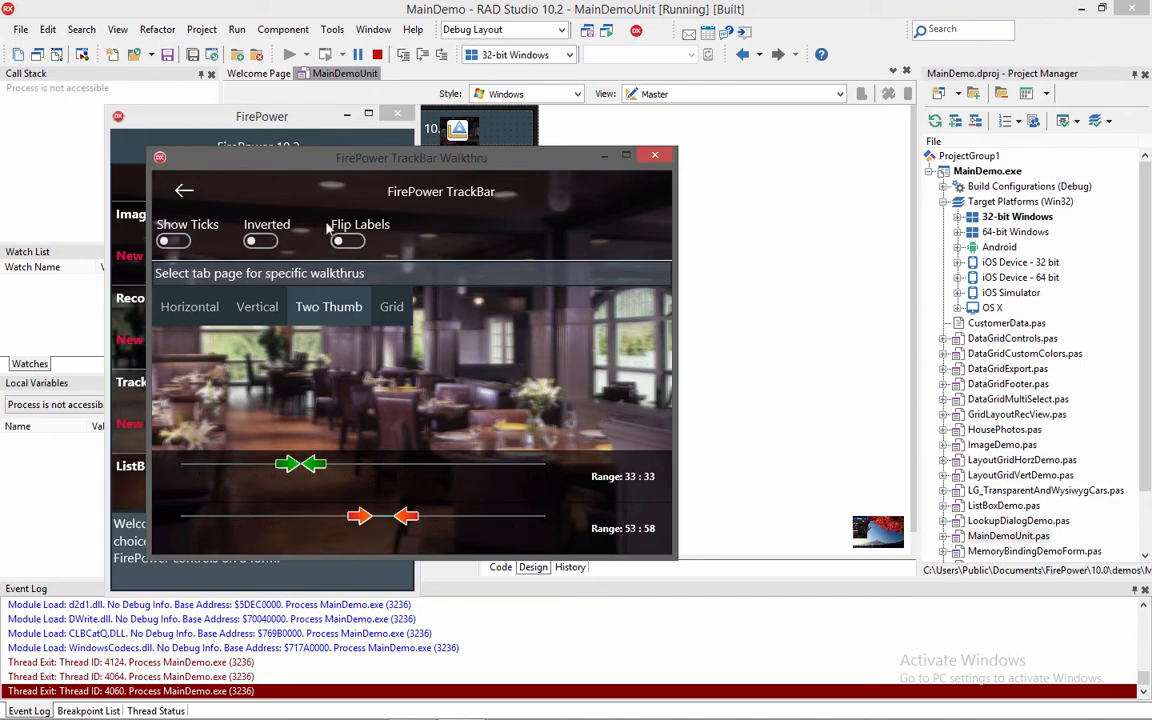
{"action": "left_click", "coordinate": [392, 306]}
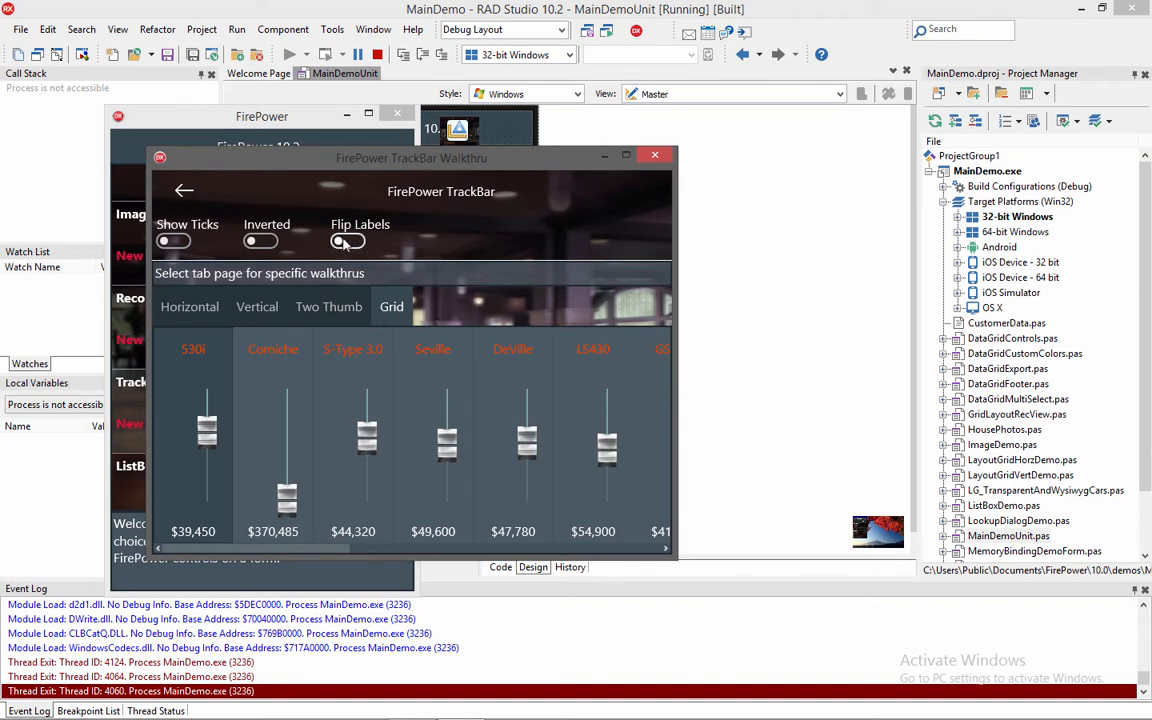
Show ticks on the grid trackbars, lower Seville to $31,000, and close the MainDemo.
{"action": "left_click", "coordinate": [172, 240]}
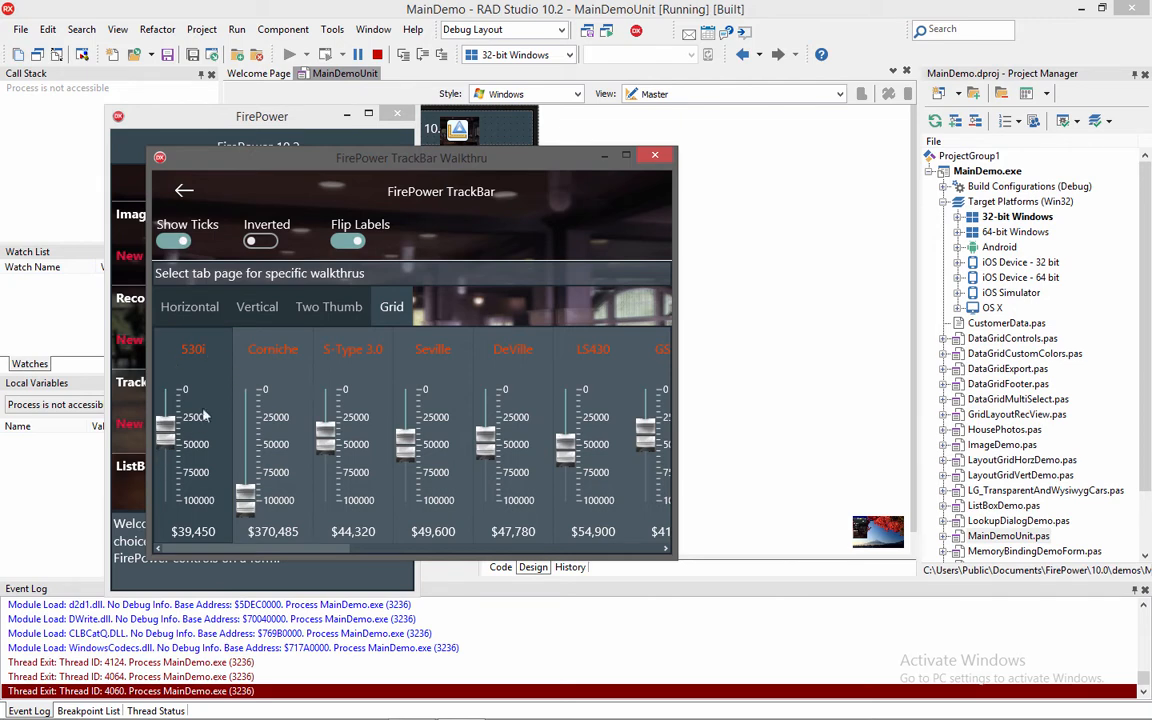
{"action": "mouse_move", "coordinate": [220, 384]}
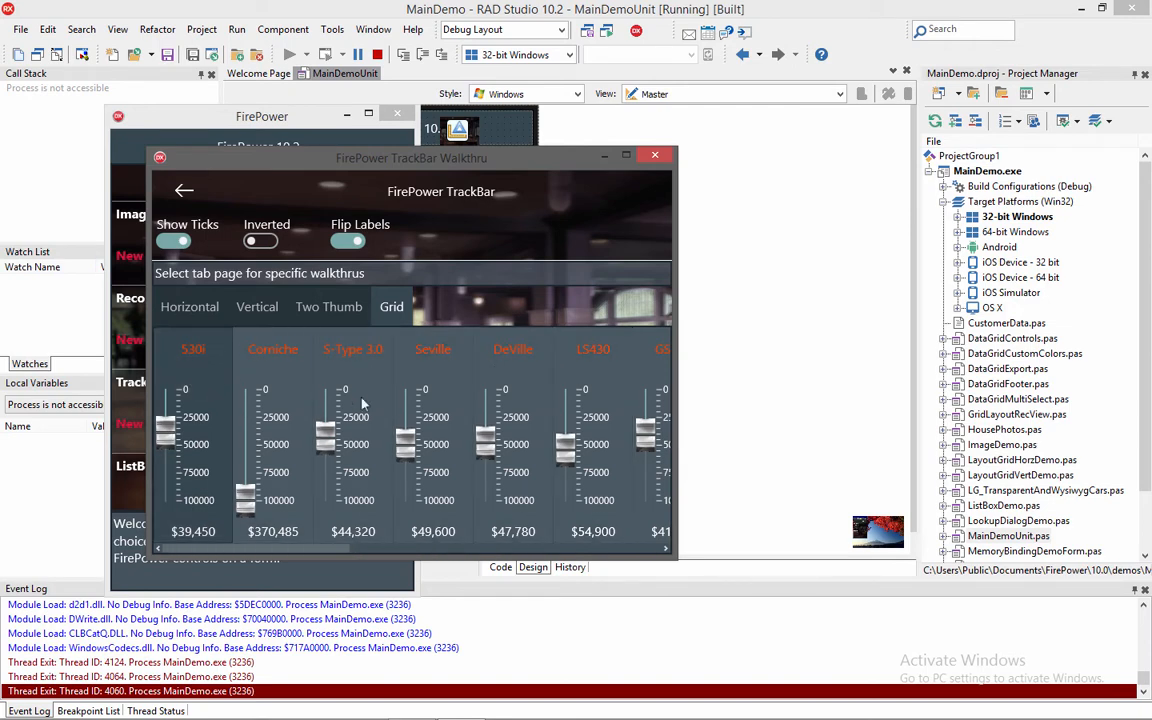
{"action": "mouse_move", "coordinate": [412, 444]}
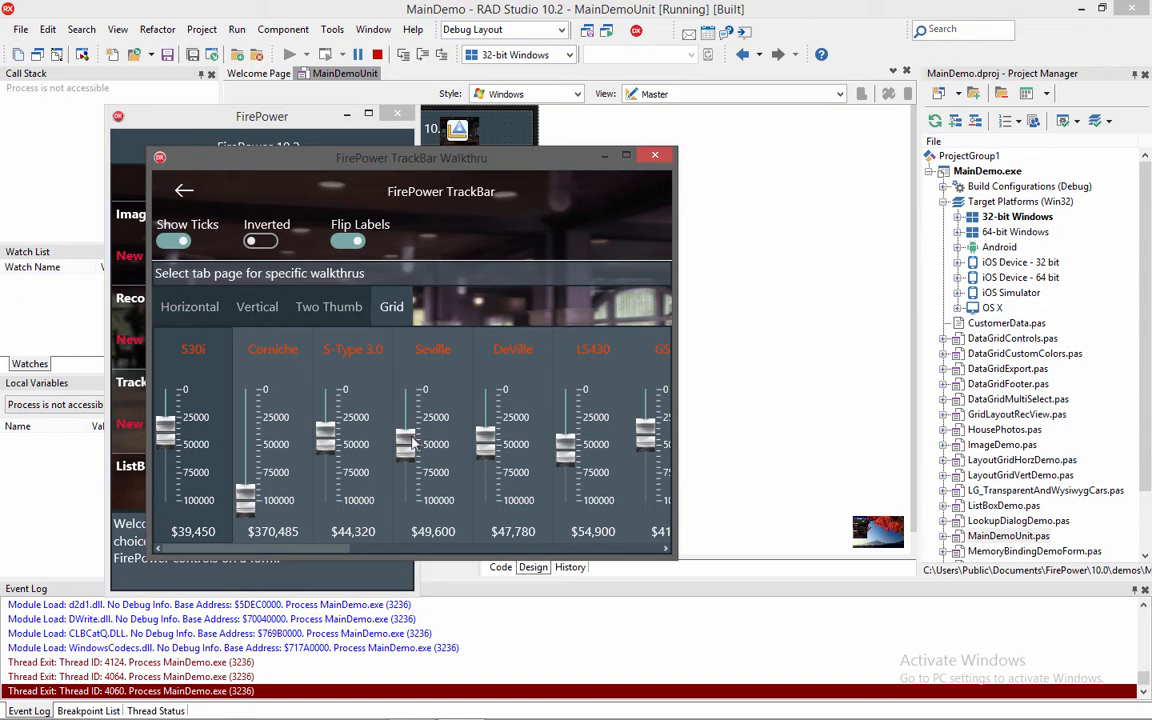
{"action": "left_click_drag", "start_coordinate": [404, 444], "coordinate": [404, 414]}
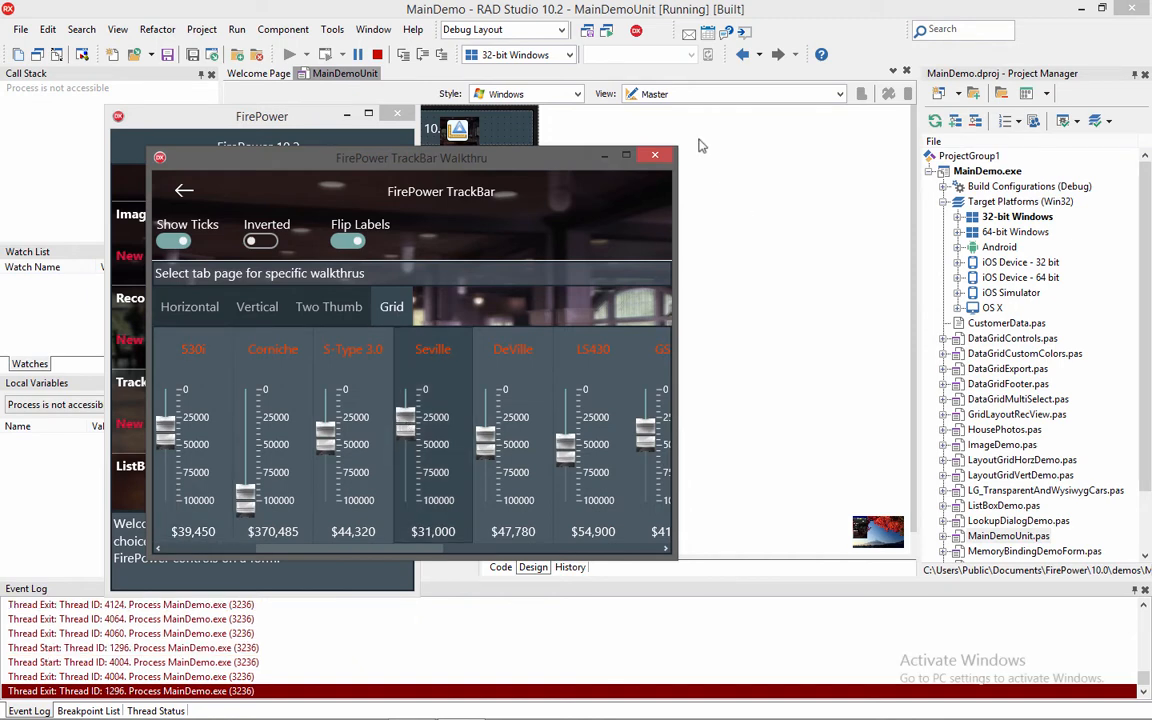
{"action": "left_click", "coordinate": [656, 156]}
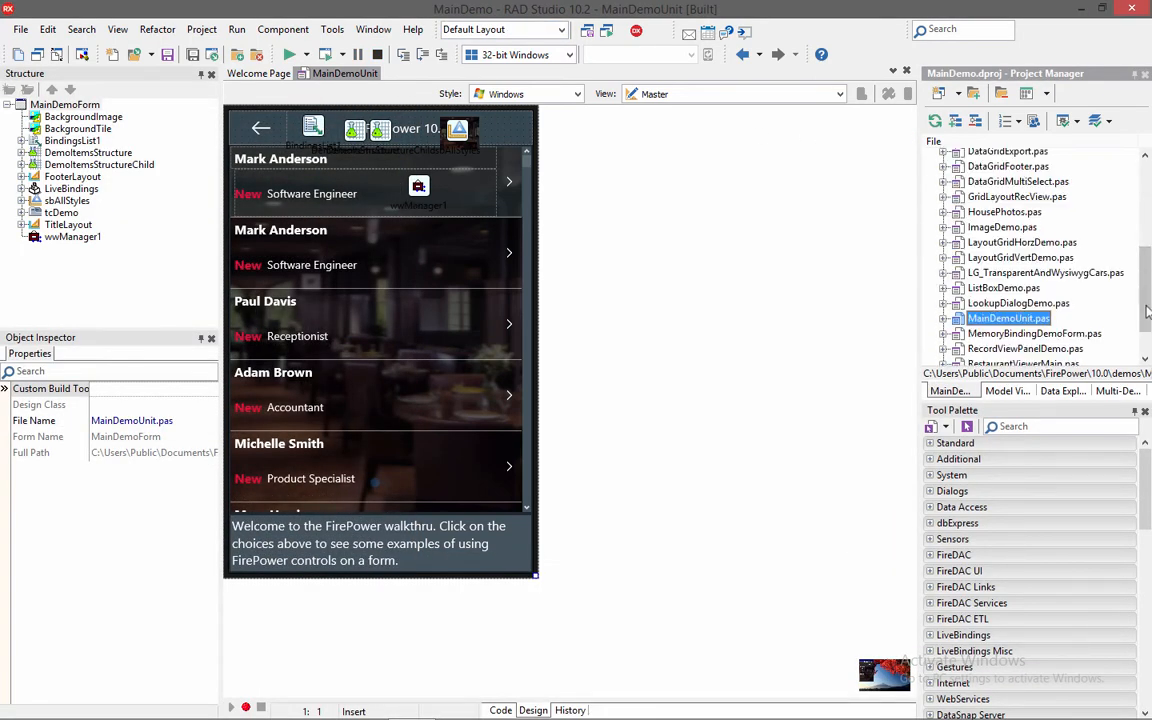
Open TrackBarPanel.pas in the designer and select tbBlur in the Object Inspector.
{"action": "scroll", "scroll_direction": "down", "scroll_amount": 3}
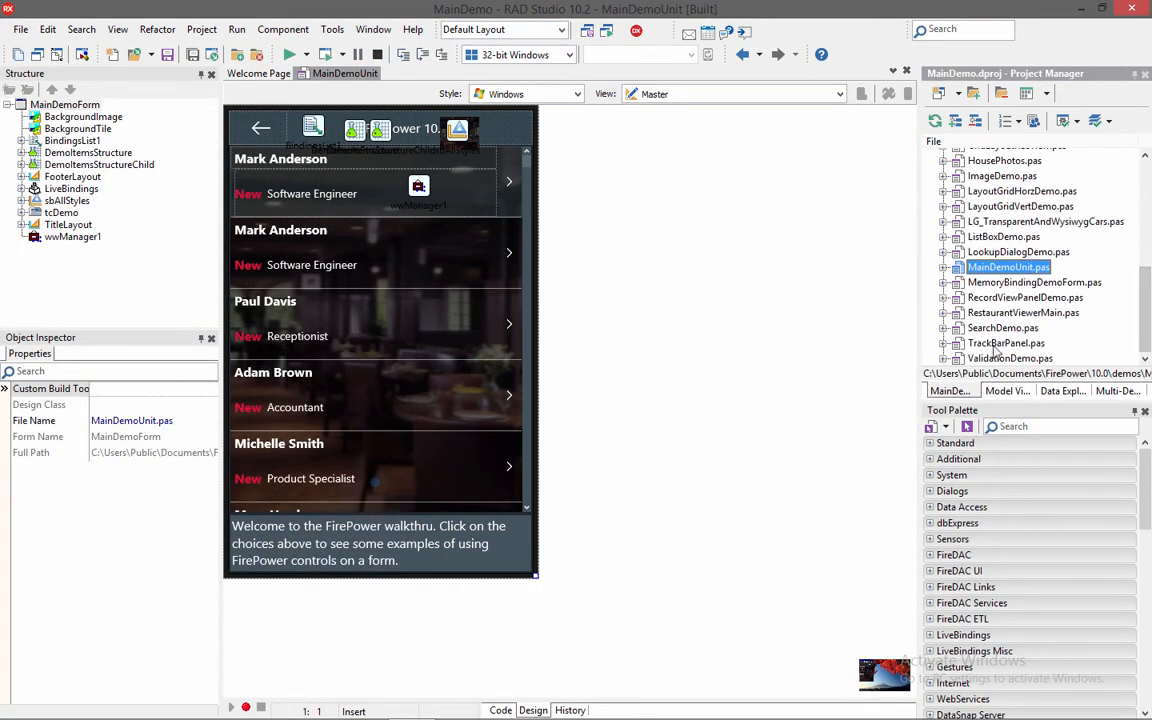
{"action": "double_click", "coordinate": [1006, 344]}
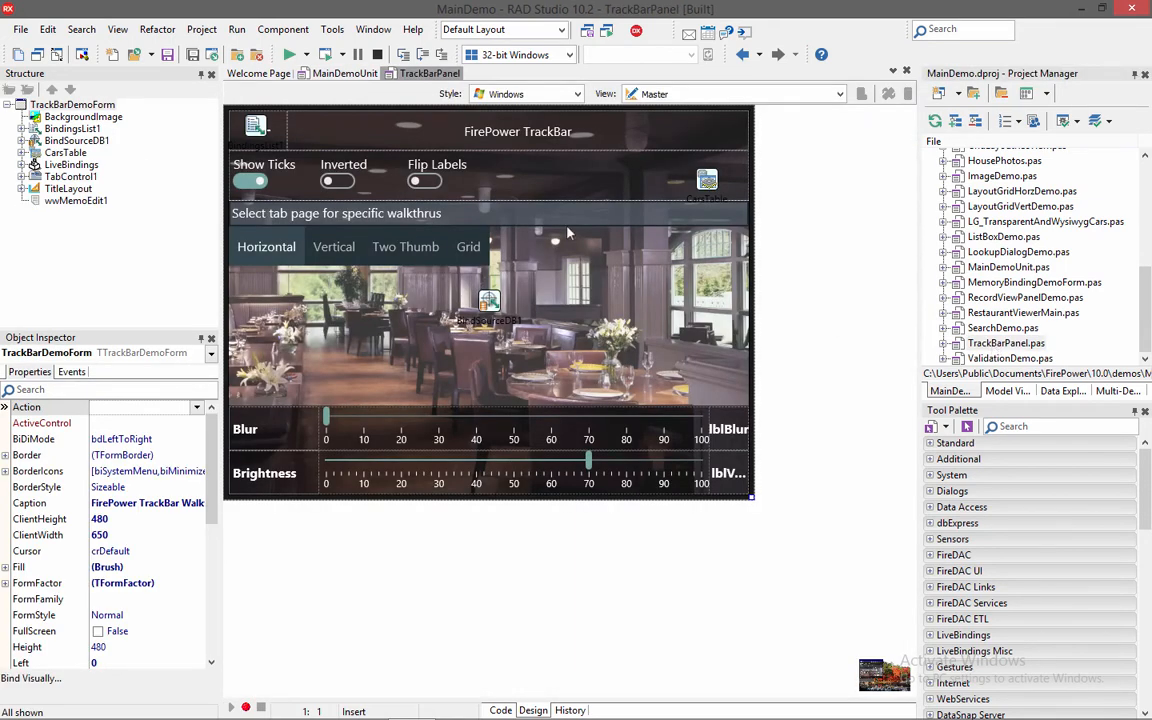
{"action": "mouse_move", "coordinate": [380, 414]}
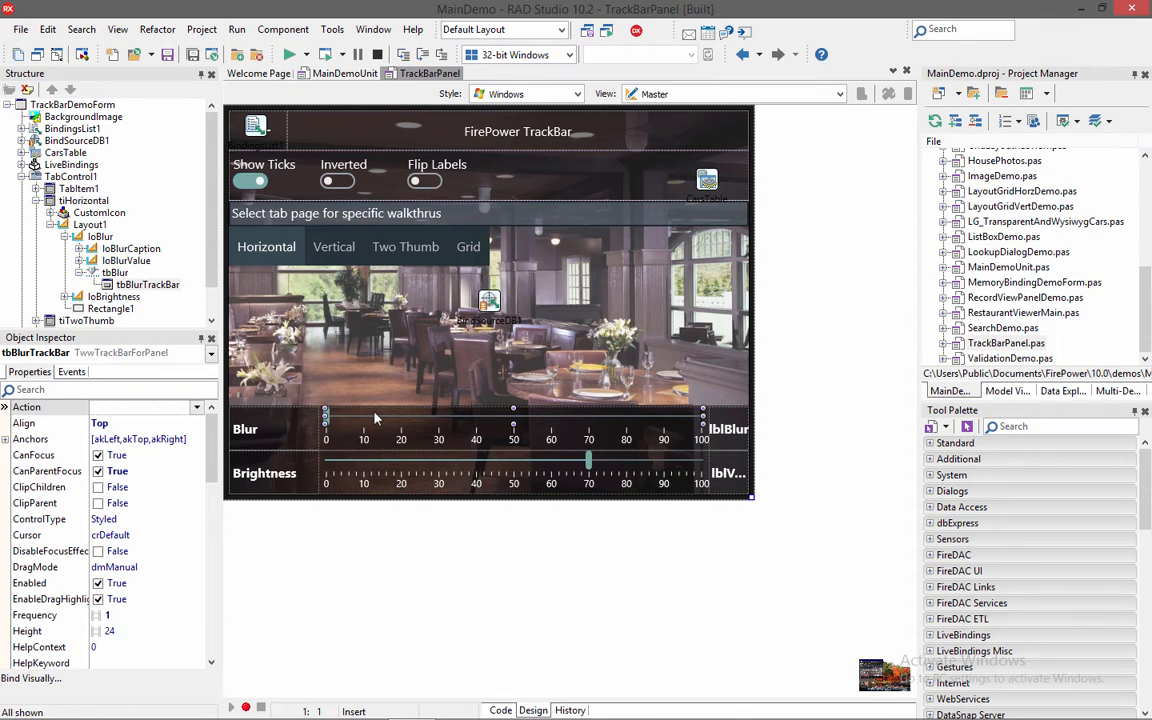
{"action": "mouse_move", "coordinate": [212, 324]}
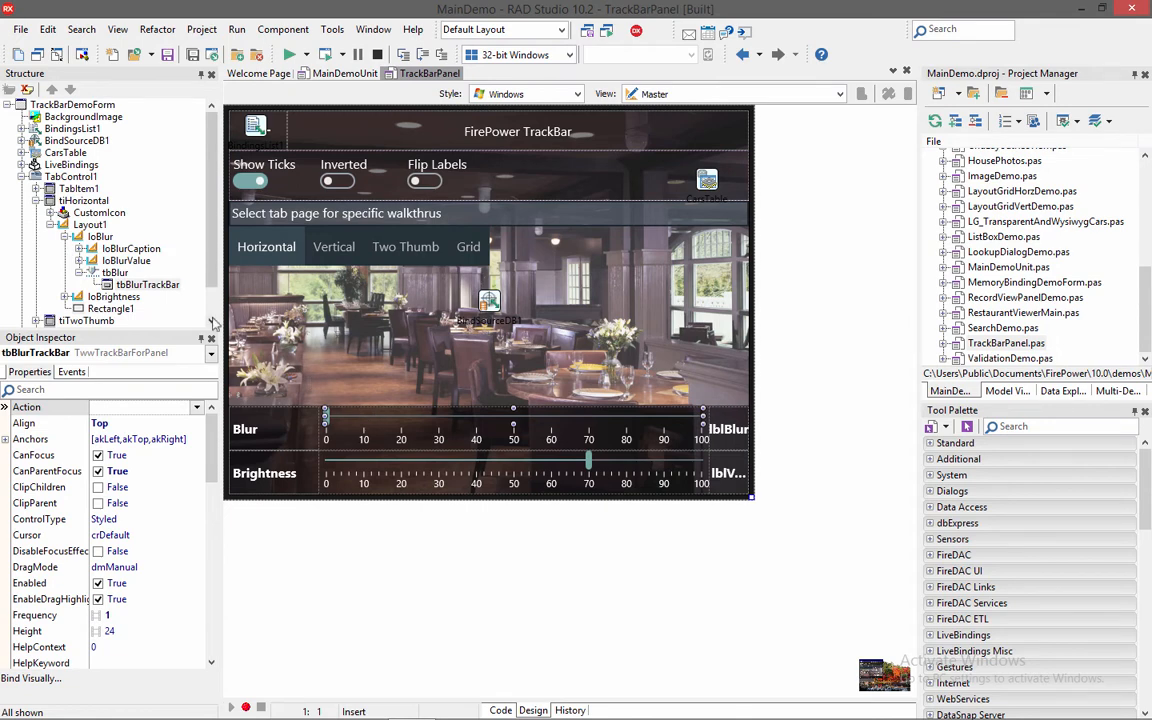
{"action": "left_click", "coordinate": [116, 272]}
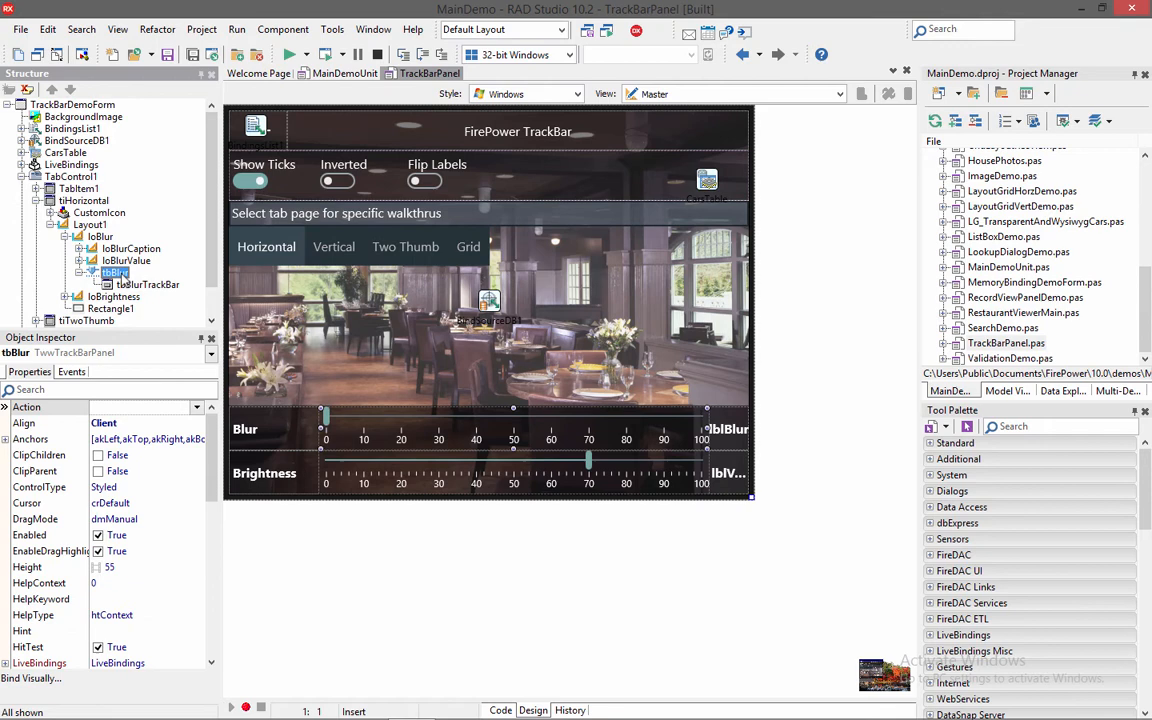
{"action": "mouse_move", "coordinate": [296, 384]}
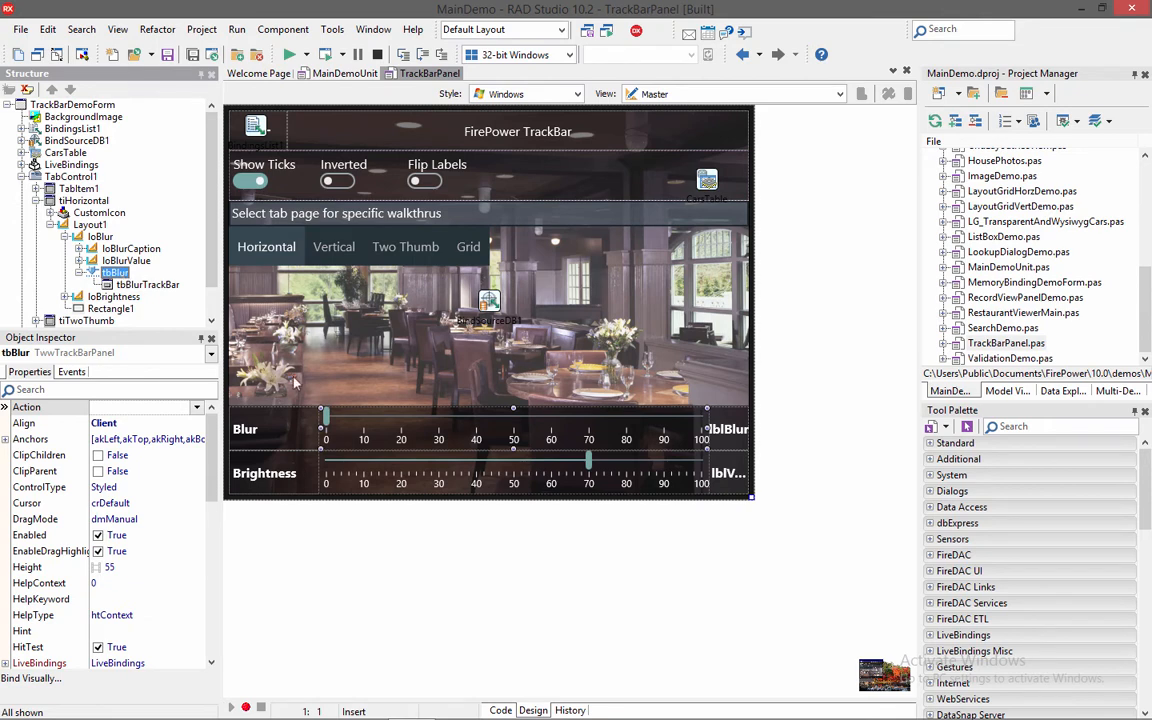
{"action": "mouse_move", "coordinate": [372, 424]}
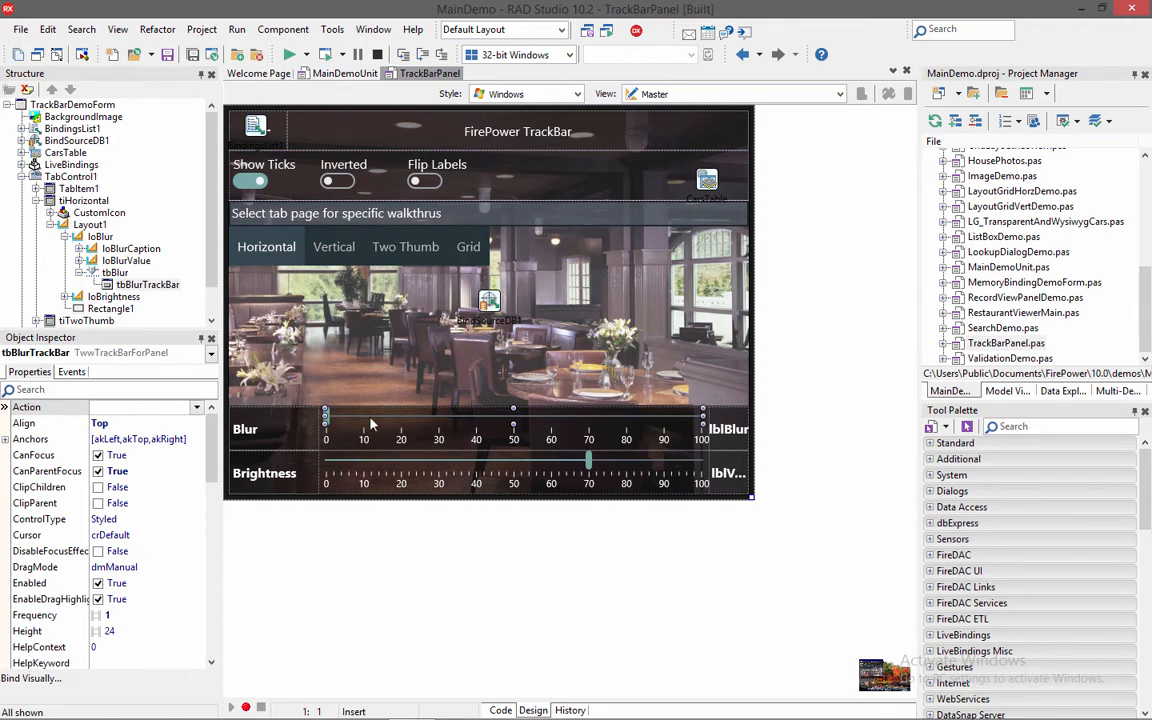
Scroll to tbBlur's TickMarks settings and view the MarksLocation choices, currently TopLeft.
{"action": "scroll", "scroll_direction": "down", "scroll_amount": 3}
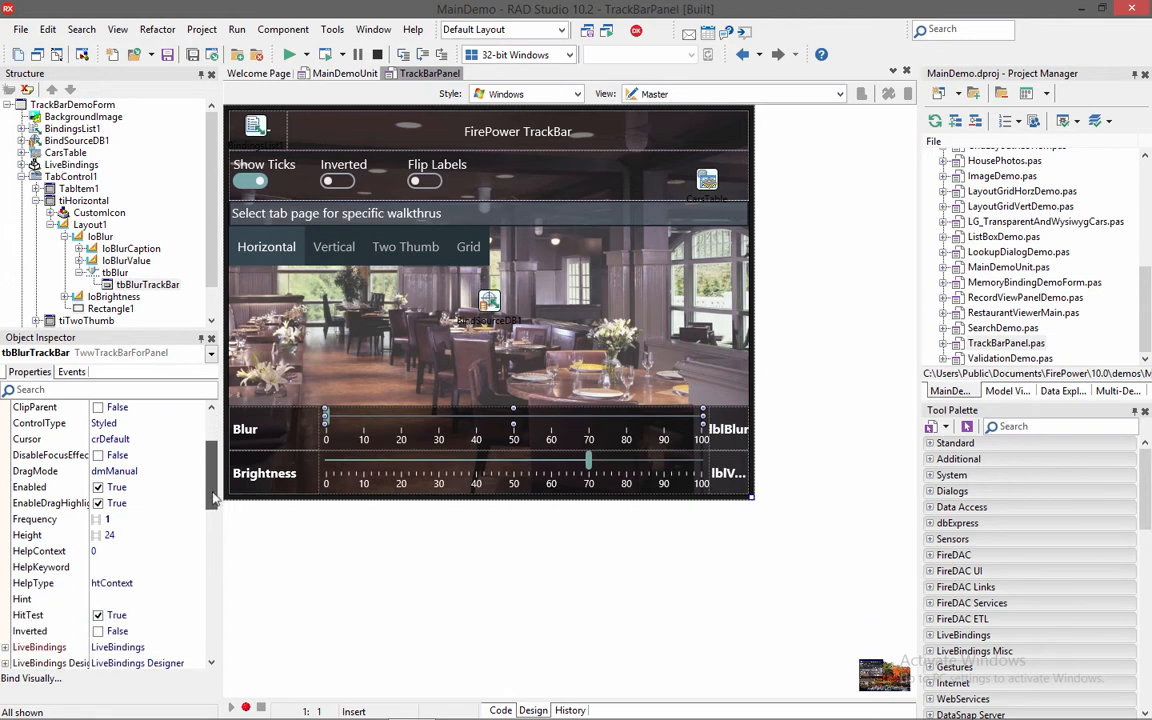
{"action": "scroll", "scroll_direction": "down", "scroll_amount": 3}
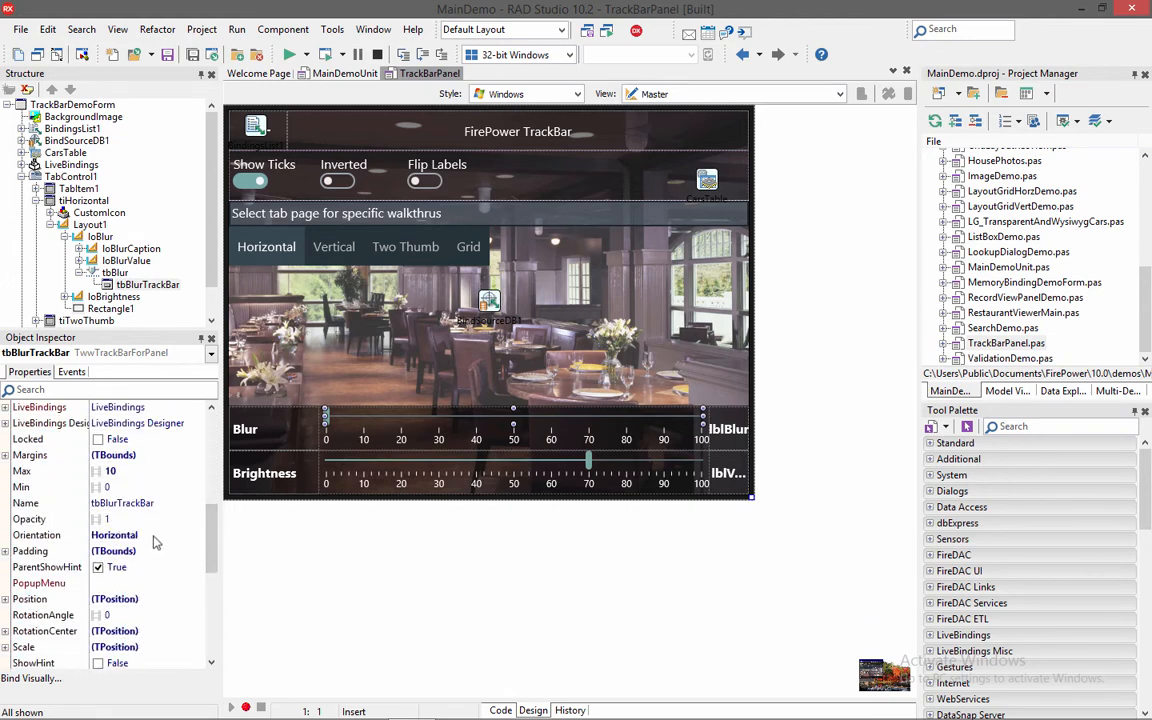
{"action": "mouse_move", "coordinate": [352, 436]}
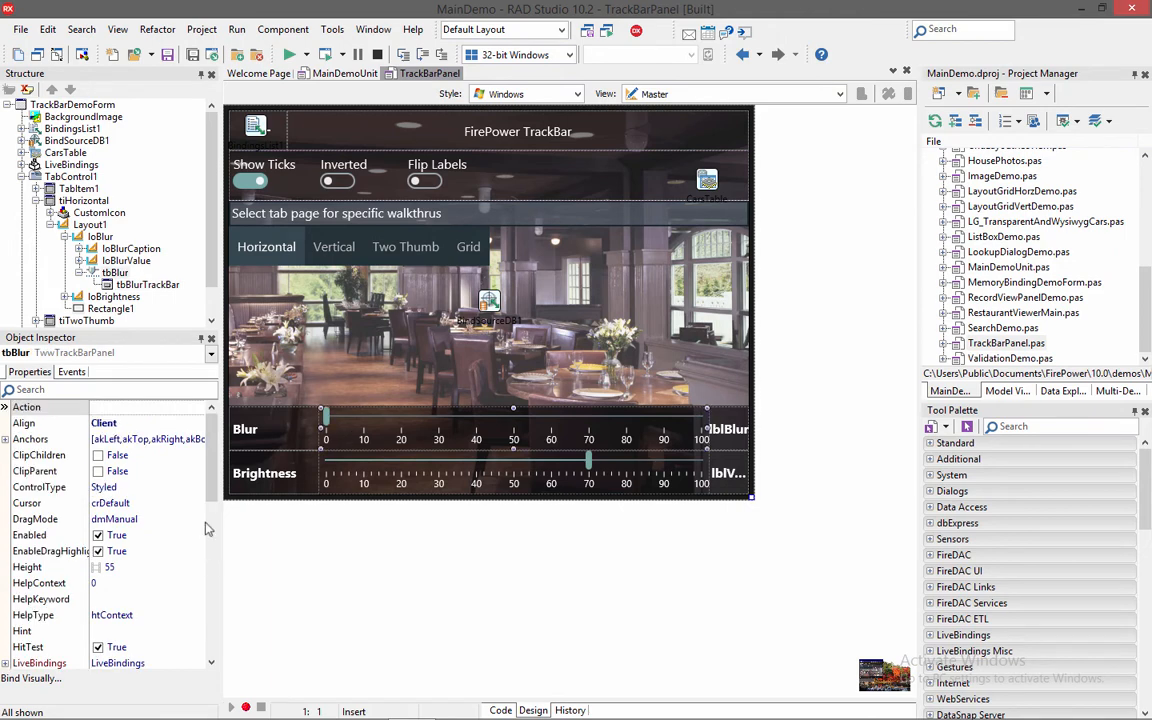
{"action": "scroll", "scroll_direction": "down", "scroll_amount": 3}
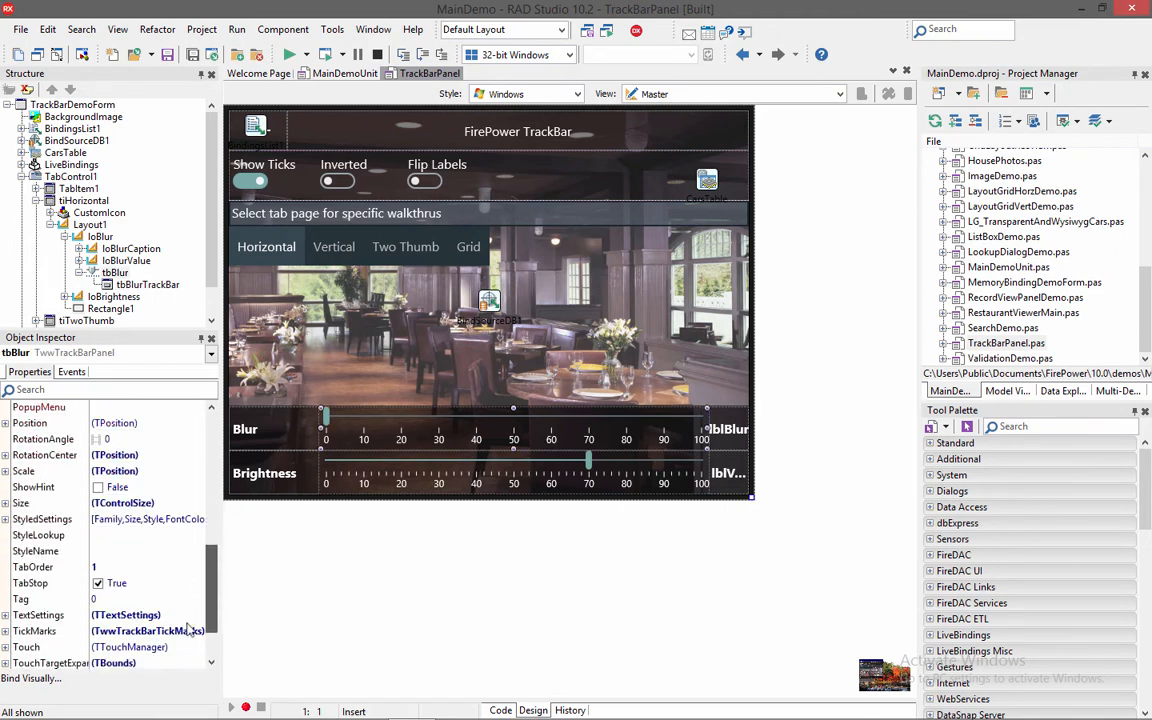
{"action": "scroll", "scroll_direction": "down", "scroll_amount": 3}
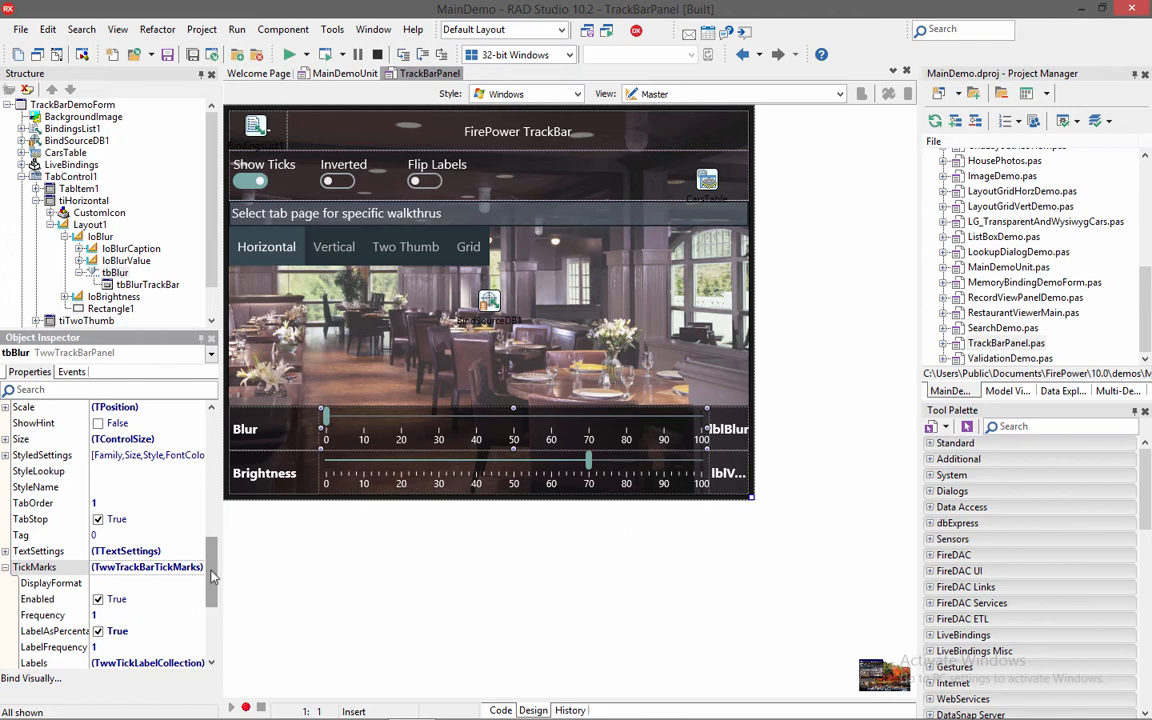
{"action": "scroll", "scroll_direction": "down", "scroll_amount": 3}
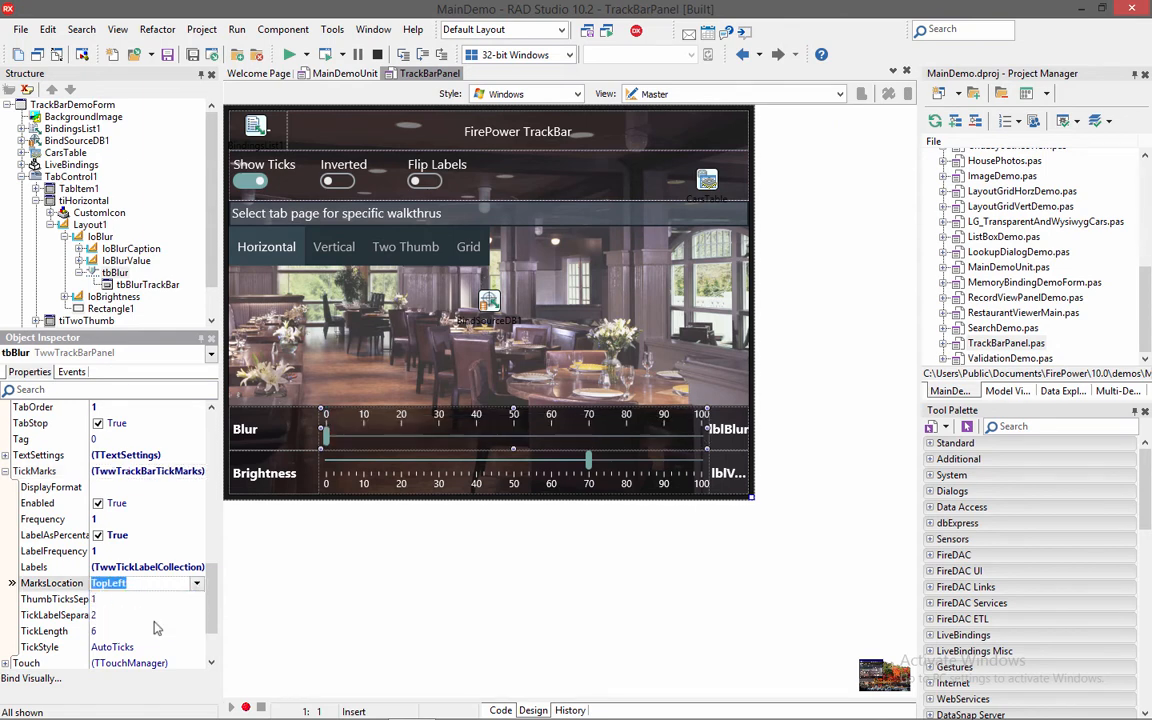
{"action": "left_click", "coordinate": [196, 584]}
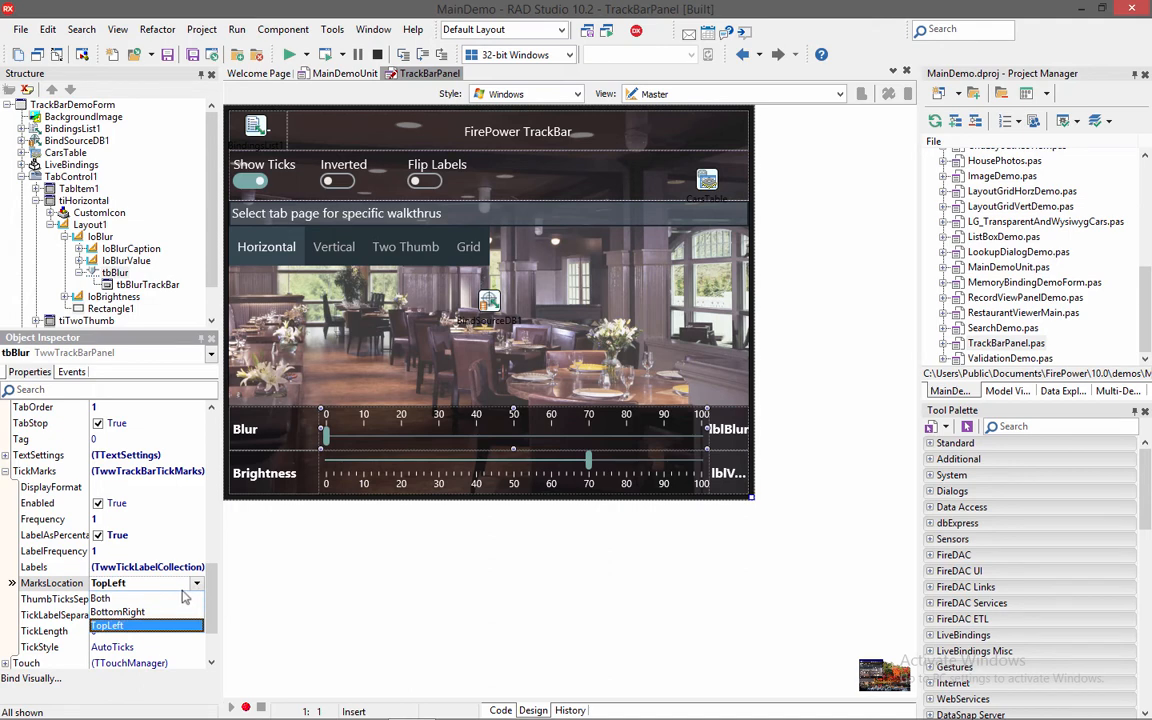
{"action": "mouse_move", "coordinate": [198, 576]}
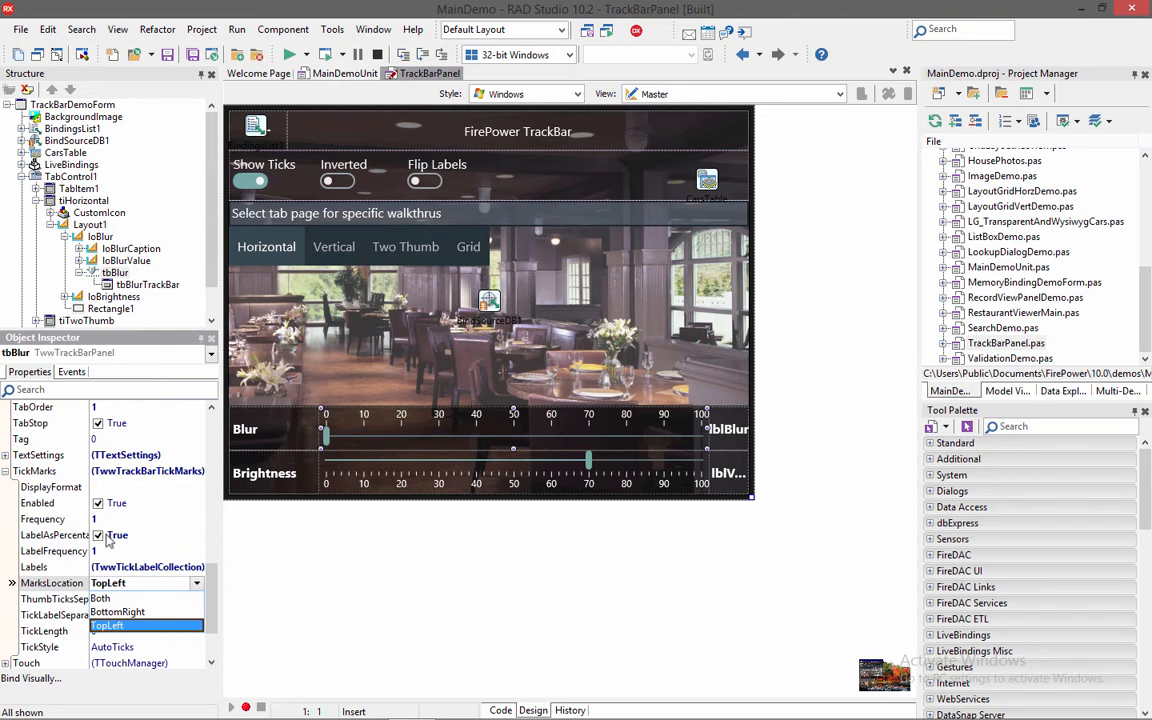
{"action": "mouse_move", "coordinate": [112, 538]}
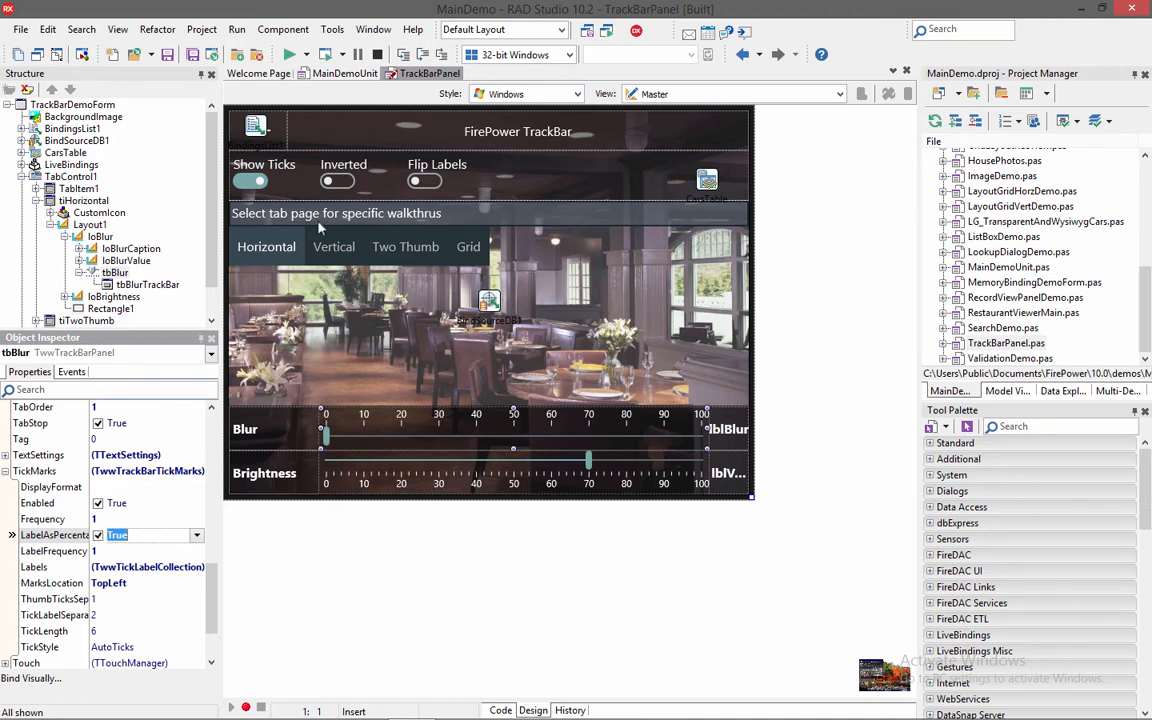
View tbBrightnessVTrackBar's Inverted setting on the Vertical page, then show the Two Thumb page.
{"action": "left_click", "coordinate": [334, 248]}
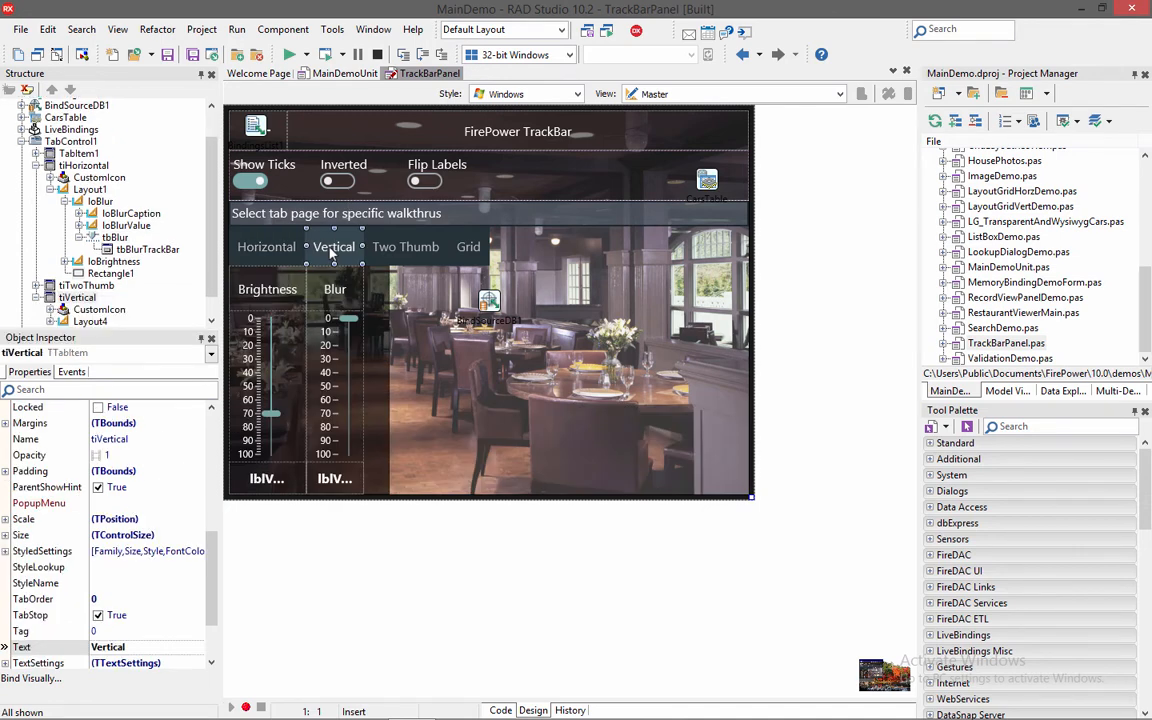
{"action": "mouse_move", "coordinate": [200, 504]}
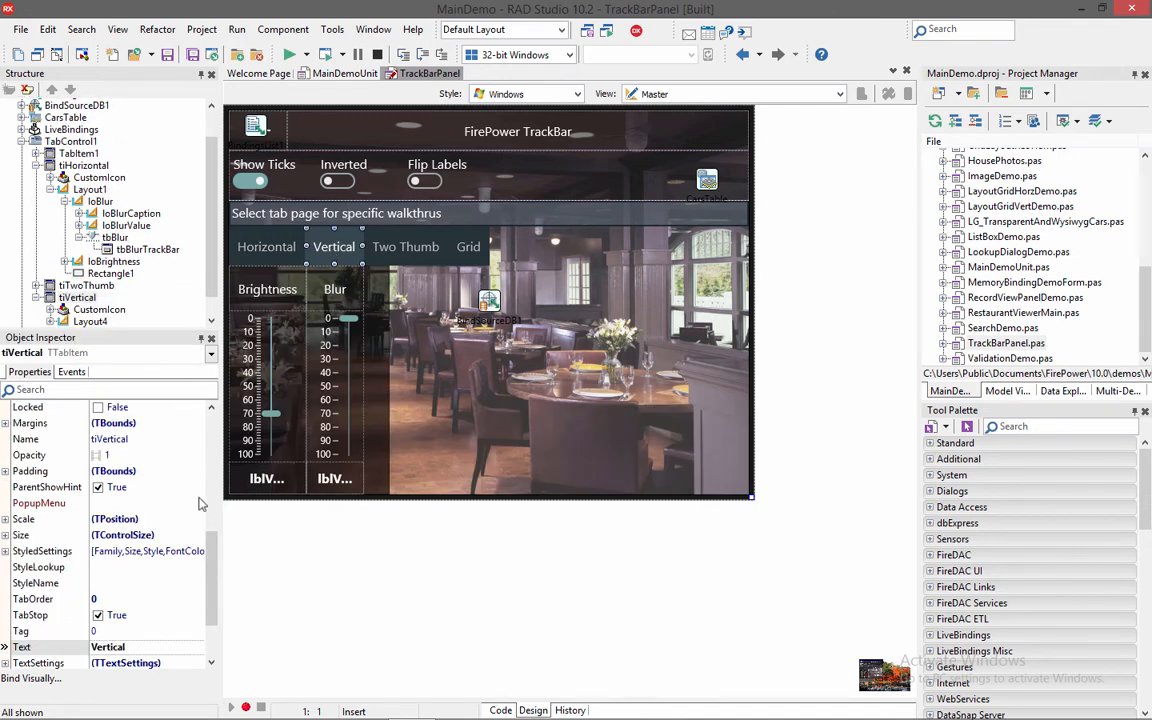
{"action": "scroll", "scroll_direction": "down", "scroll_amount": 3}
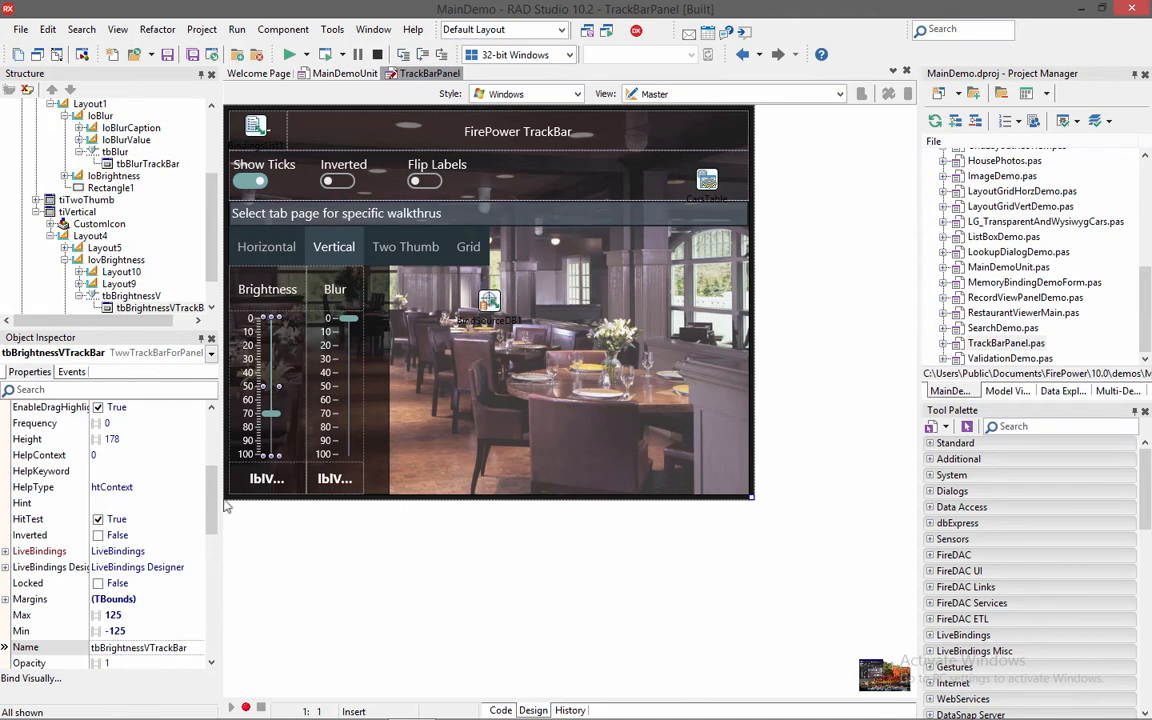
{"action": "left_click", "coordinate": [144, 534]}
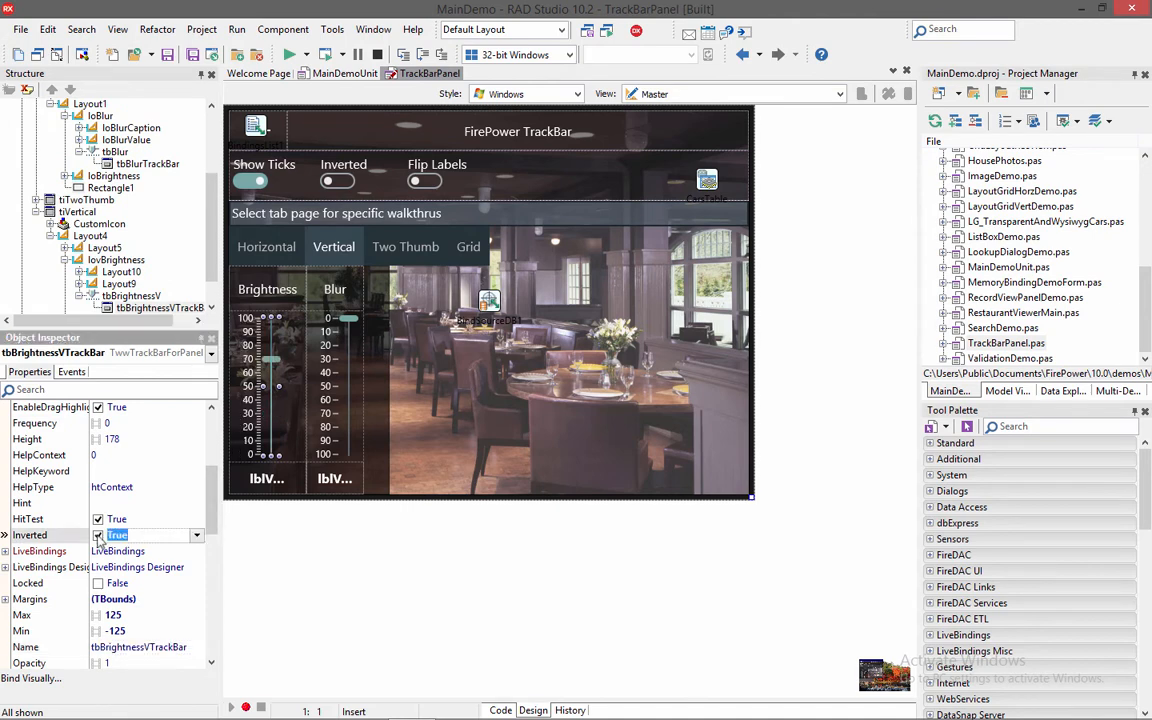
{"action": "left_click", "coordinate": [404, 248]}
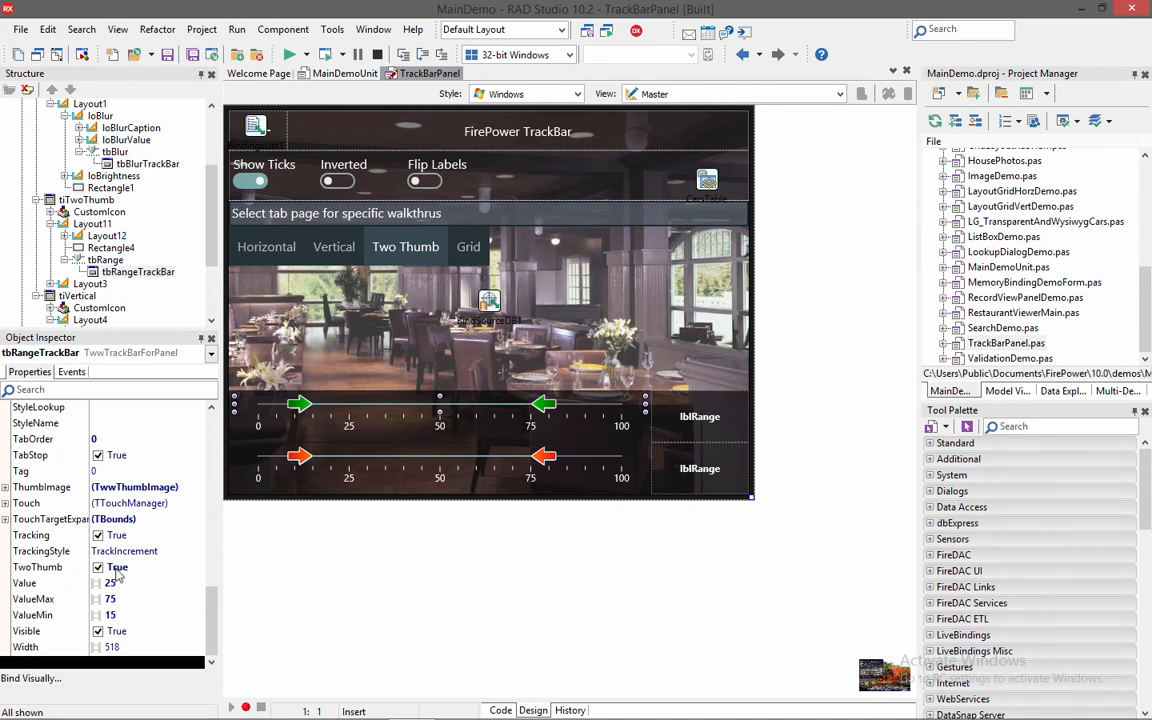
{"action": "mouse_move", "coordinate": [120, 576]}
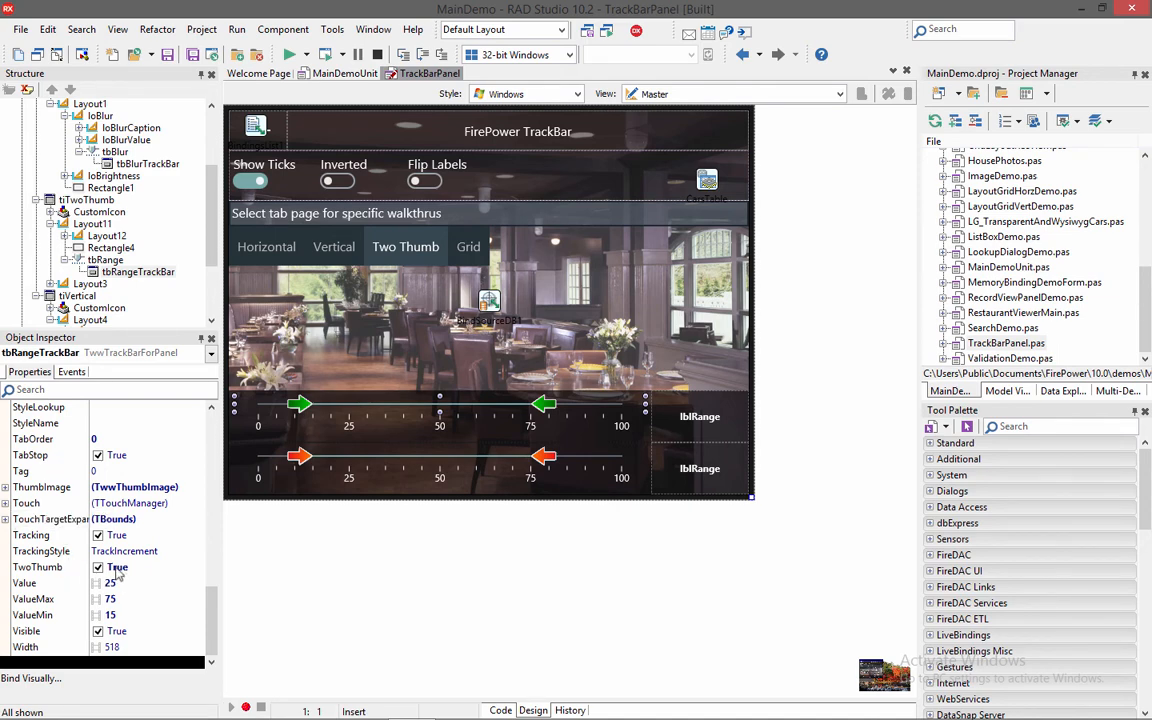
{"action": "mouse_move", "coordinate": [50, 530]}
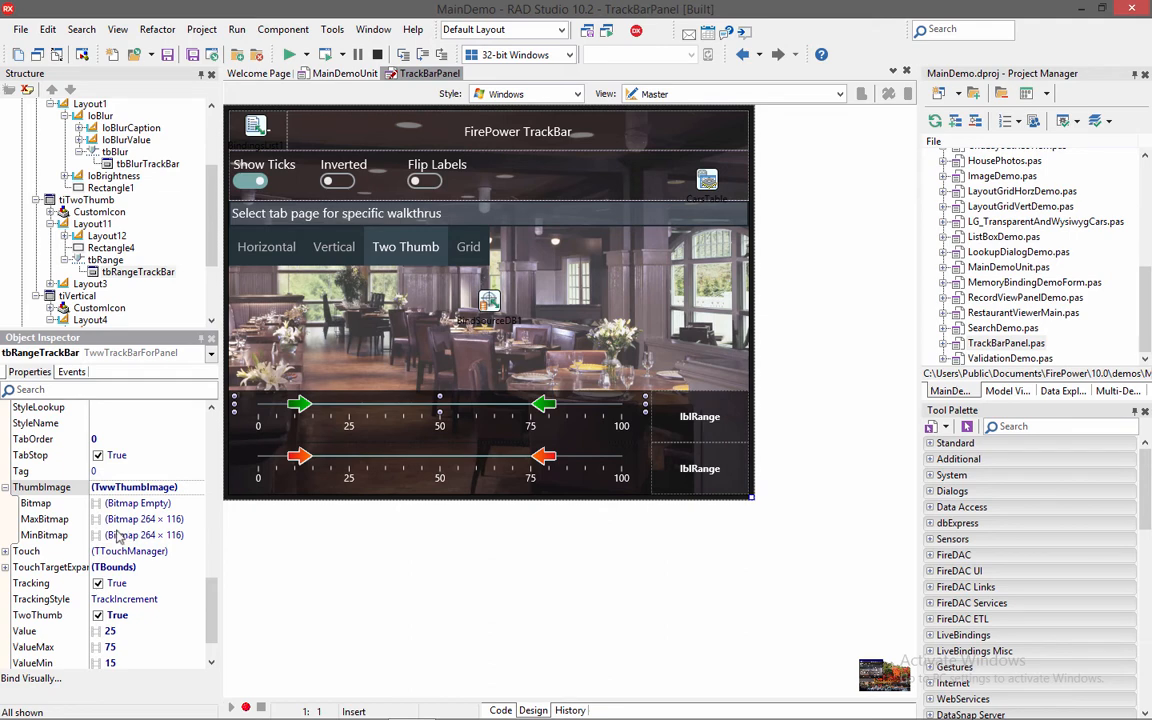
{"action": "mouse_move", "coordinate": [196, 542]}
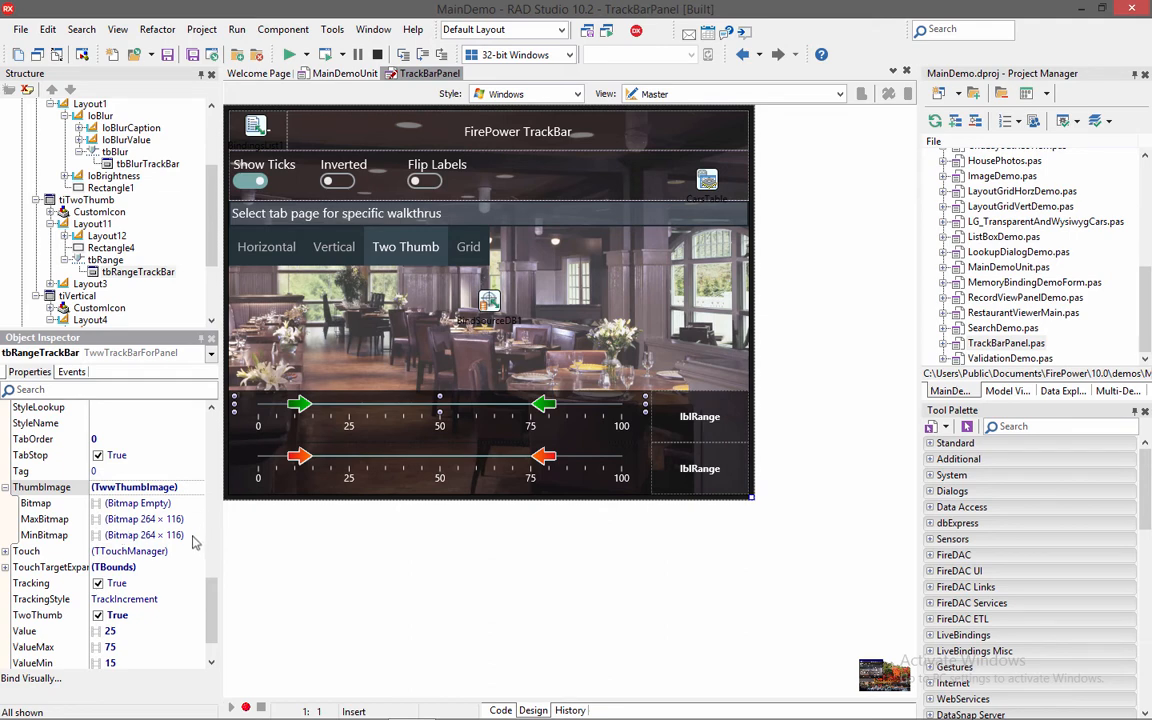
Select tbRangeTrackBar's MinBitmap thumb image entry.
{"action": "left_click", "coordinate": [196, 536]}
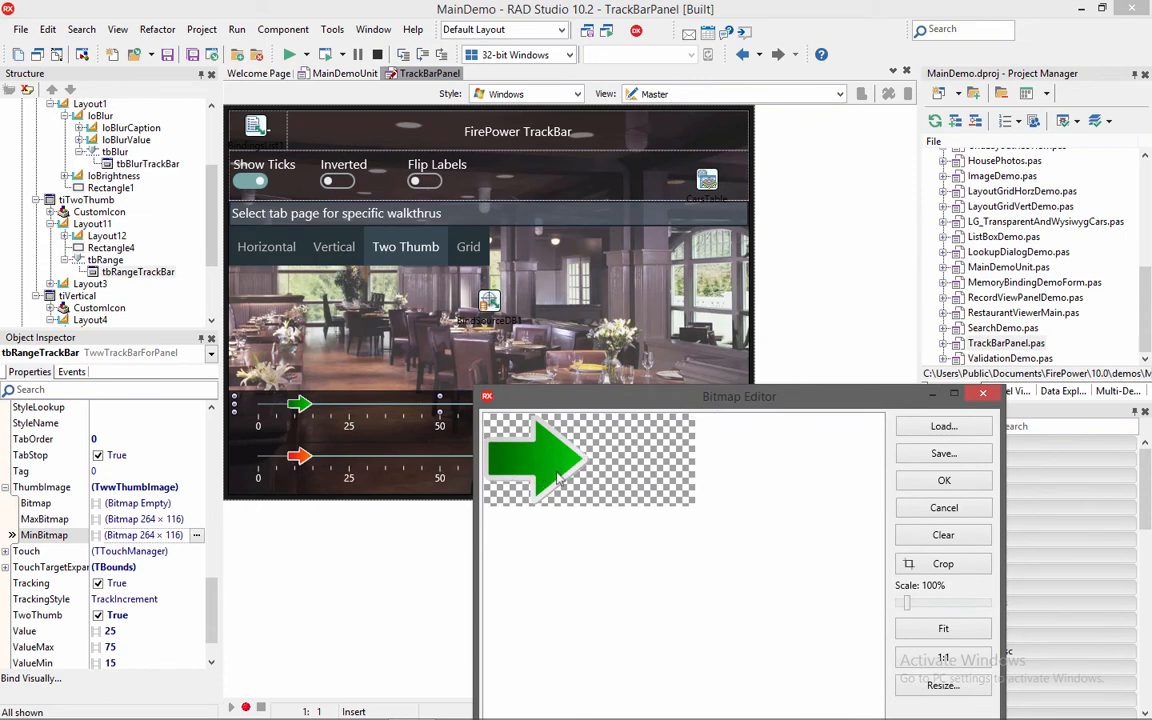
{"action": "mouse_move", "coordinate": [596, 458]}
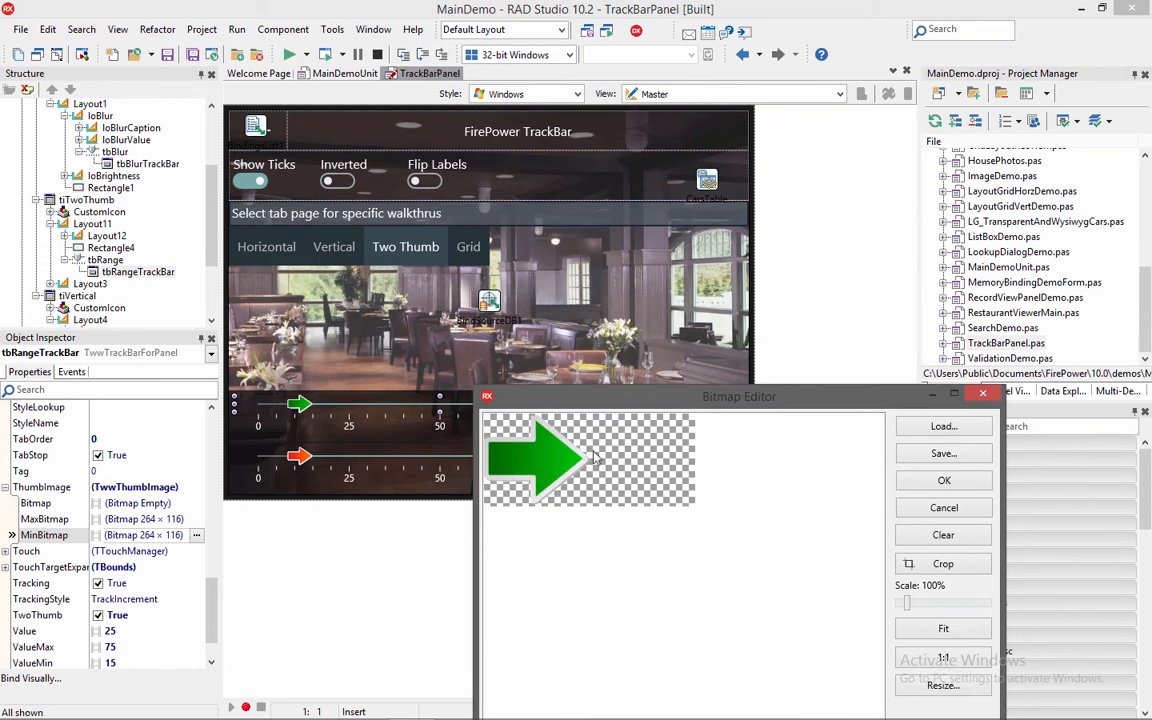
{"action": "mouse_move", "coordinate": [610, 444]}
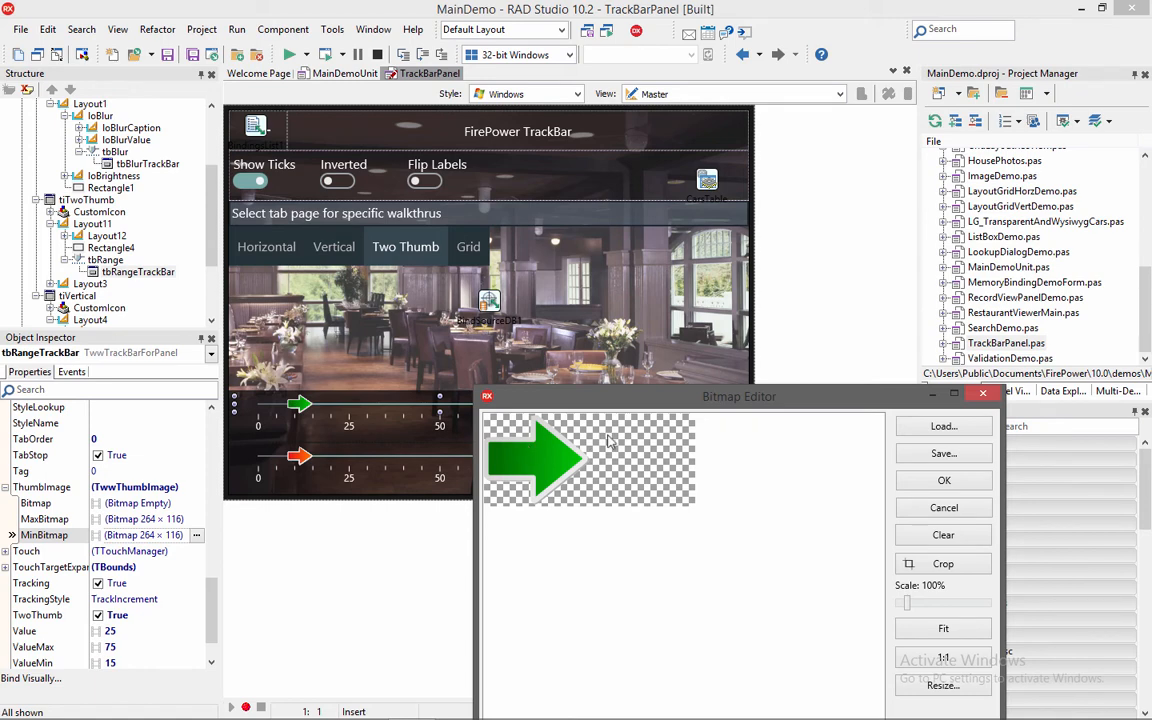
{"action": "mouse_move", "coordinate": [650, 464]}
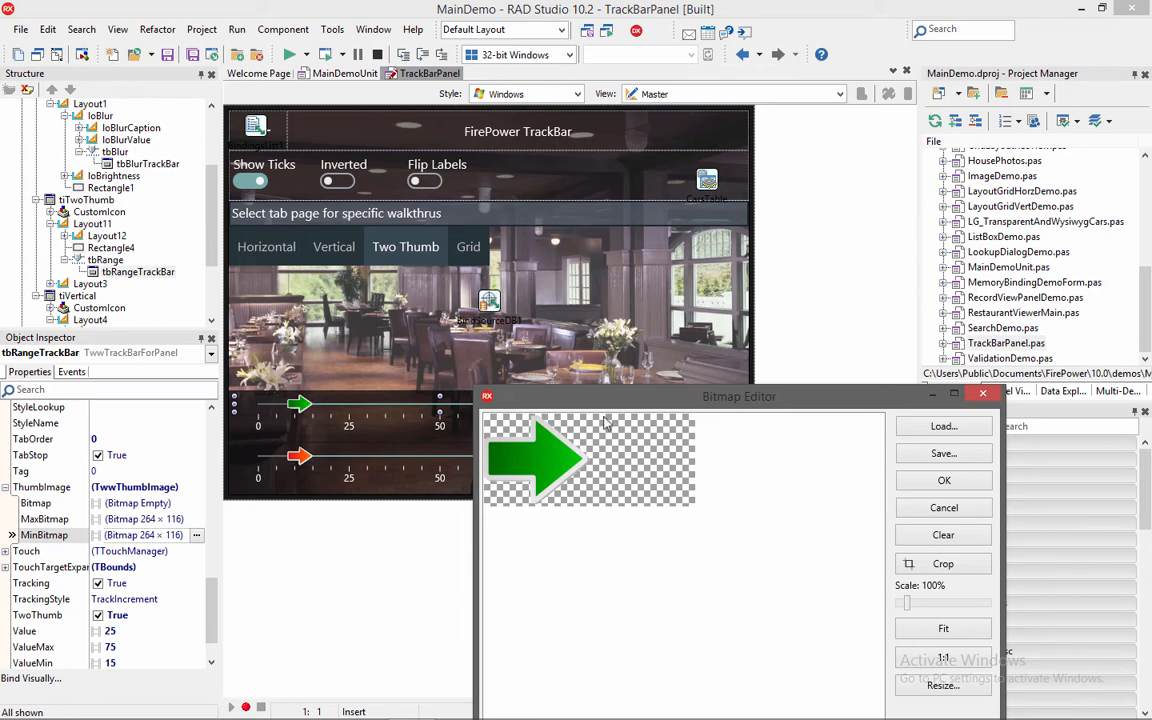
{"action": "mouse_move", "coordinate": [680, 458]}
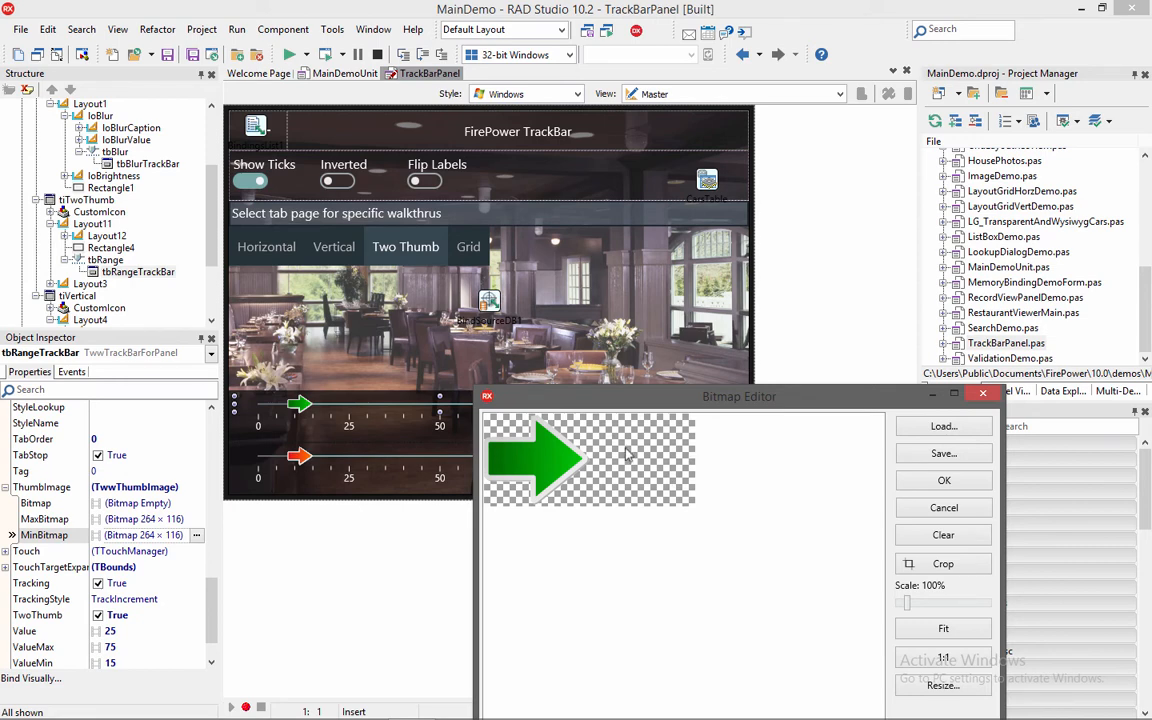
{"action": "mouse_move", "coordinate": [716, 448]}
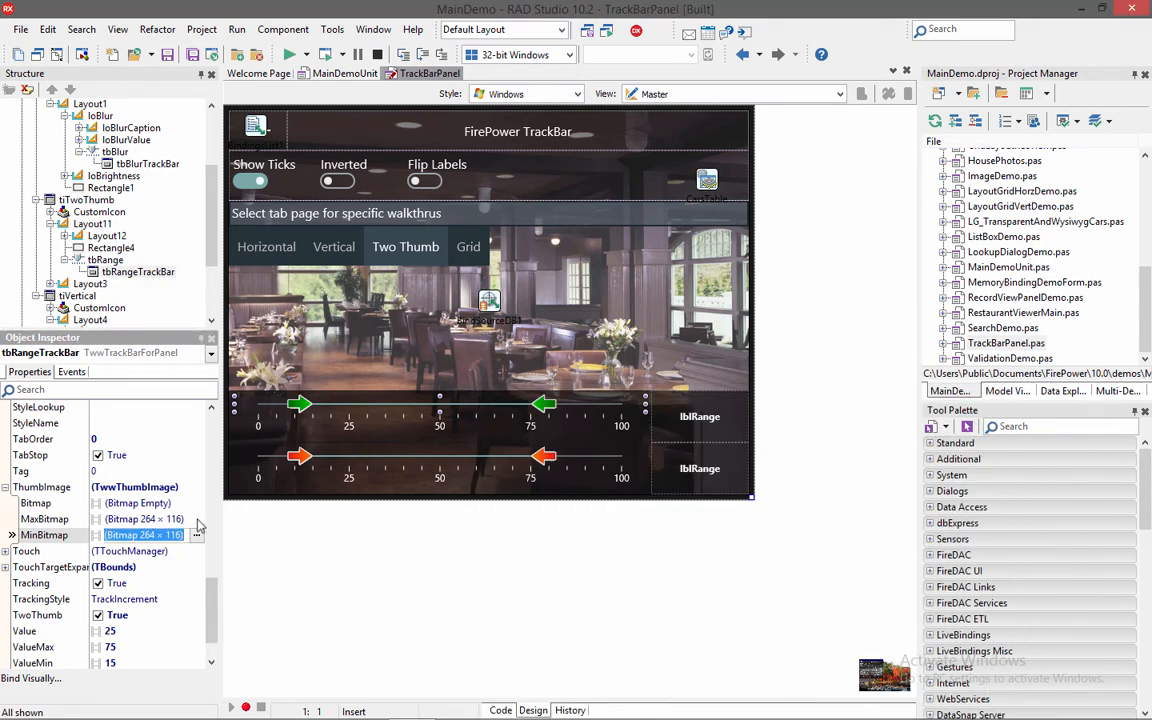
{"action": "left_click", "coordinate": [196, 518]}
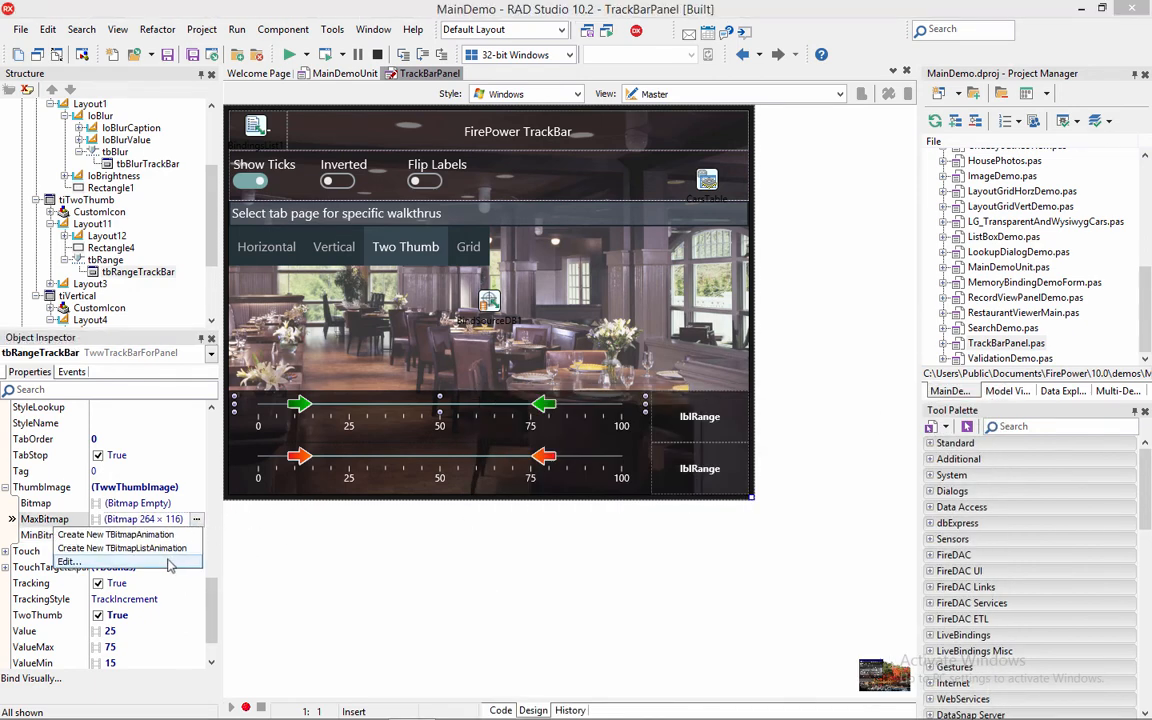
{"action": "left_click", "coordinate": [68, 560]}
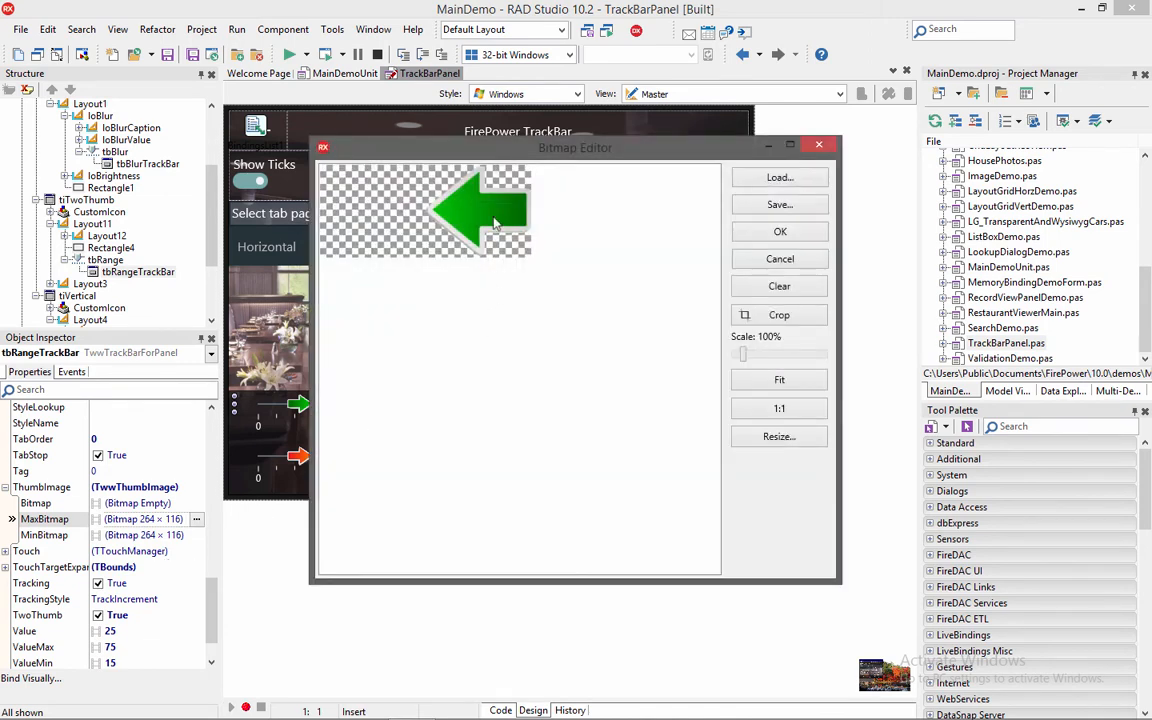
{"action": "mouse_move", "coordinate": [472, 224]}
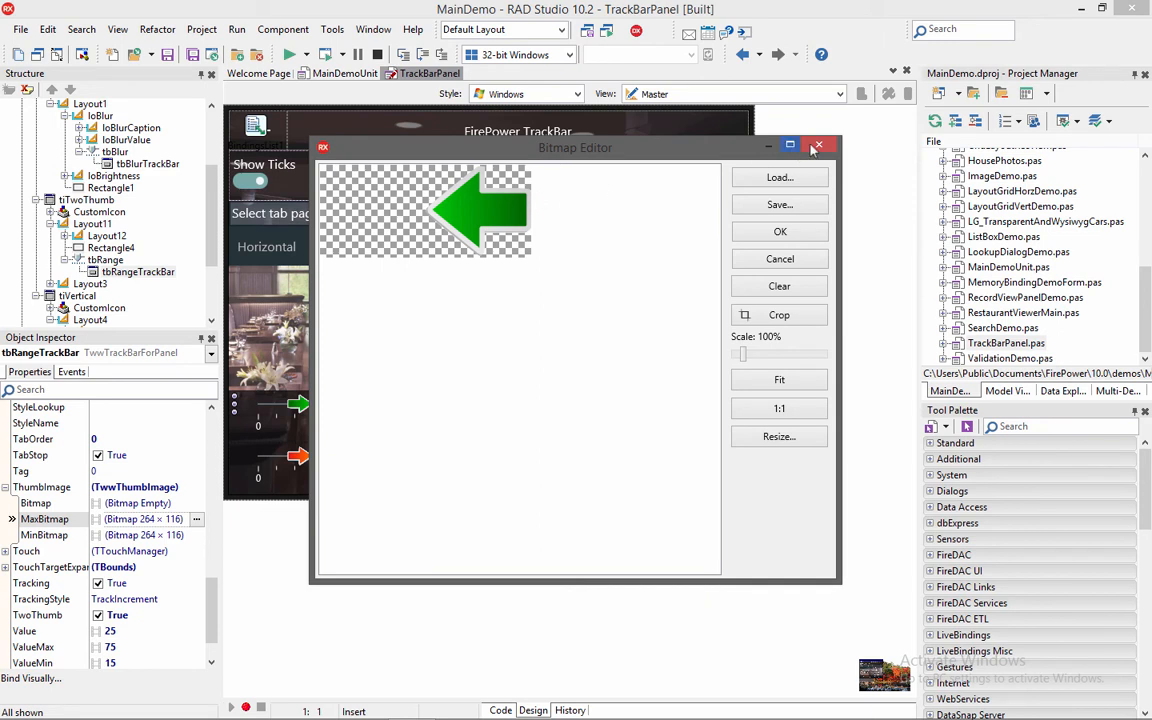
{"action": "mouse_move", "coordinate": [820, 148]}
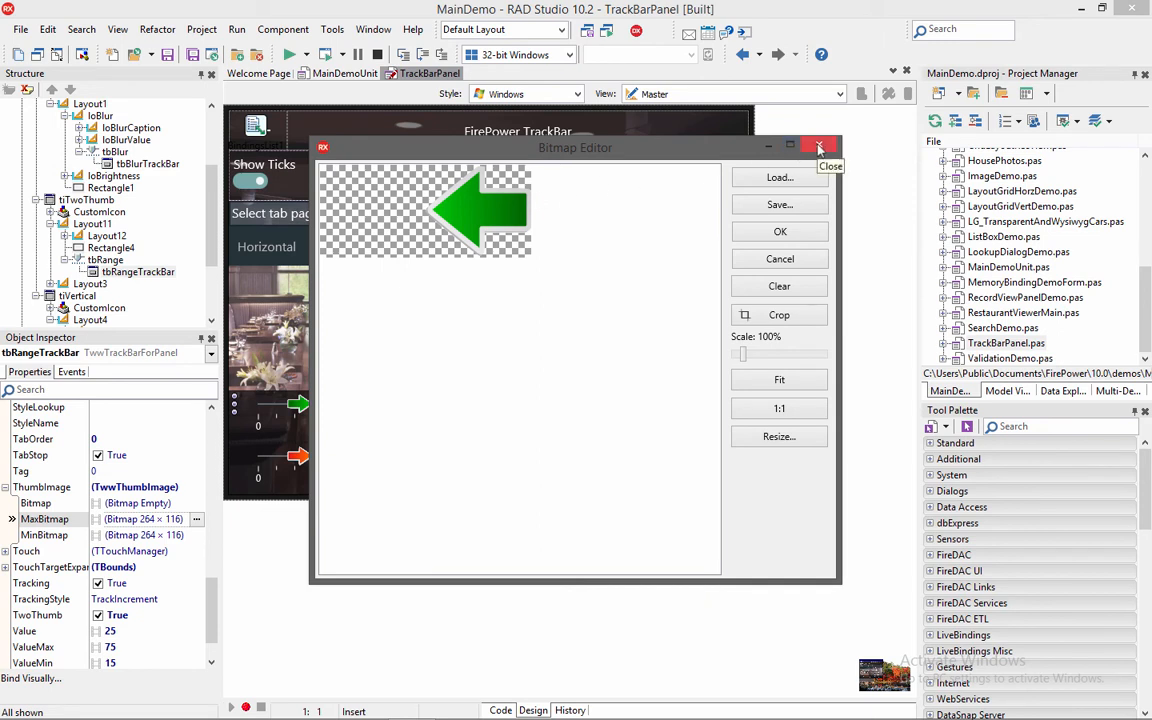
{"action": "mouse_move", "coordinate": [528, 152]}
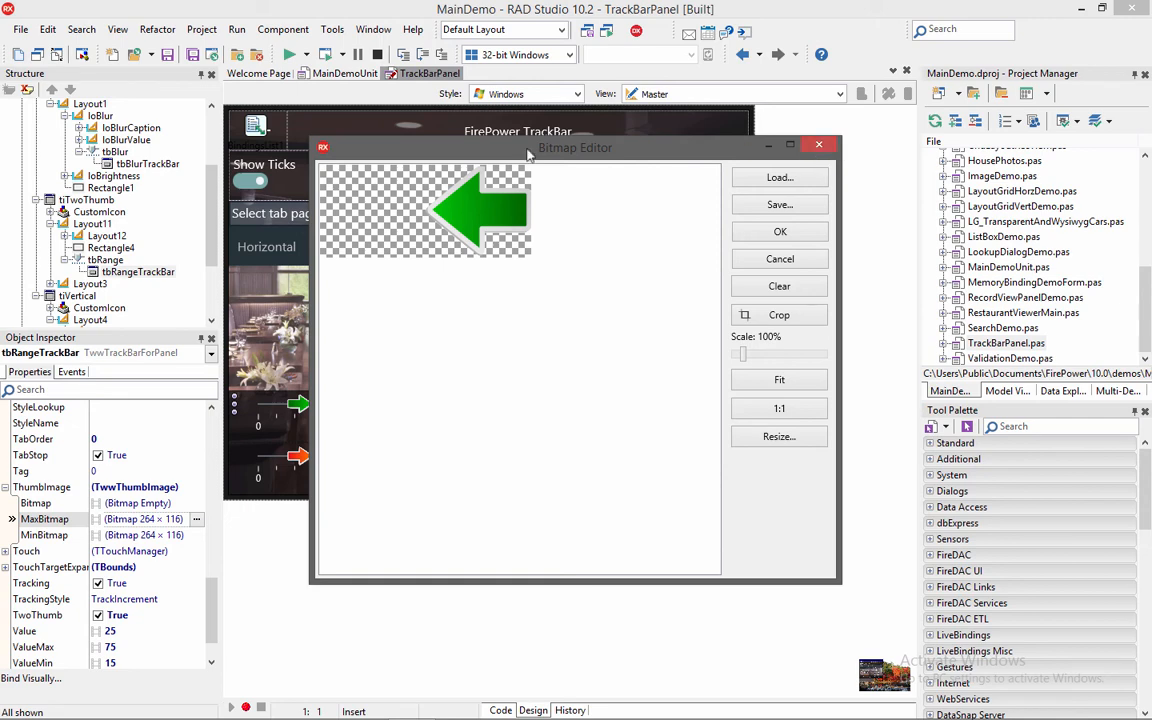
{"action": "mouse_move", "coordinate": [456, 258]}
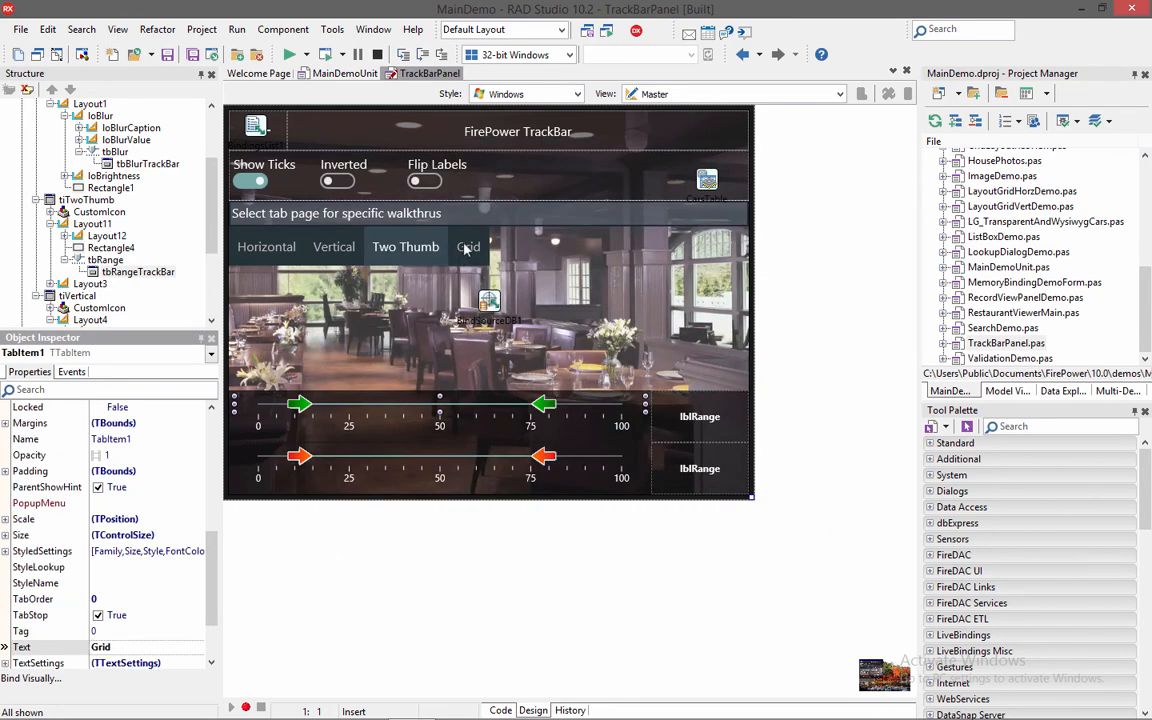
Show the Grid page and select the first column's gridTrackBarTrackBar via its $39,450 label.
{"action": "left_click", "coordinate": [468, 246]}
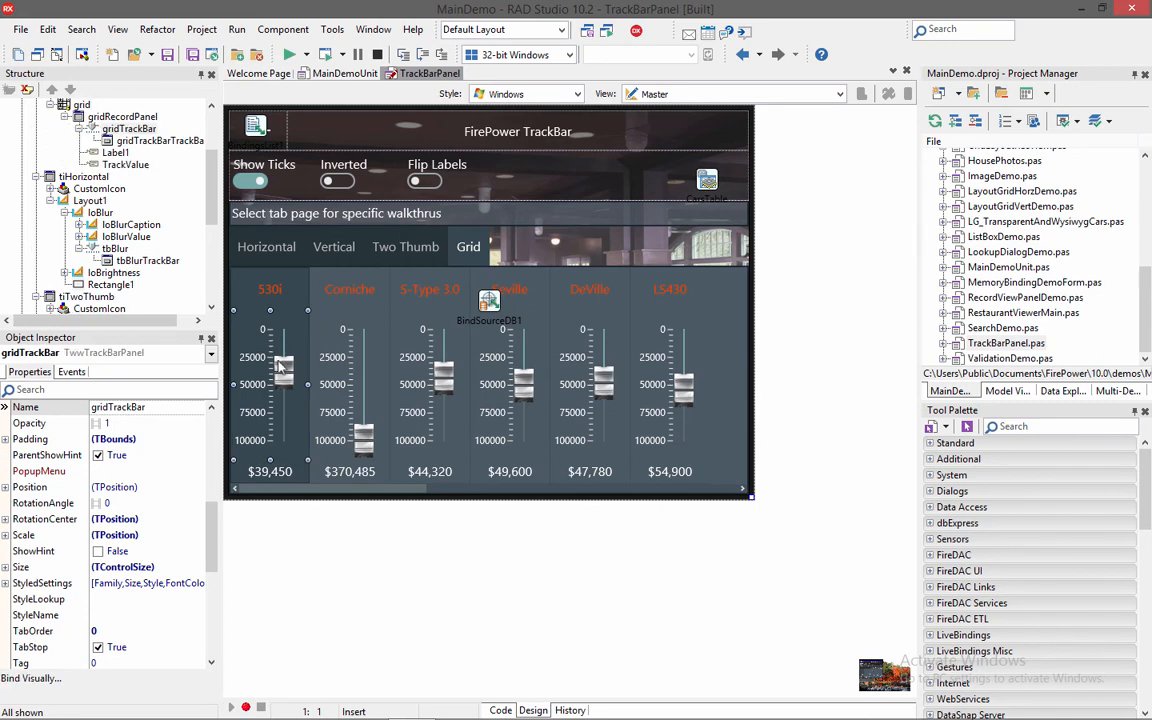
{"action": "mouse_move", "coordinate": [276, 298]}
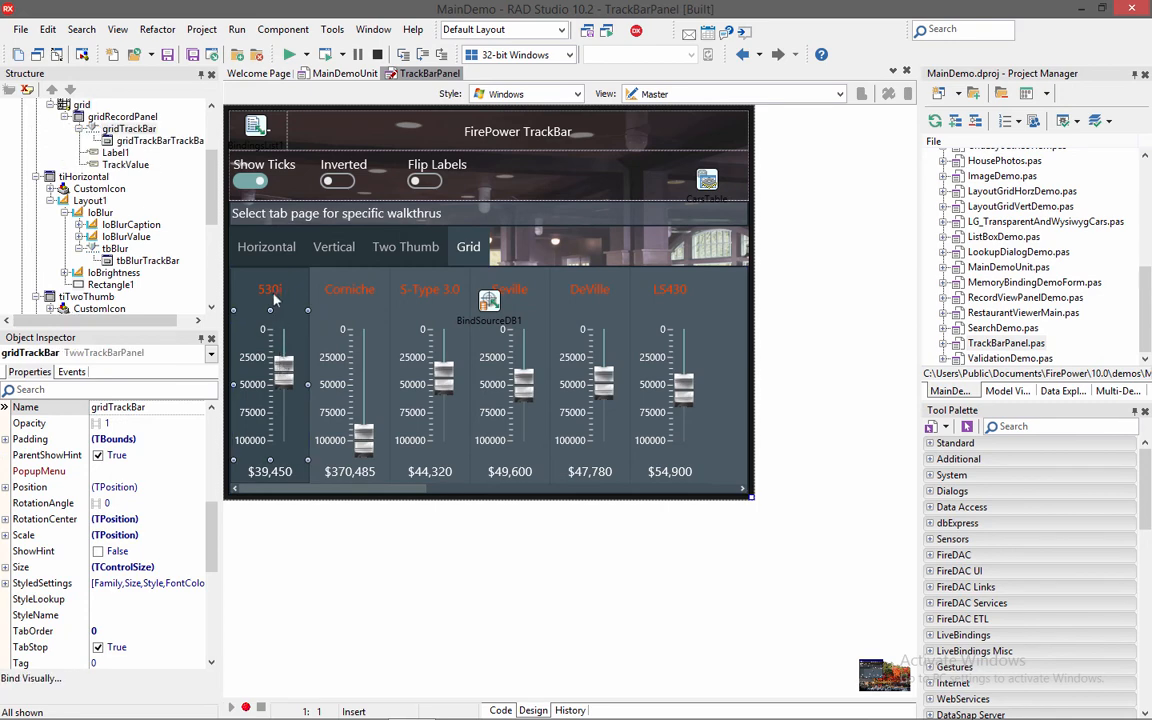
{"action": "left_click", "coordinate": [270, 472]}
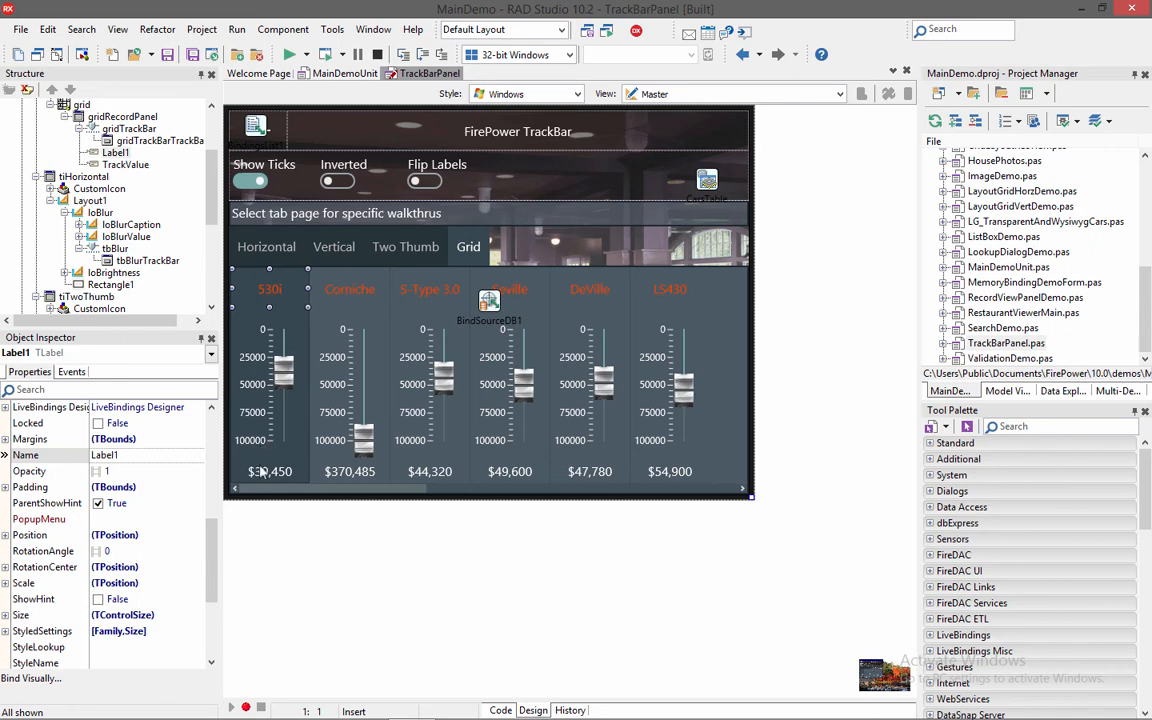
{"action": "left_click", "coordinate": [268, 472]}
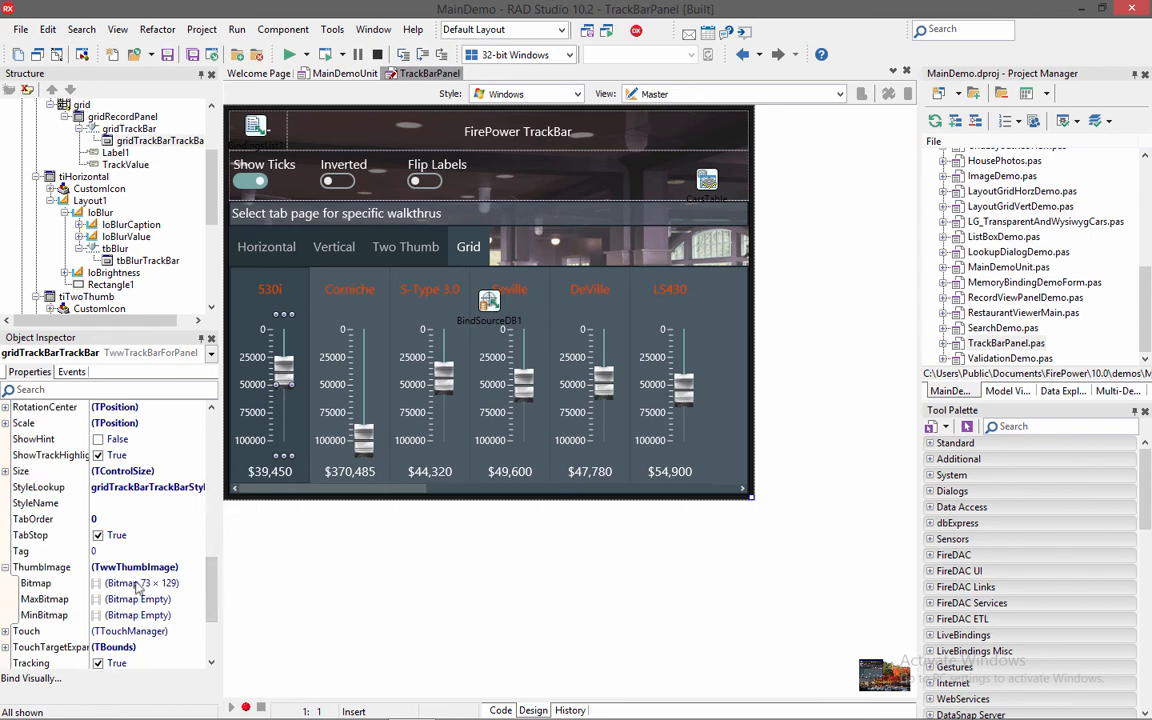
Bring the grid track bar's ThumbImage bitmap into the Bitmap Editor via Edit...
{"action": "left_click", "coordinate": [196, 584]}
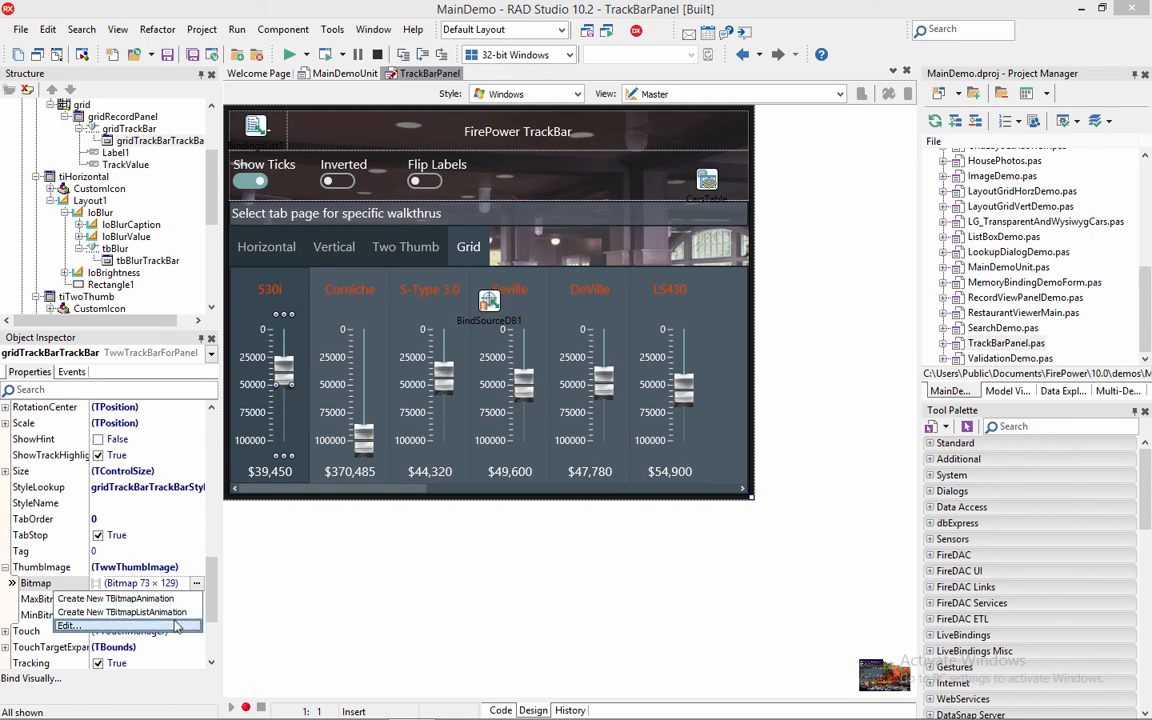
{"action": "left_click", "coordinate": [68, 624]}
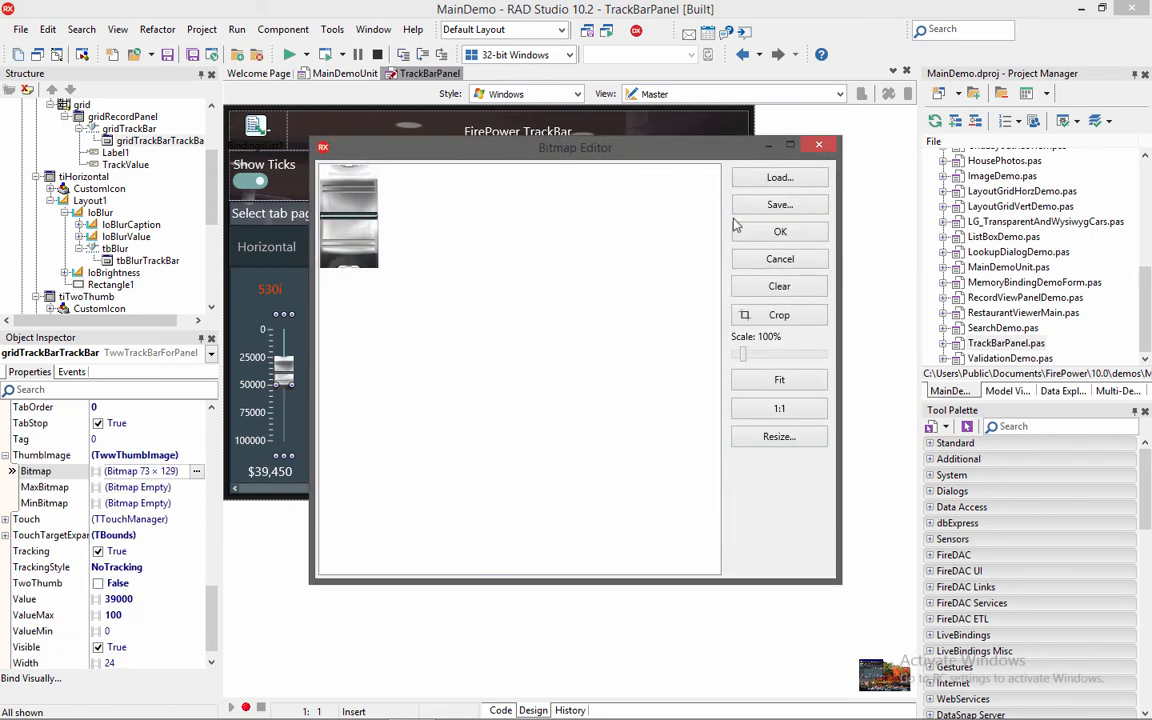